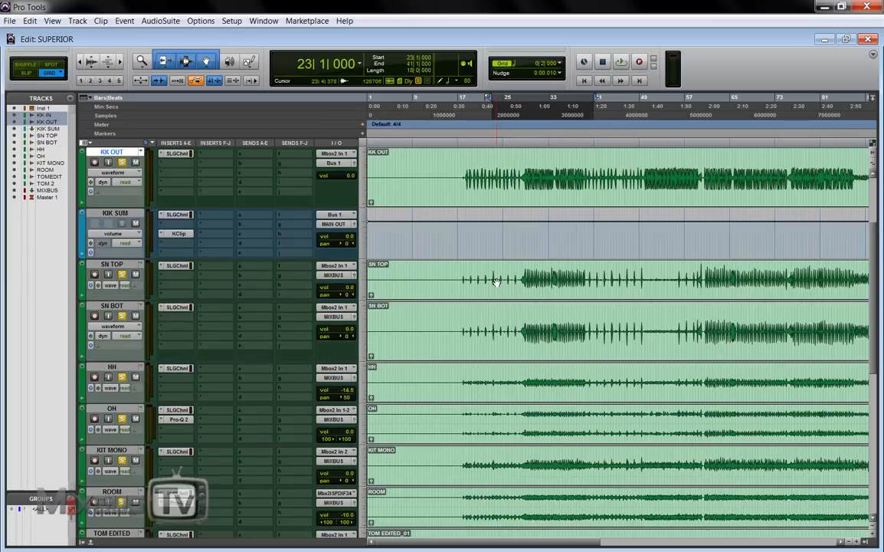
- Scroll through the session and inspect the EQ on the overhead track
scroll(down, 3)
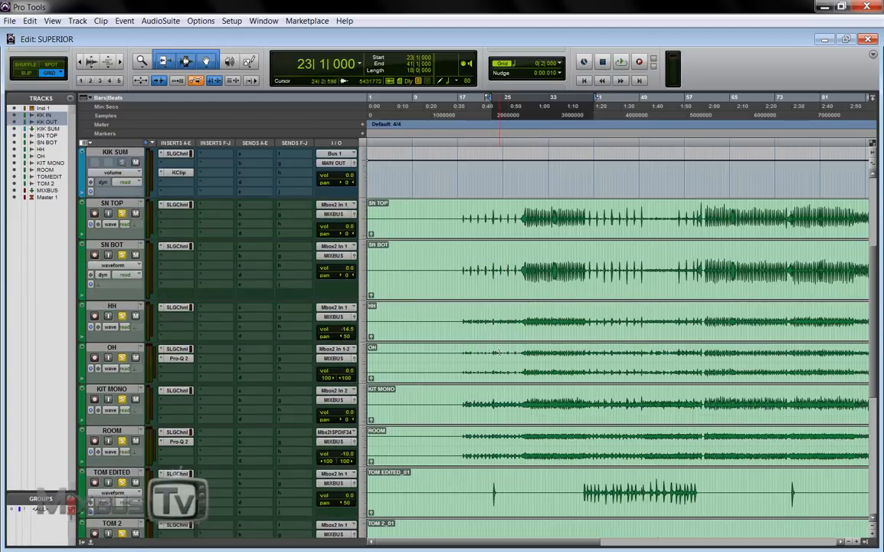
scroll(down, 3)
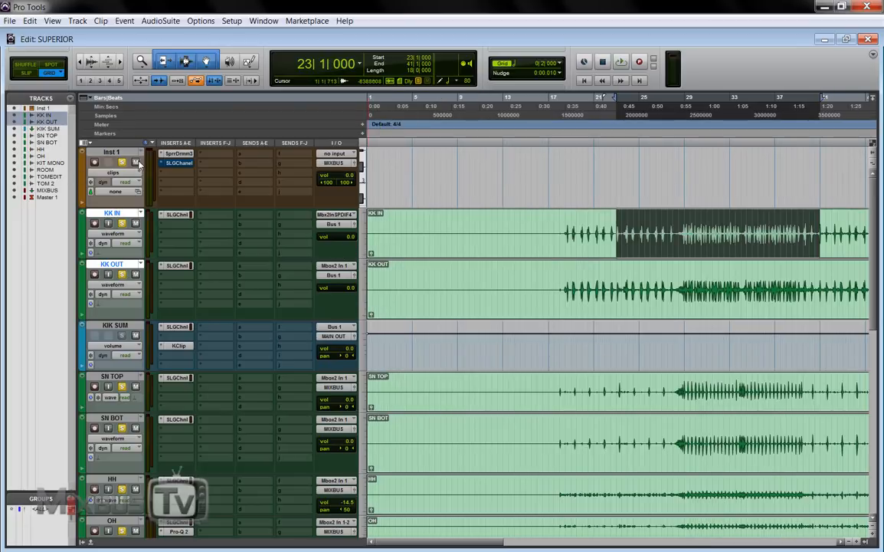
click(620, 61)
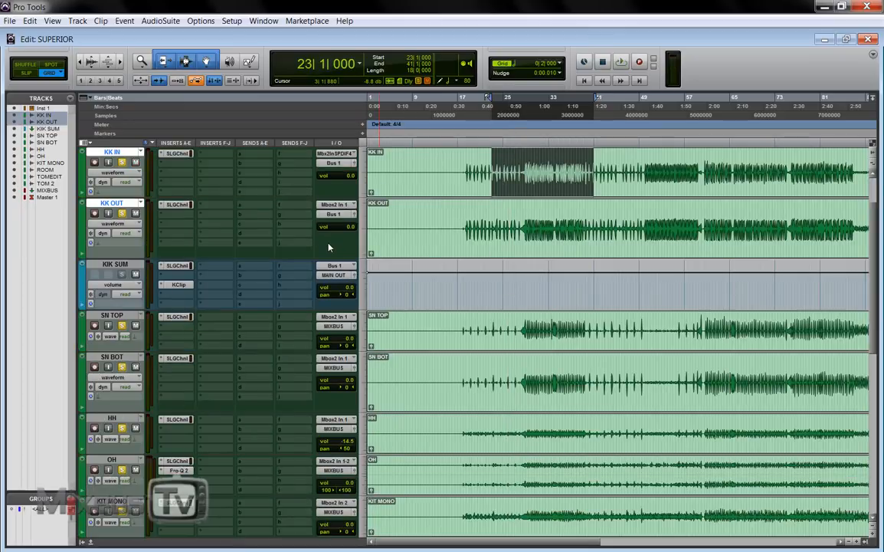
scroll(down, 3)
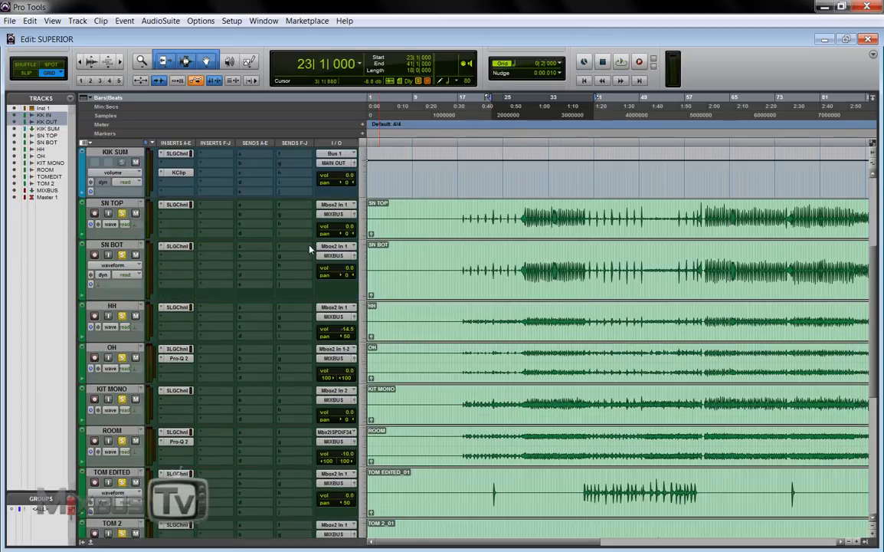
scroll(down, 3)
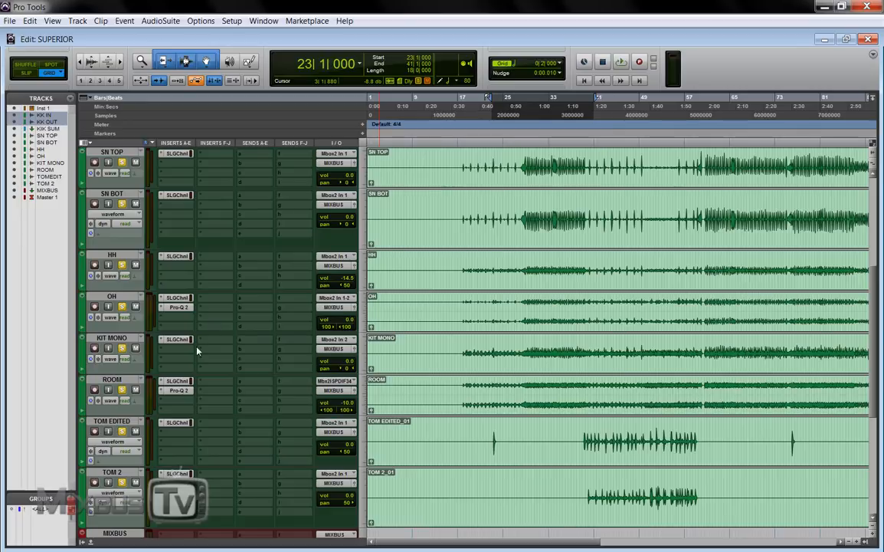
click(178, 390)
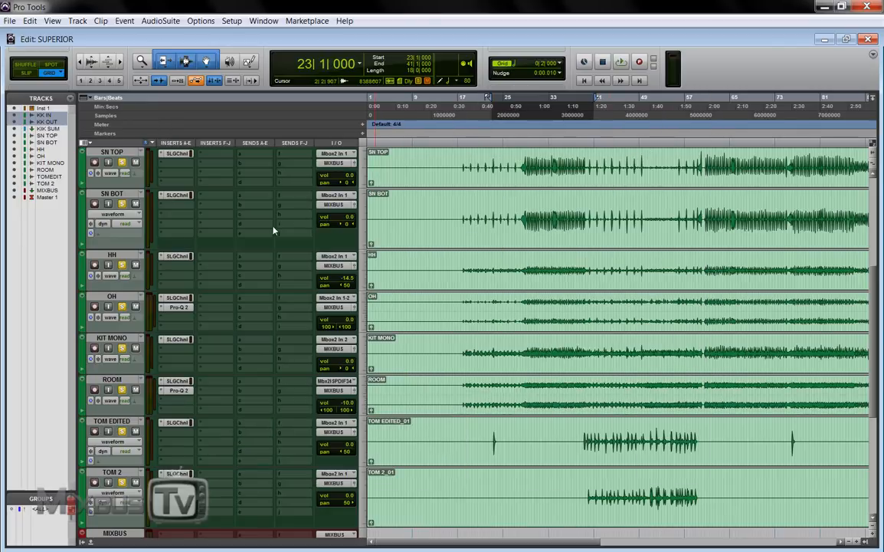
click(178, 306)
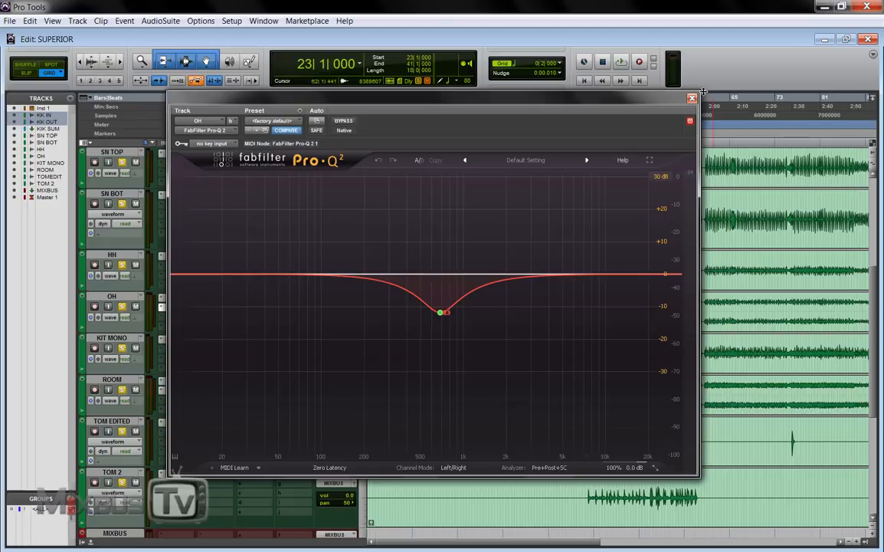
click(692, 98)
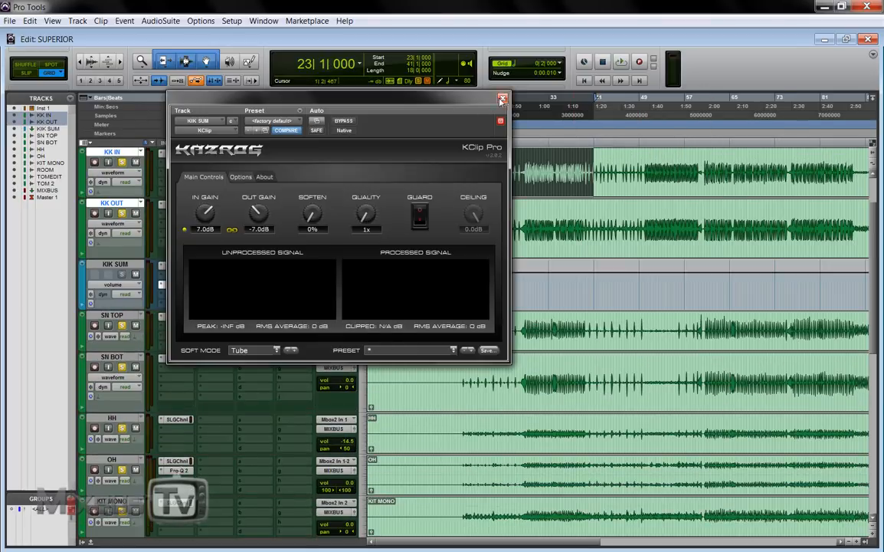
- Close the kick clipper and bring up Superior Drummer 3's tracker page
click(501, 100)
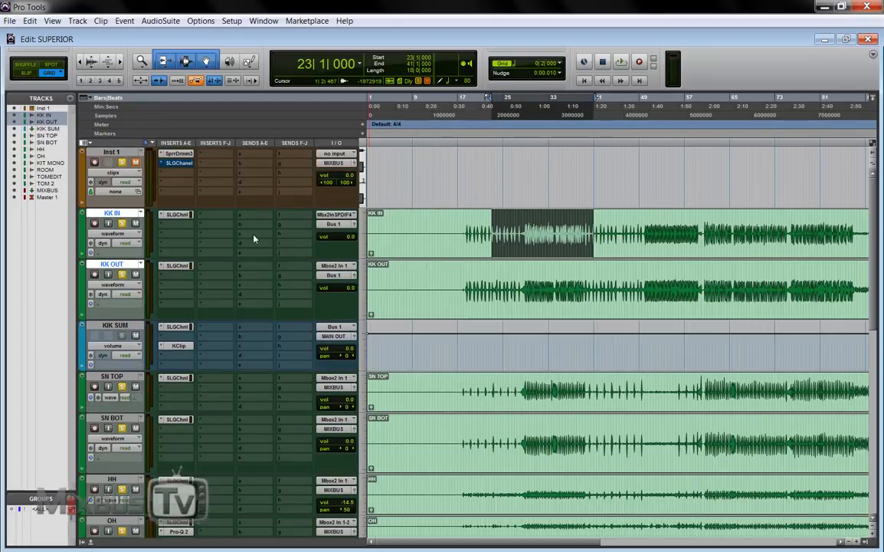
mouse_move(280, 207)
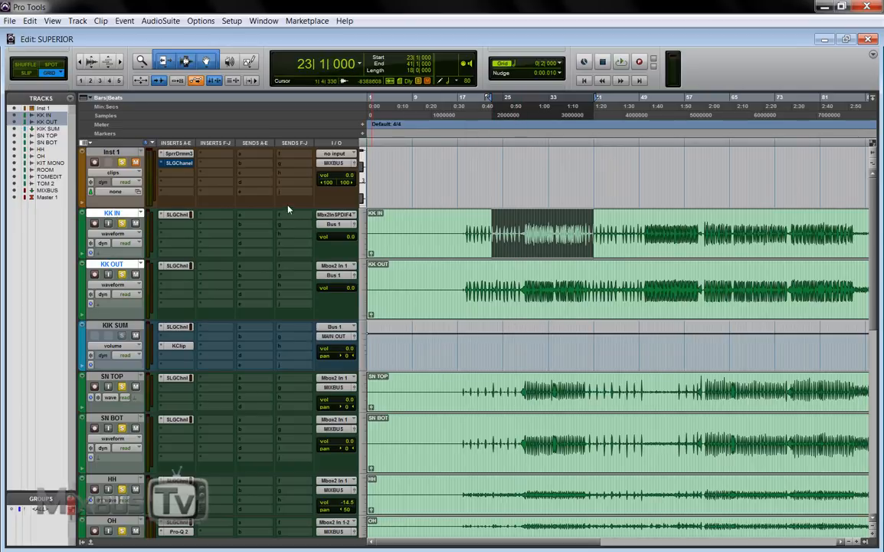
click(177, 162)
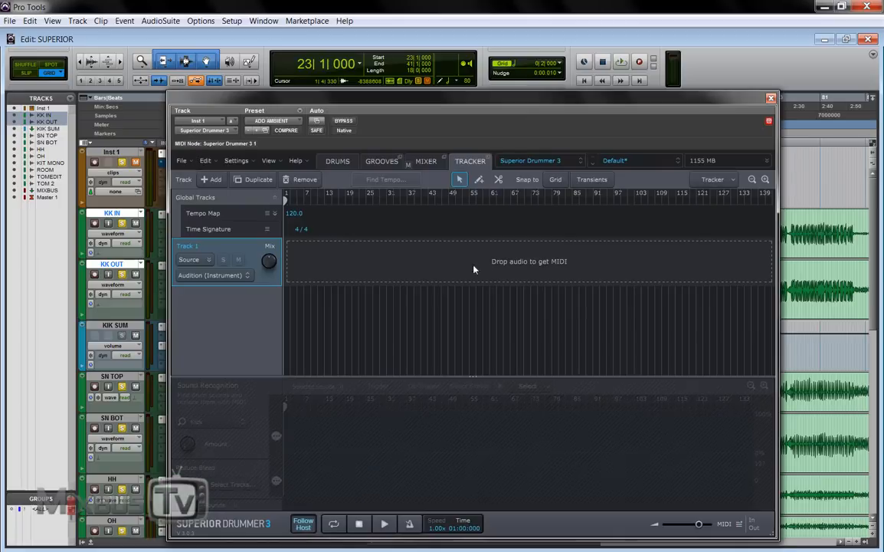
mouse_move(363, 301)
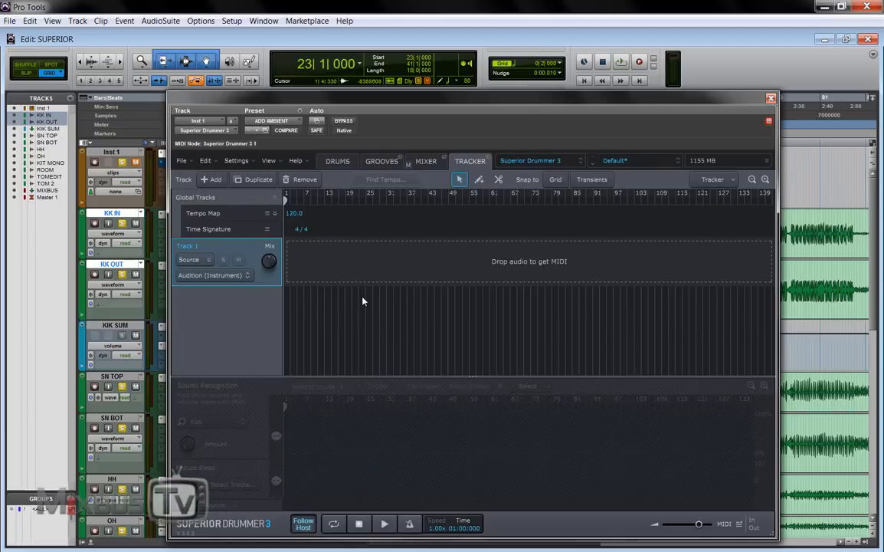
mouse_move(391, 304)
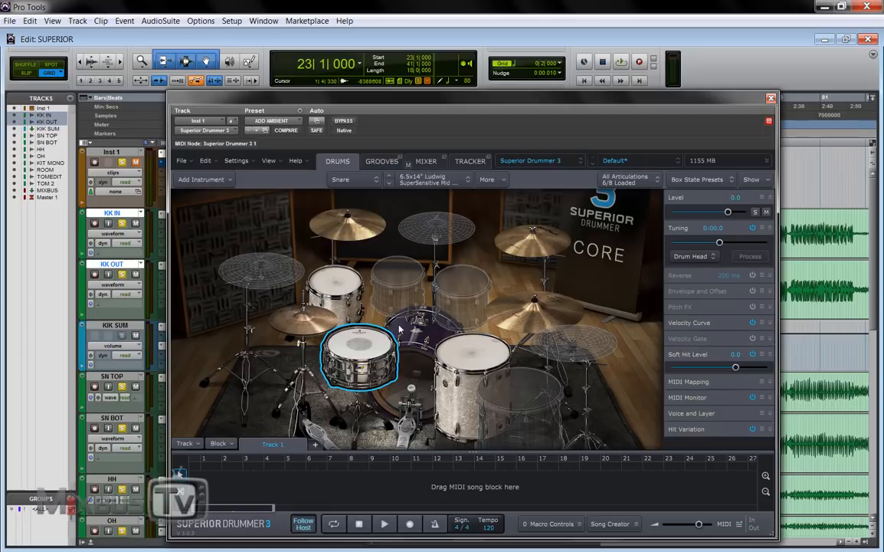
click(470, 161)
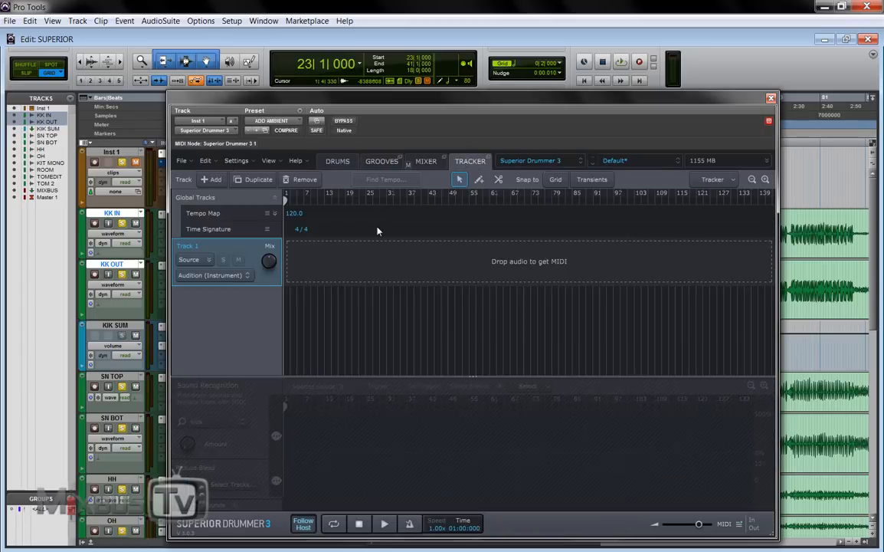
mouse_move(465, 255)
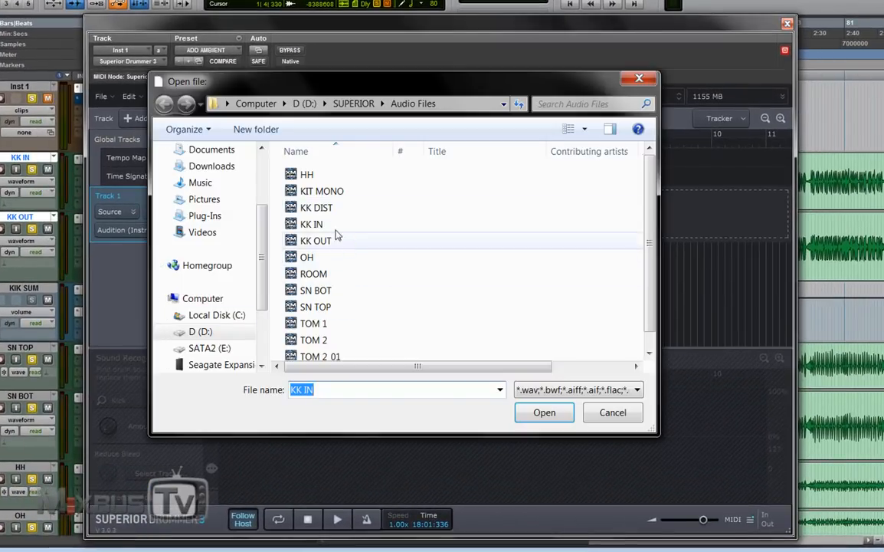
- Choose KK IN in the Open file dialog and load it into the tracker
click(311, 224)
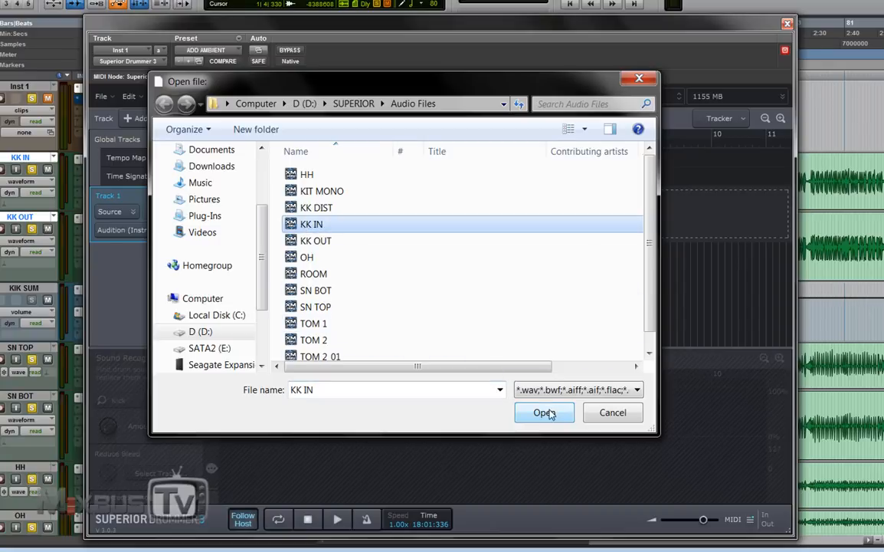
click(544, 412)
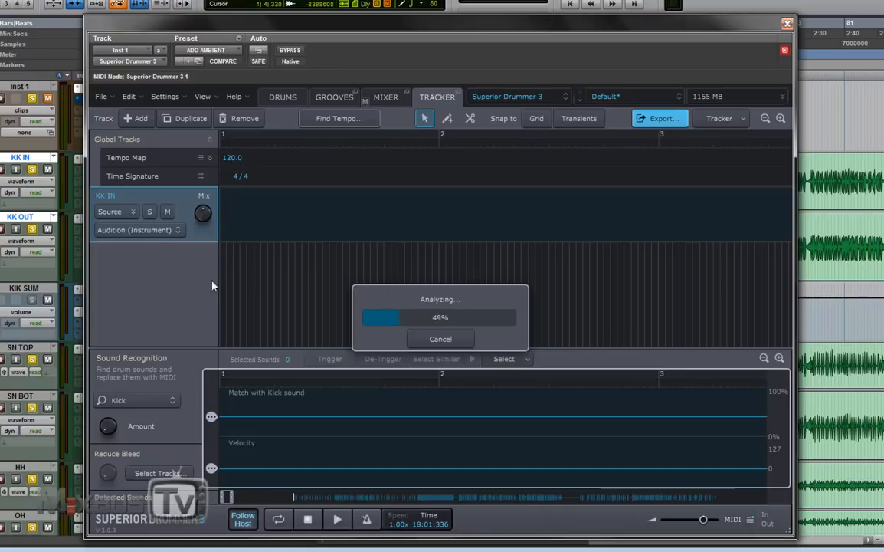
mouse_move(493, 287)
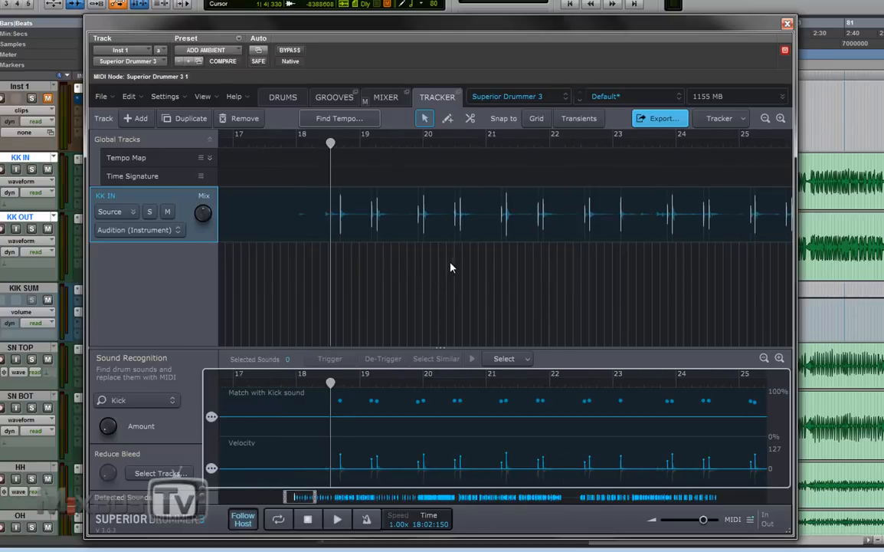
mouse_move(736, 223)
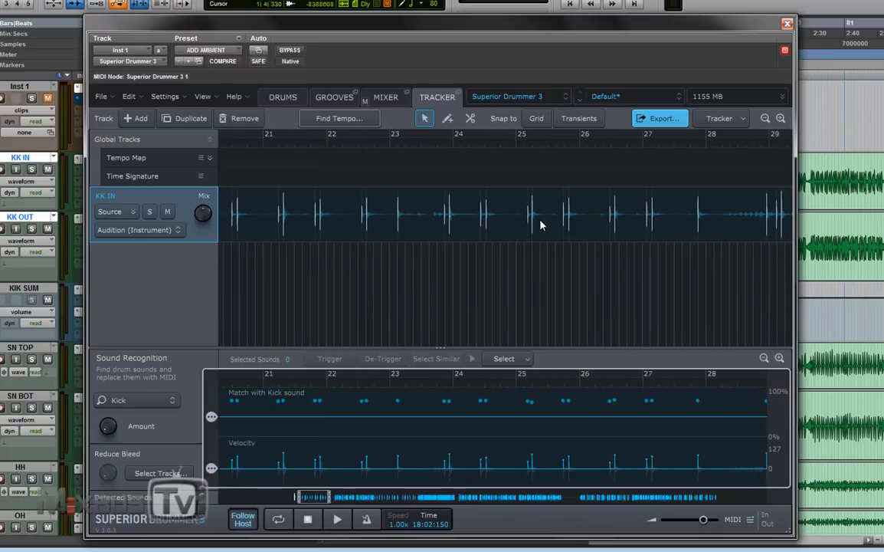
mouse_move(225, 481)
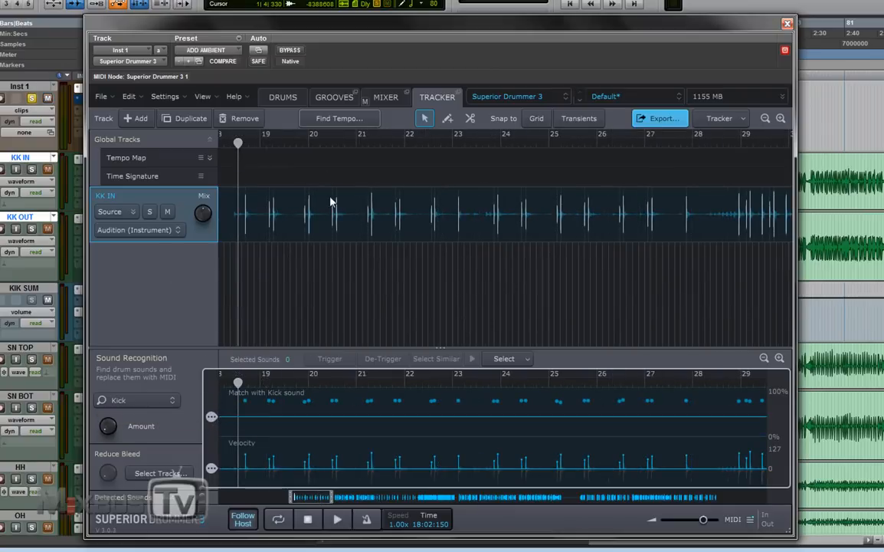
click(283, 96)
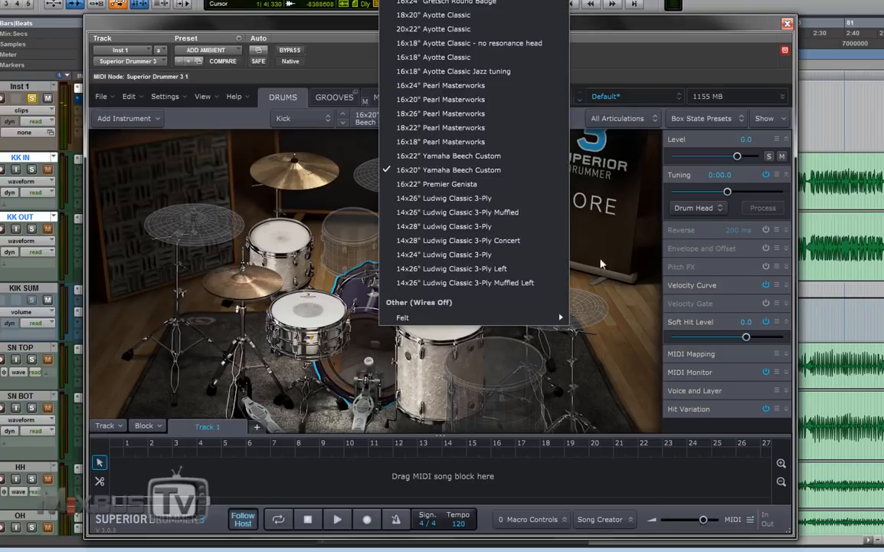
click(436, 96)
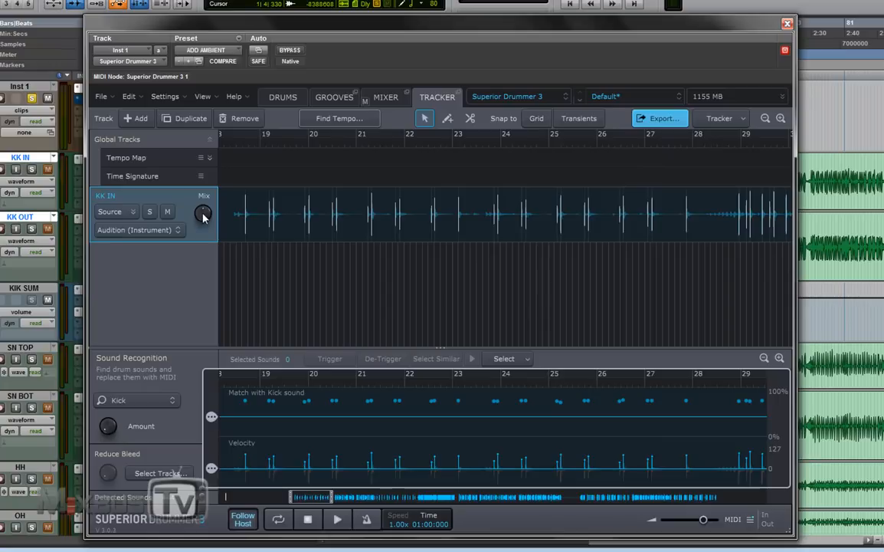
- Turn the KK IN Mix knob to 100% Samples, 0% Source, and review the hits
drag(203, 212, 203, 219)
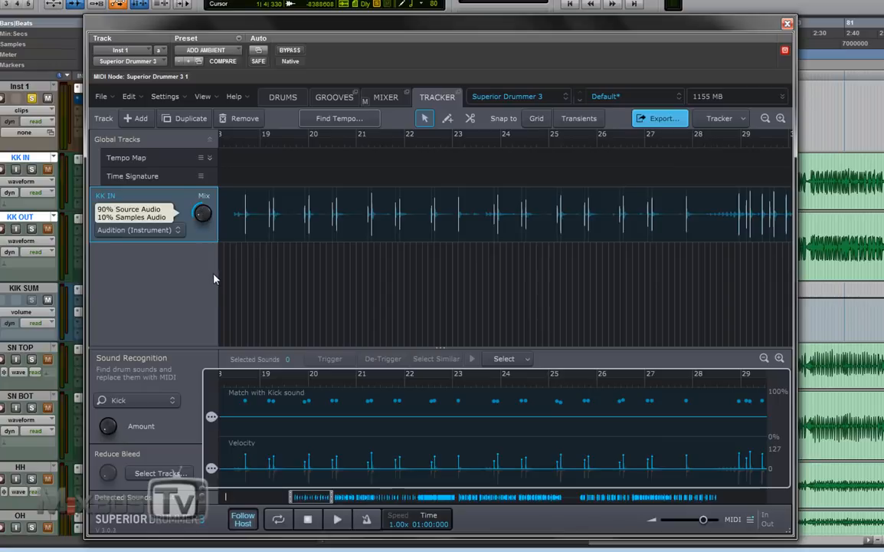
drag(203, 213, 204, 203)
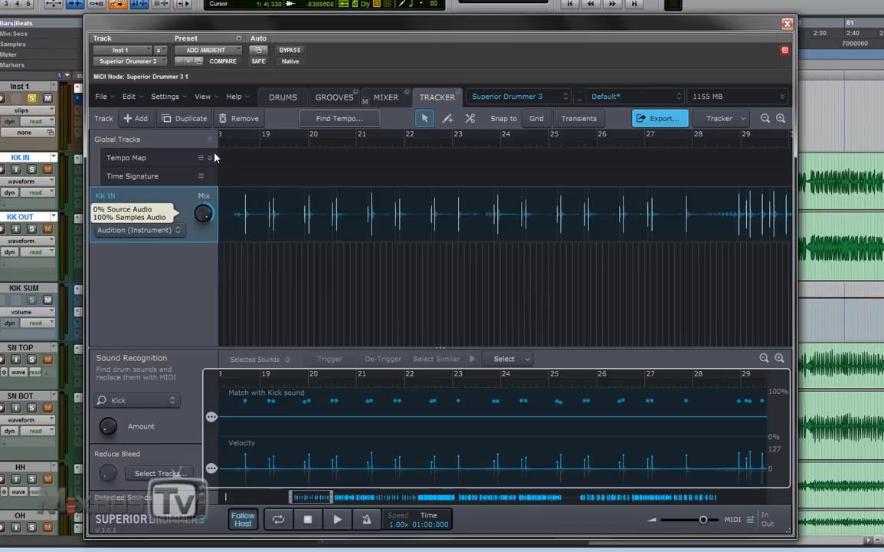
click(337, 519)
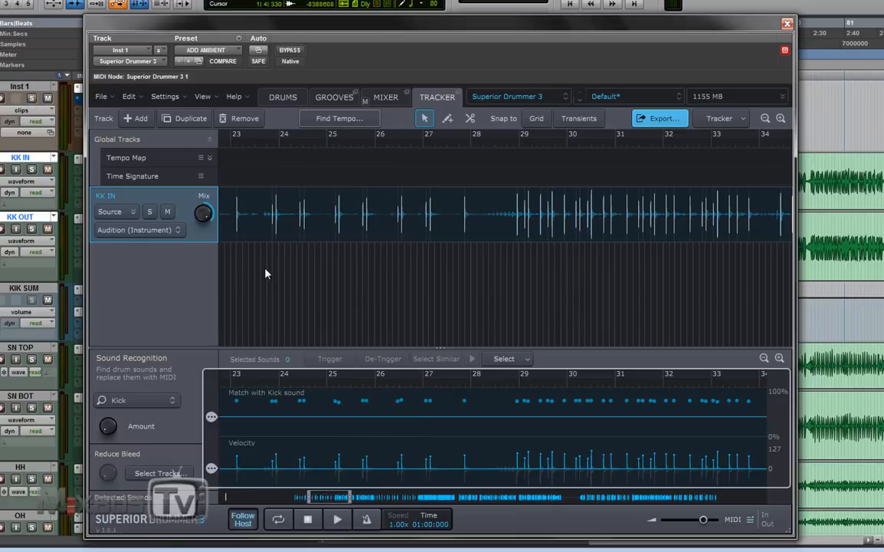
click(337, 519)
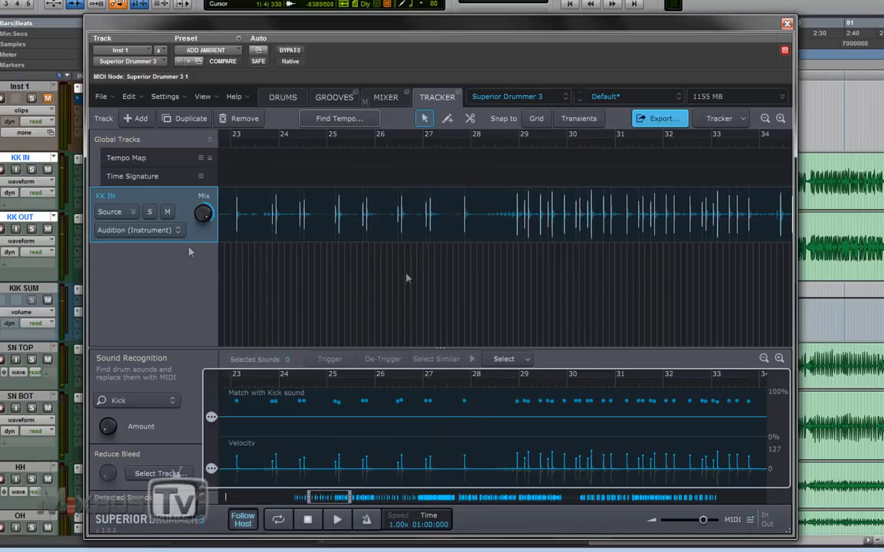
mouse_move(402, 277)
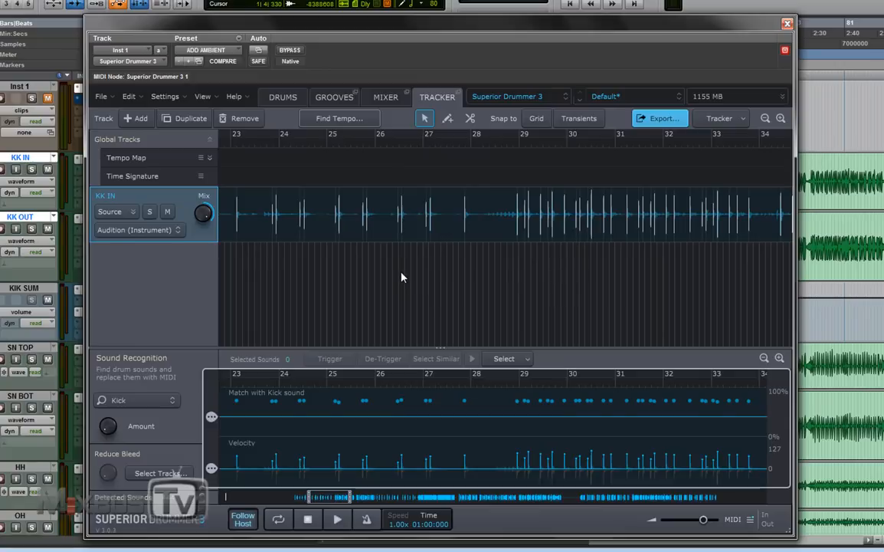
mouse_move(416, 226)
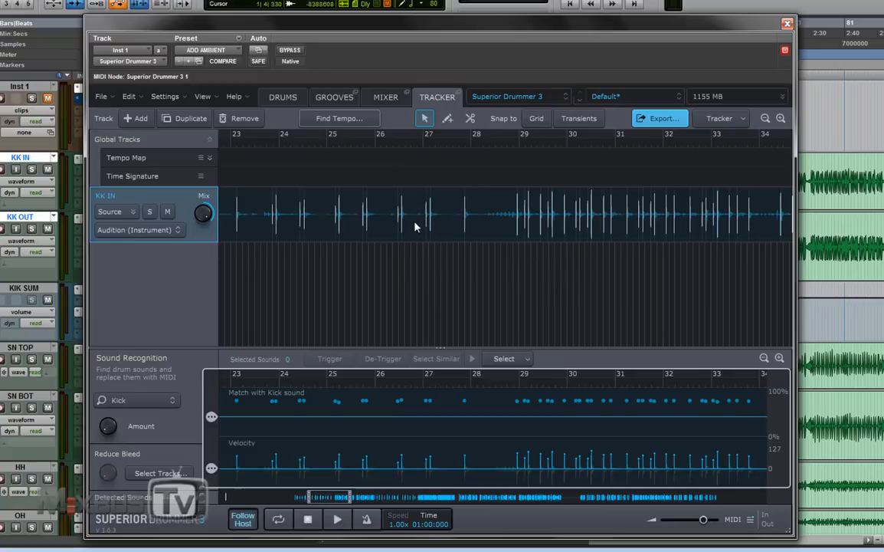
mouse_move(385, 96)
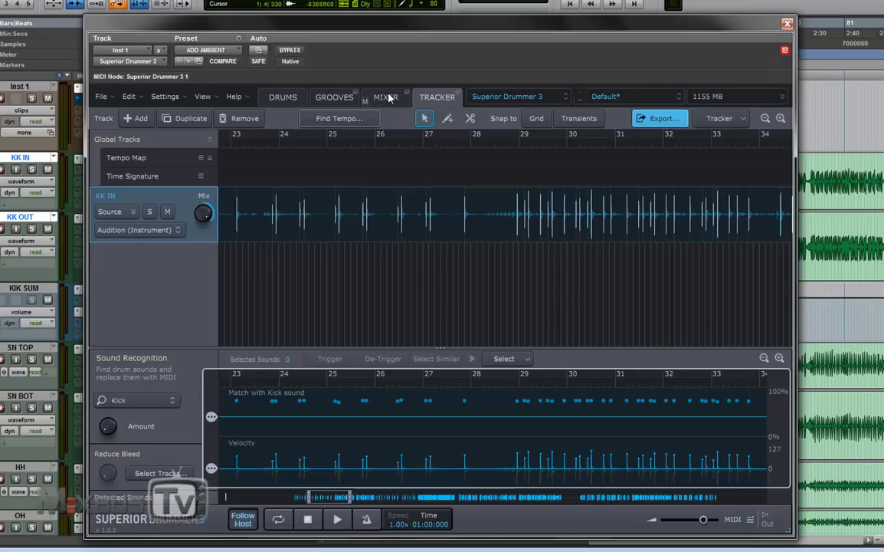
- In the mixer, mute an ambient mic and inspect bleed on the ambient and overhead channels
click(385, 96)
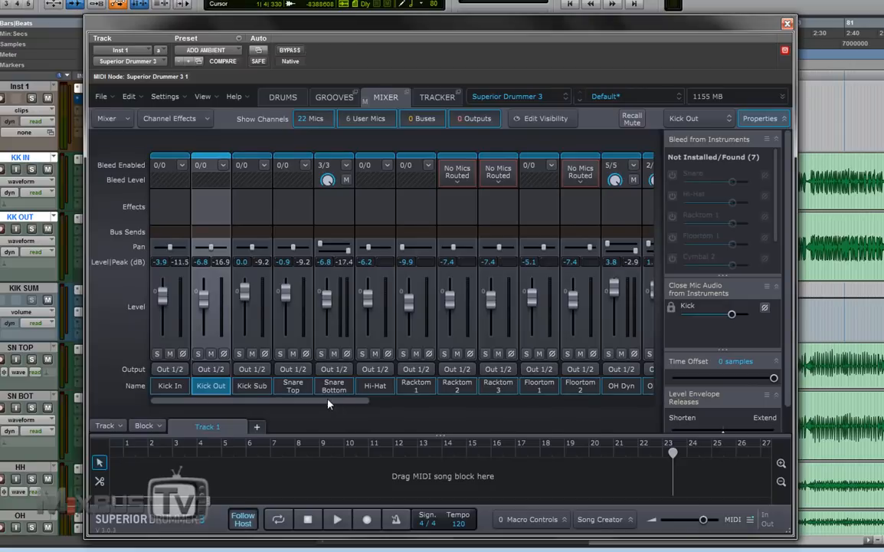
mouse_move(174, 360)
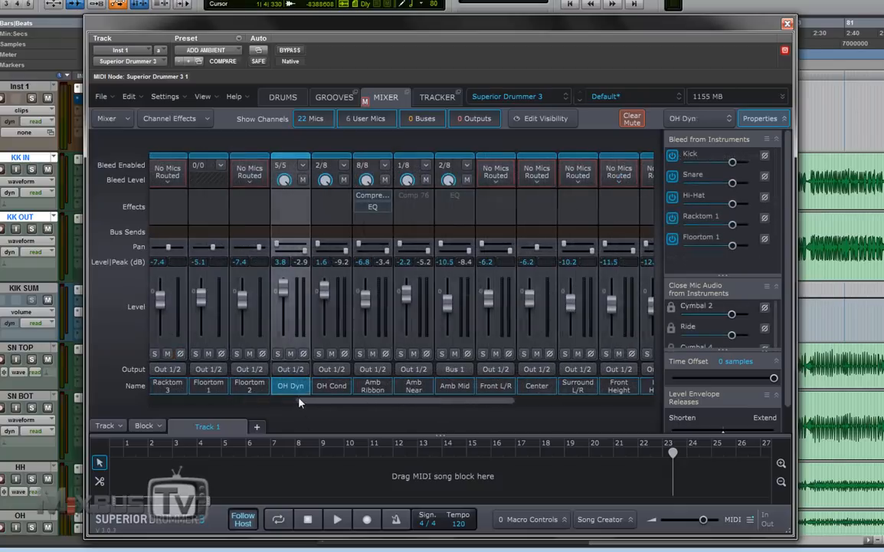
click(331, 385)
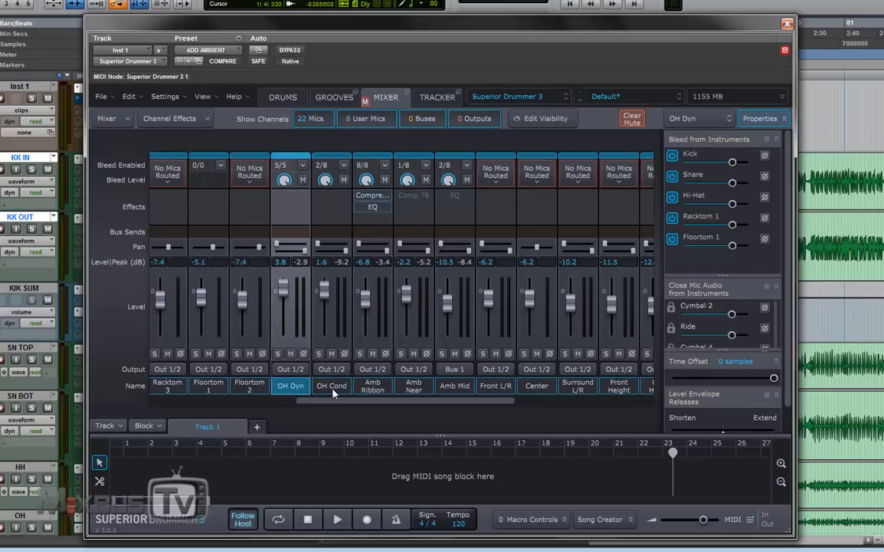
click(373, 385)
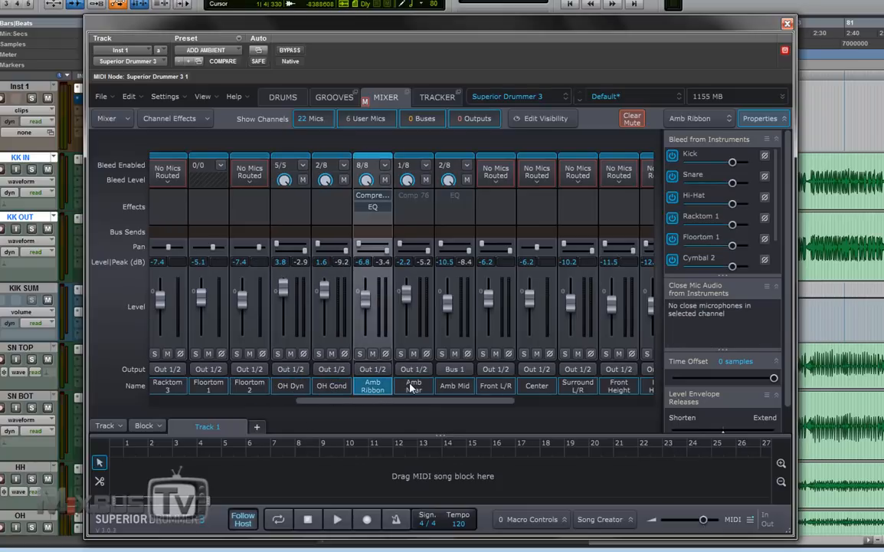
click(455, 385)
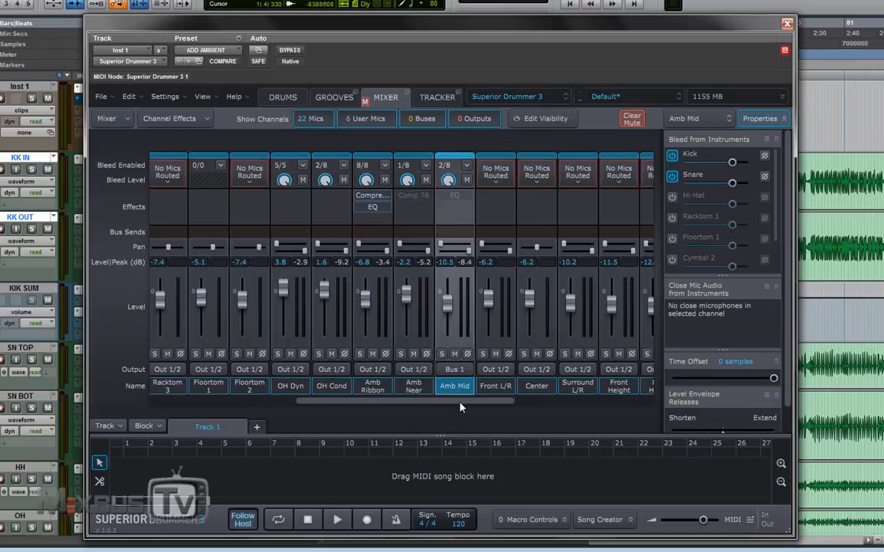
click(290, 385)
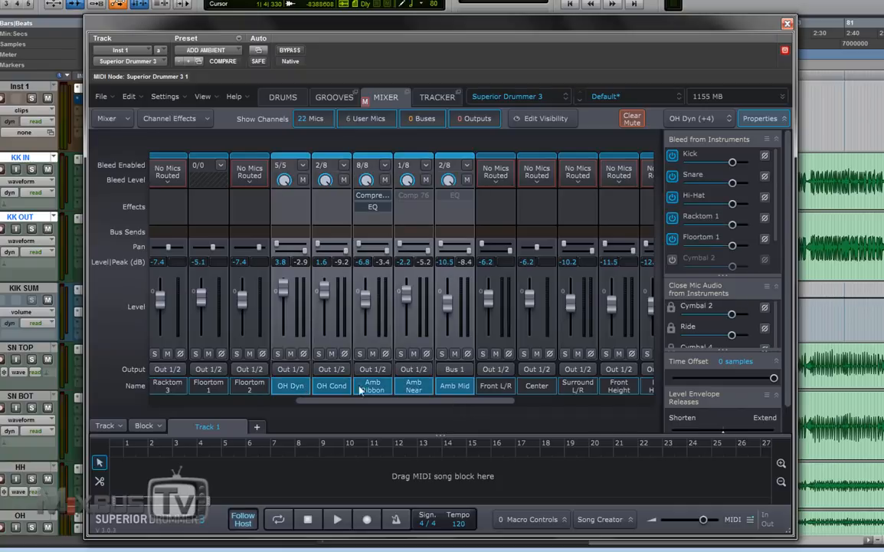
mouse_move(436, 386)
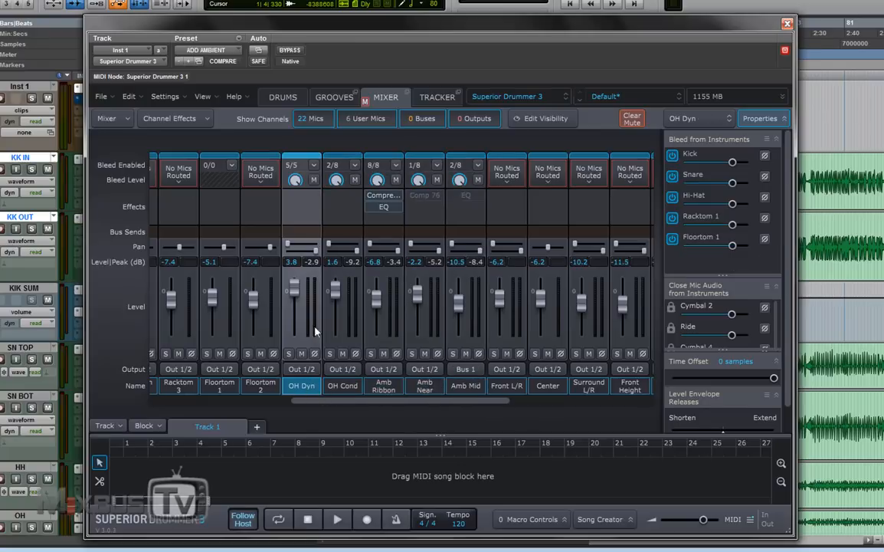
- Toggle OH Dyn kick bleed off and on, and enable kick bleed on Amb Near
click(672, 156)
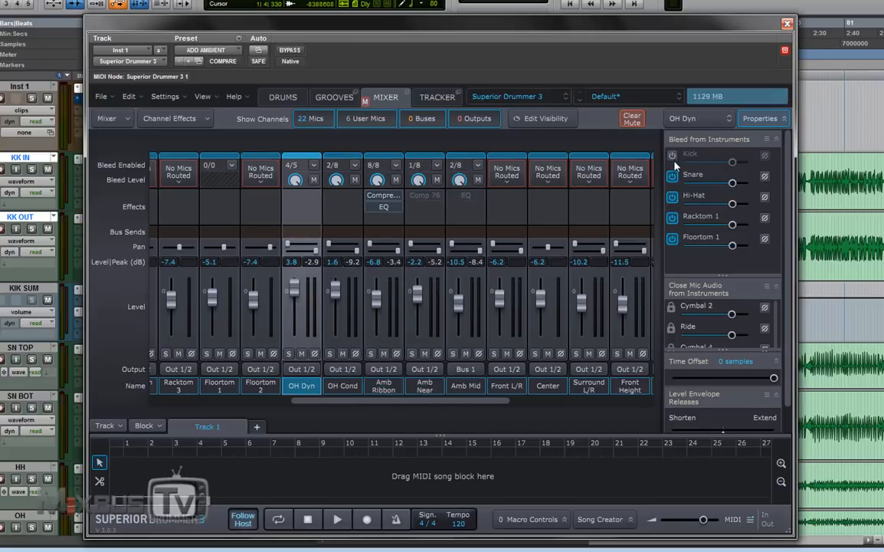
click(671, 155)
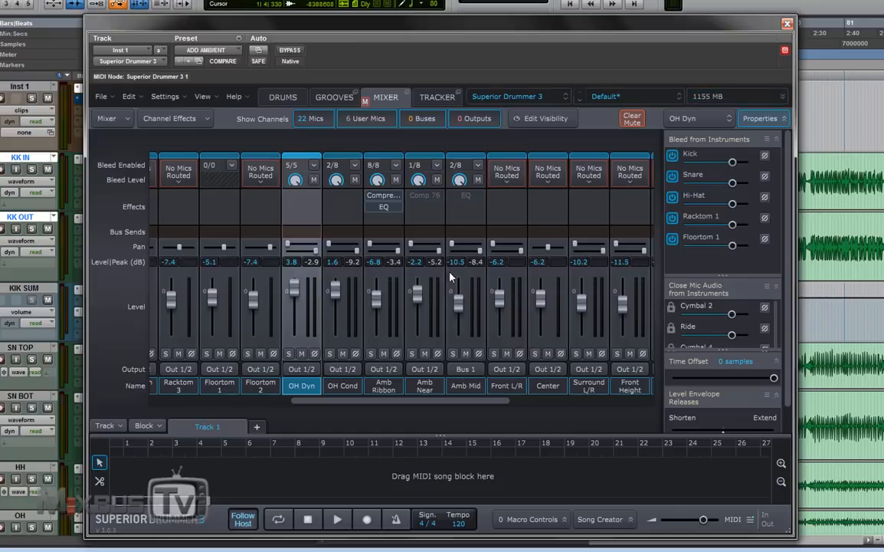
click(342, 386)
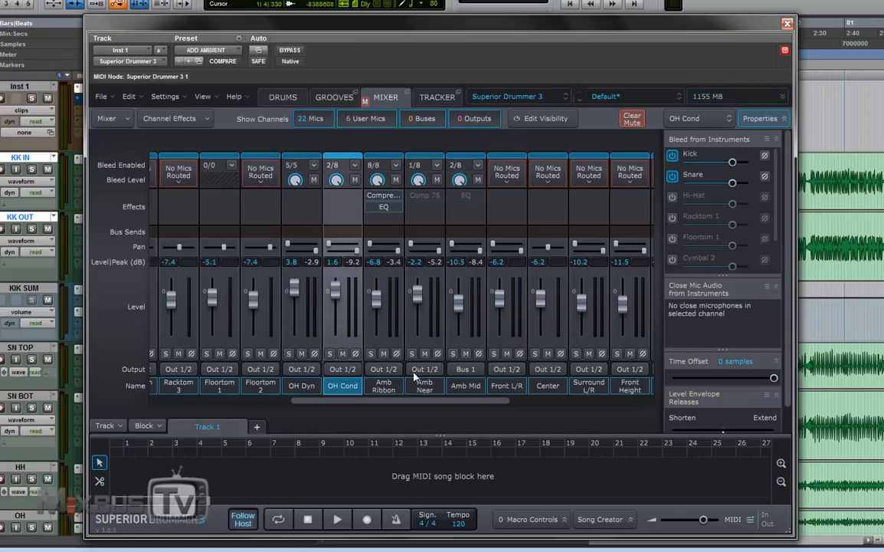
click(425, 385)
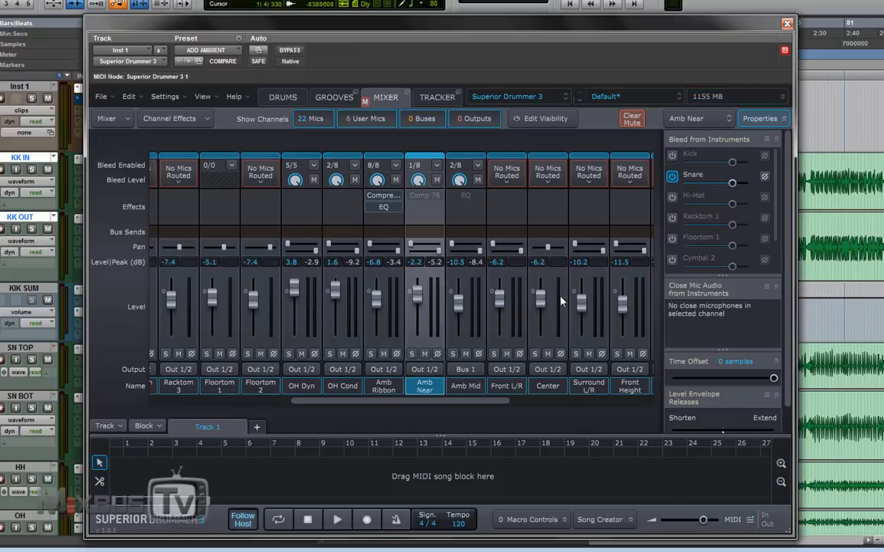
click(673, 154)
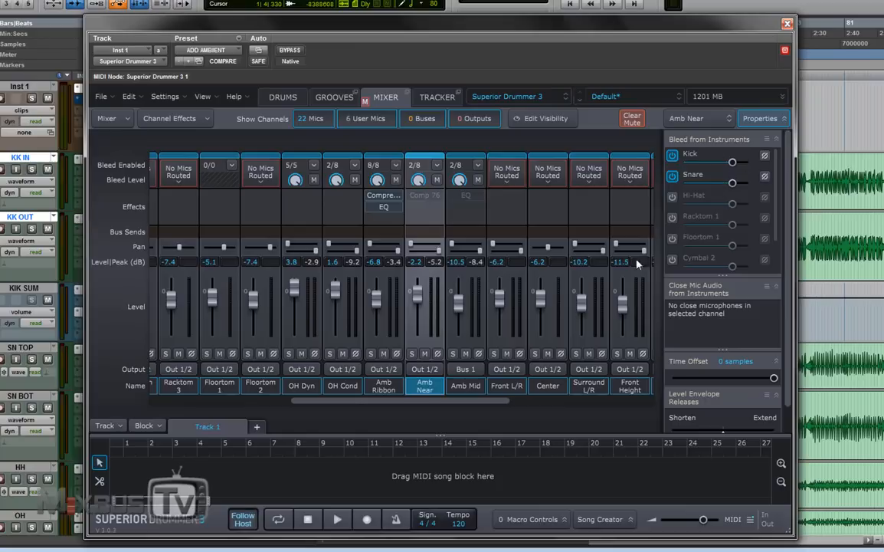
- Check Amb Mid's bleed, peek at the Tracker tab, and return to the mixer
click(465, 385)
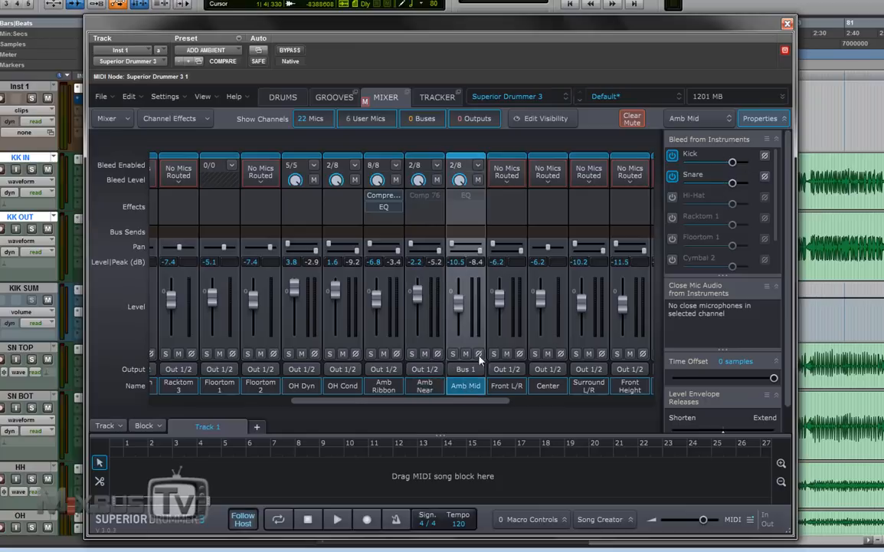
mouse_move(438, 97)
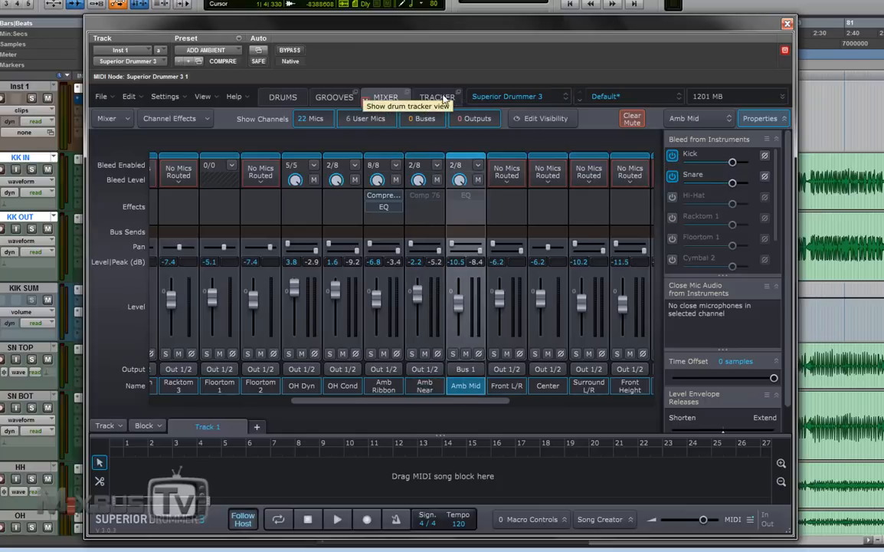
click(438, 97)
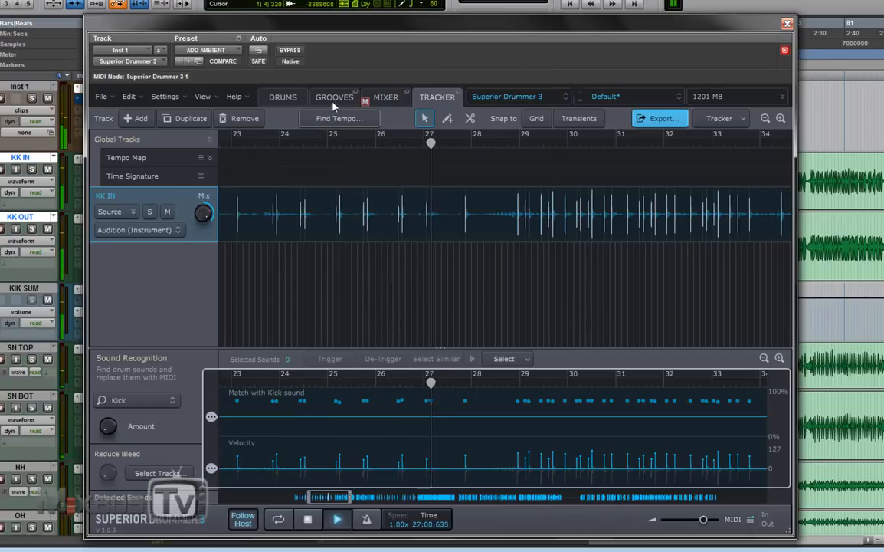
click(386, 97)
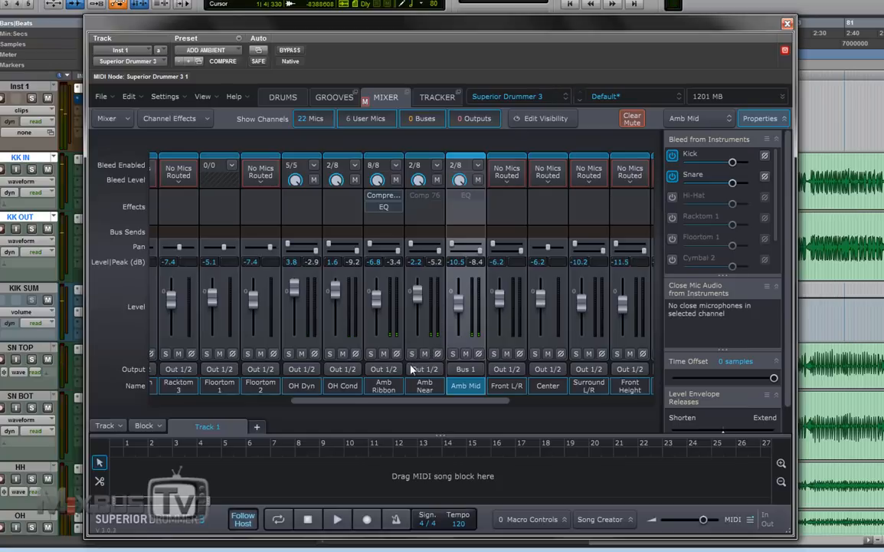
- Mute OH Cond and check the Amb Ribbon and Amb Mid bleed settings
click(424, 353)
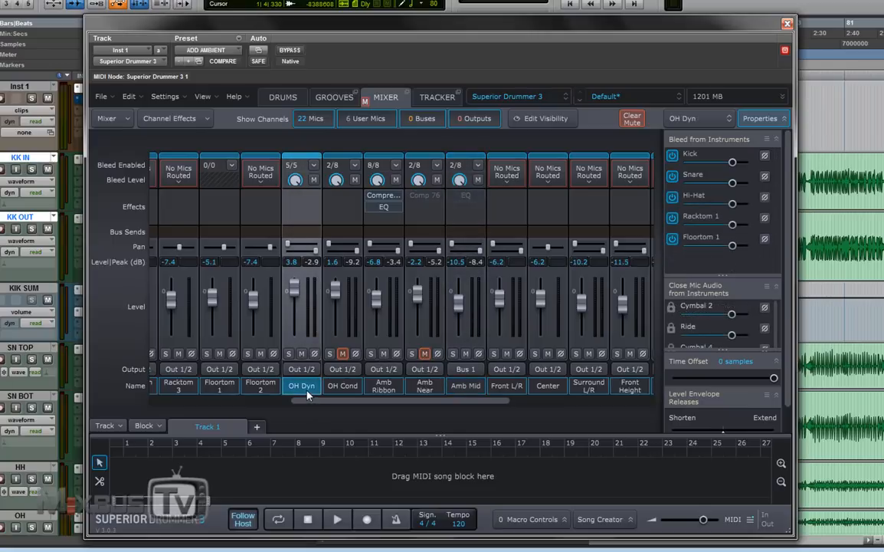
click(383, 385)
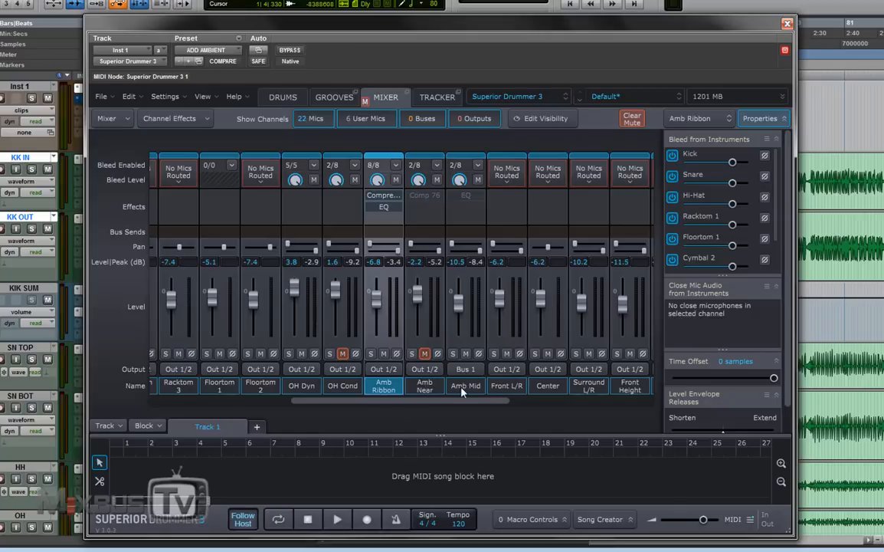
click(465, 385)
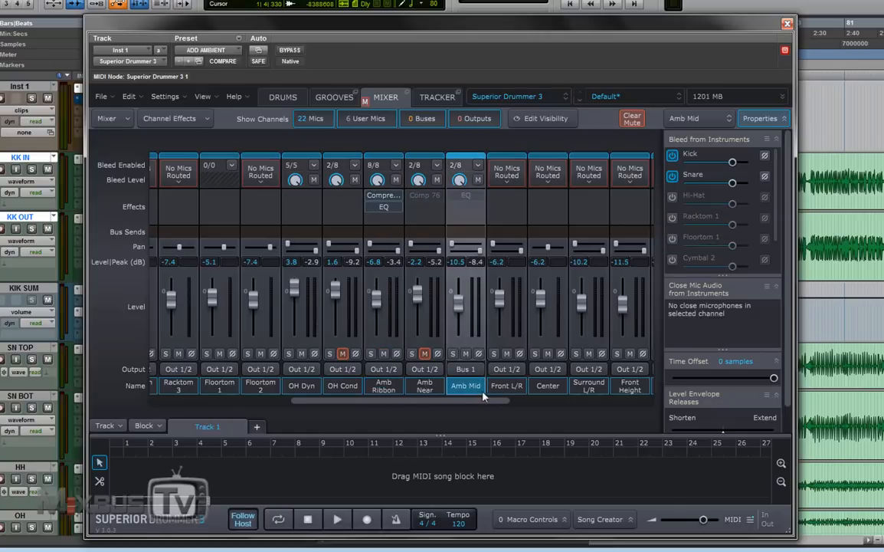
mouse_move(387, 373)
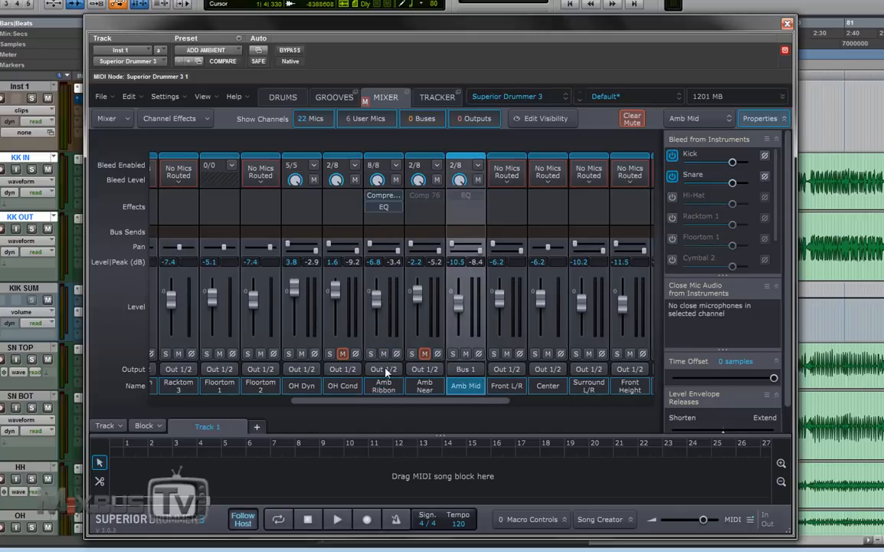
mouse_move(414, 373)
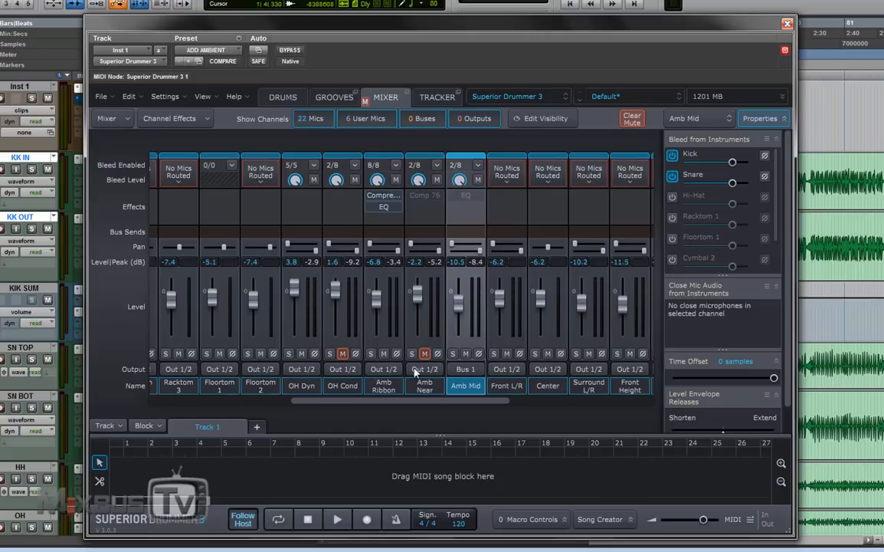
mouse_move(404, 418)
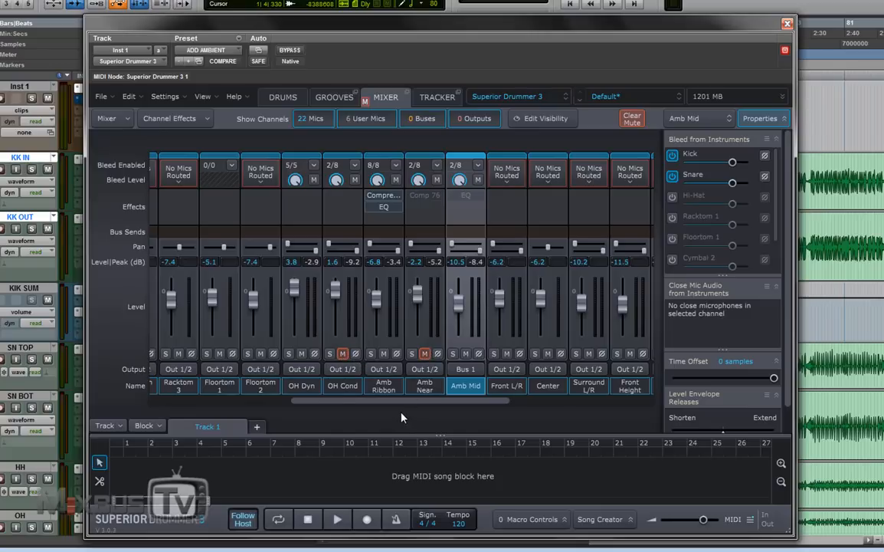
mouse_move(383, 385)
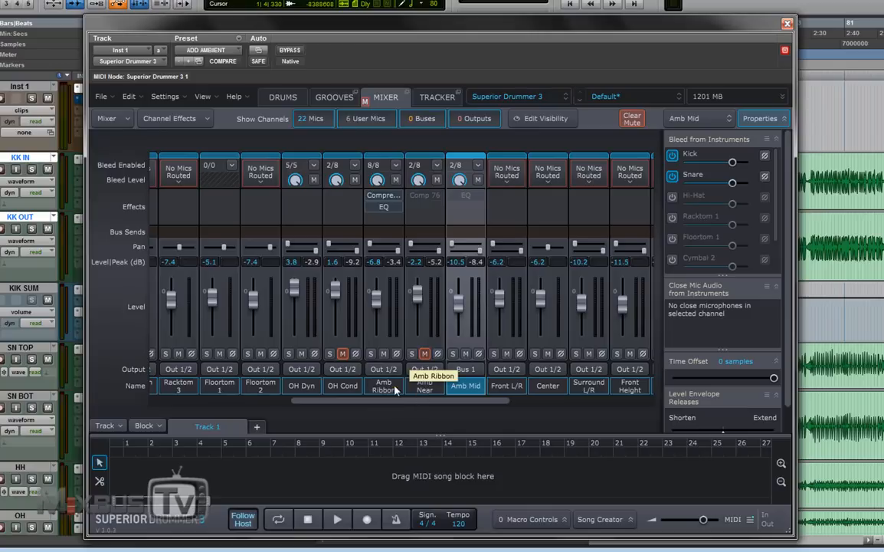
mouse_move(471, 412)
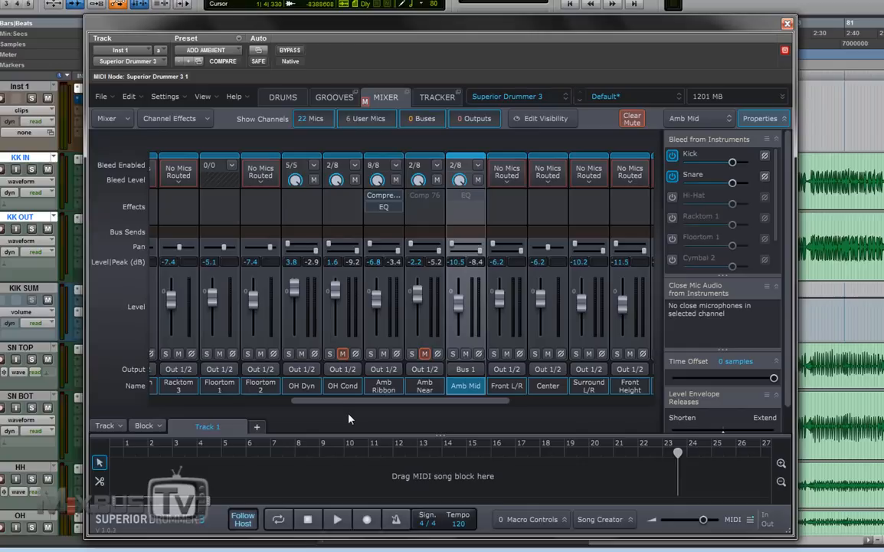
mouse_move(249, 237)
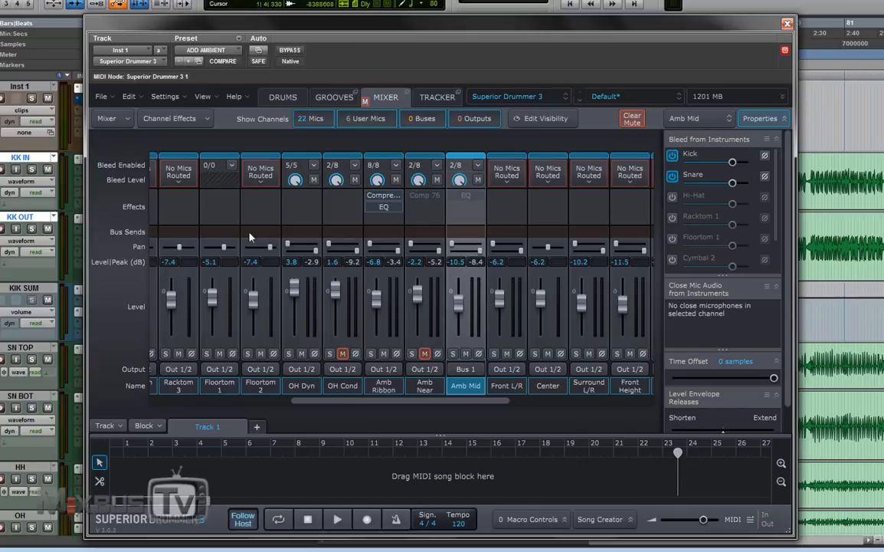
- Add SN TOP to the tracker for snare detection, then switch to the Drums tab
click(282, 96)
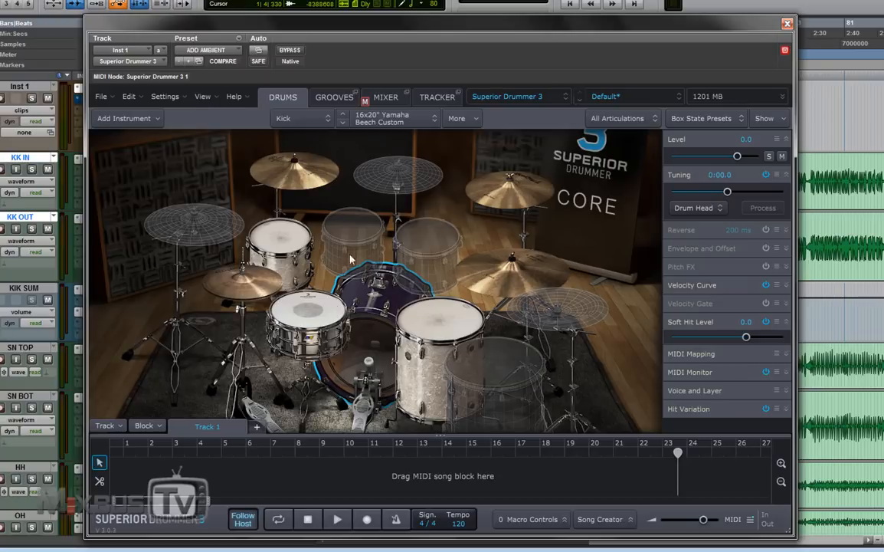
click(437, 97)
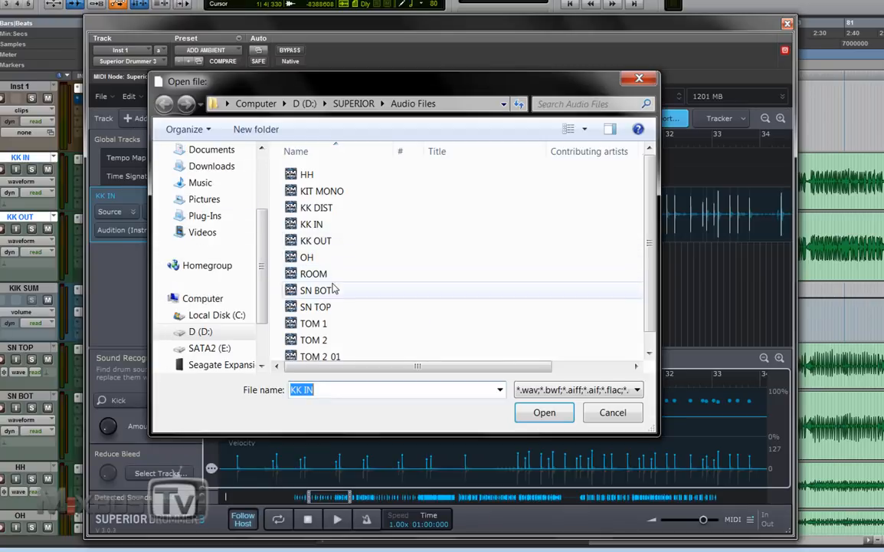
click(315, 307)
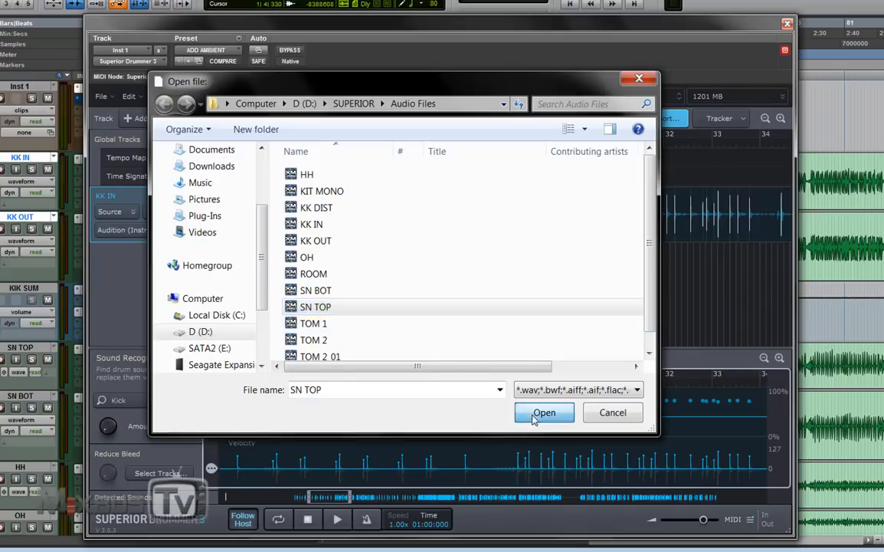
click(543, 412)
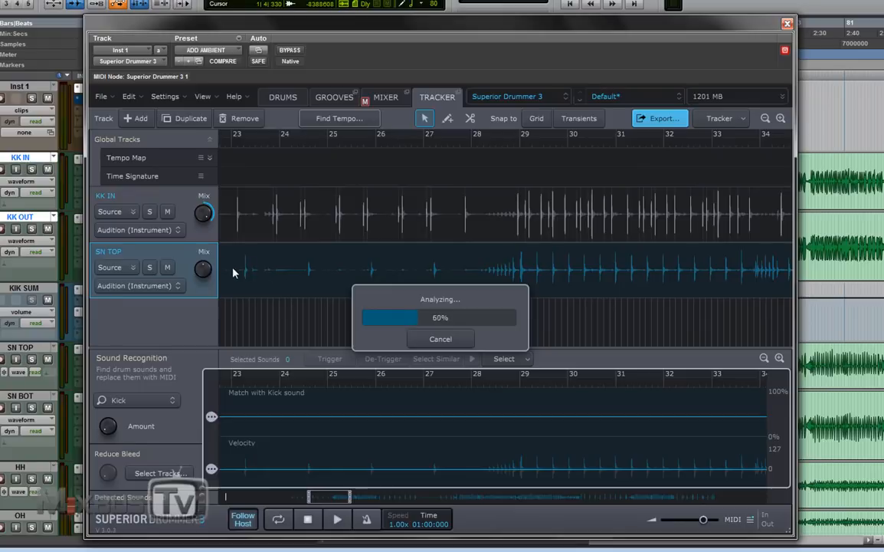
mouse_move(396, 268)
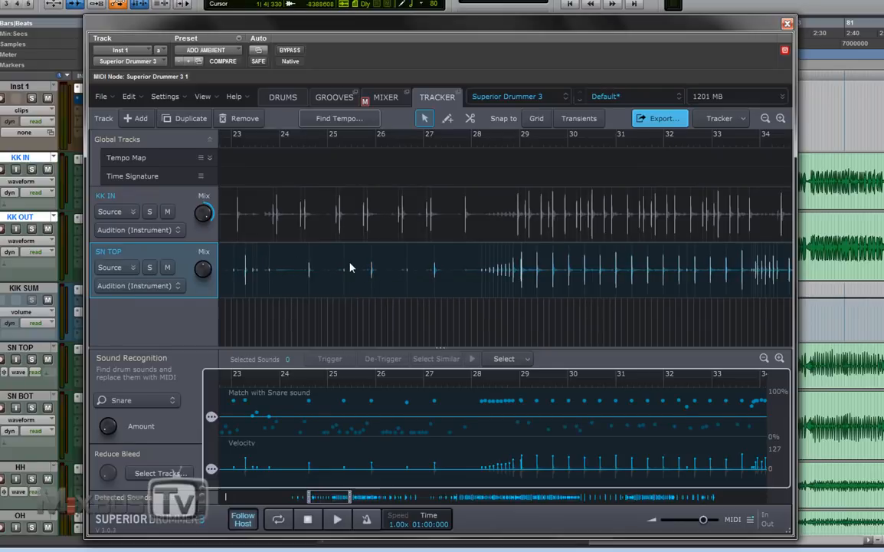
click(282, 96)
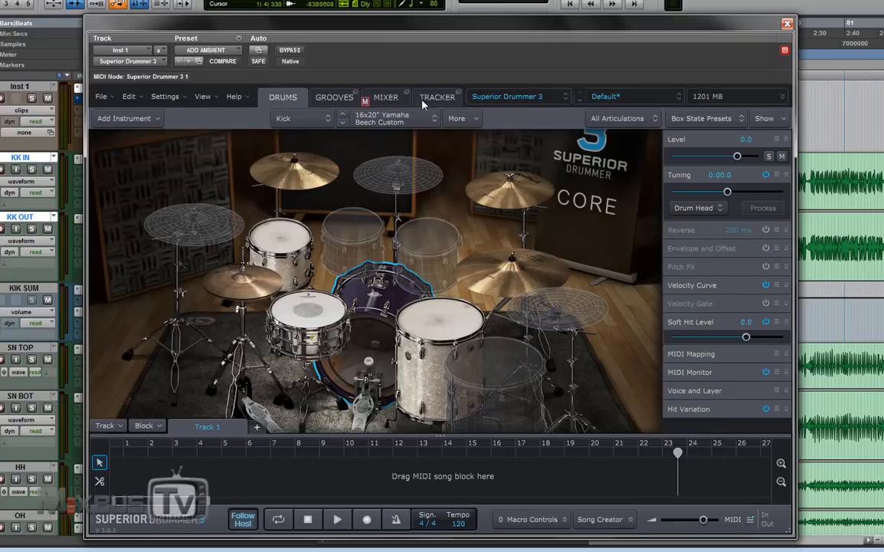
- Review the tracked SN TOP audio, scrolling along it, then switch to the Drums tab
click(437, 96)
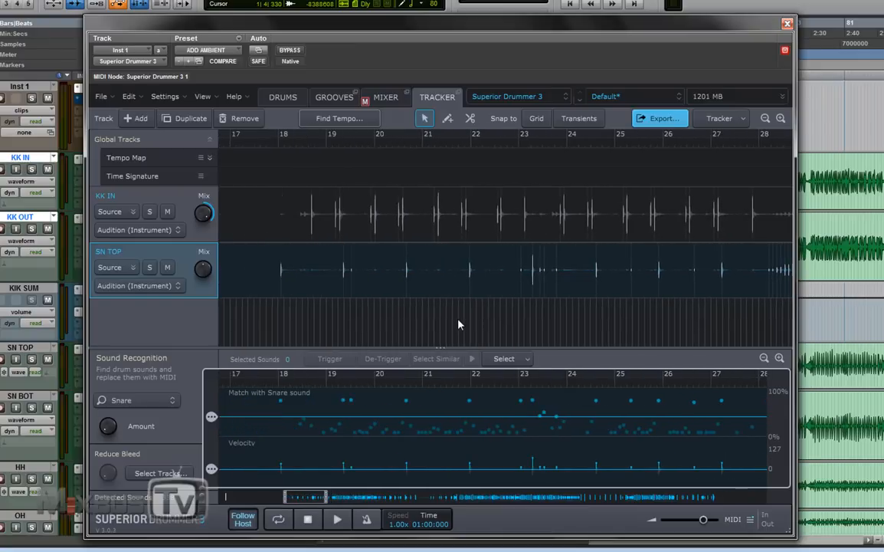
mouse_move(533, 283)
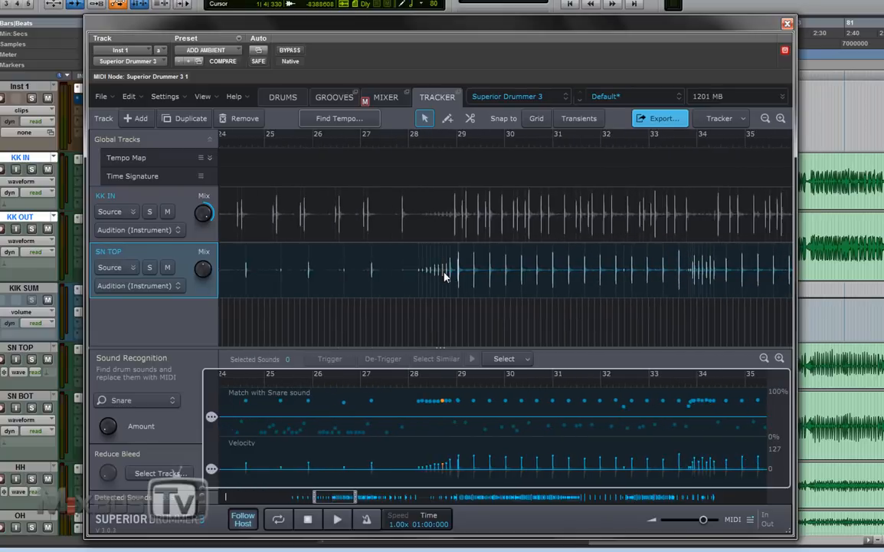
scroll(right, 3)
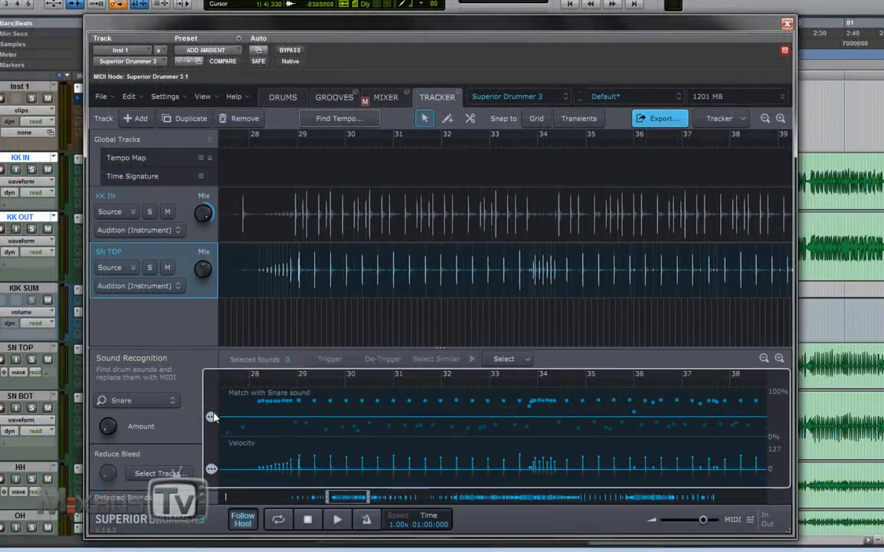
mouse_move(213, 416)
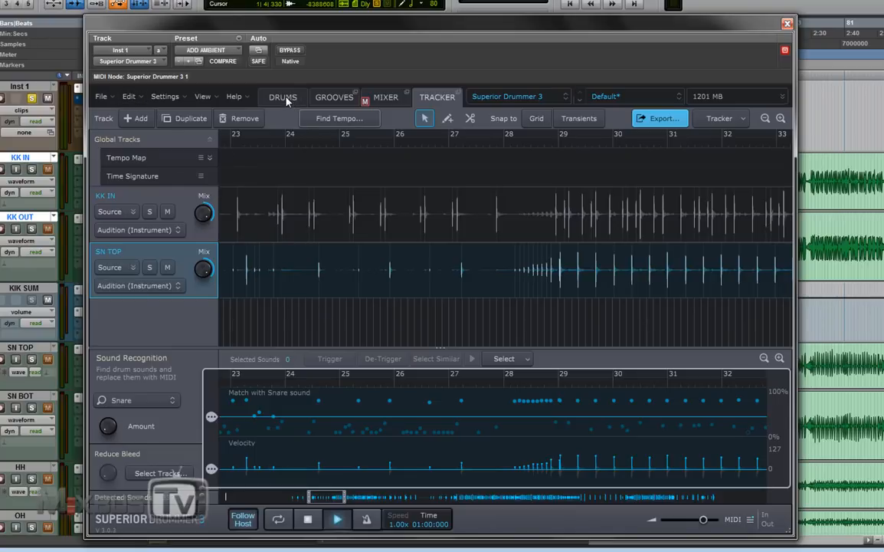
click(283, 96)
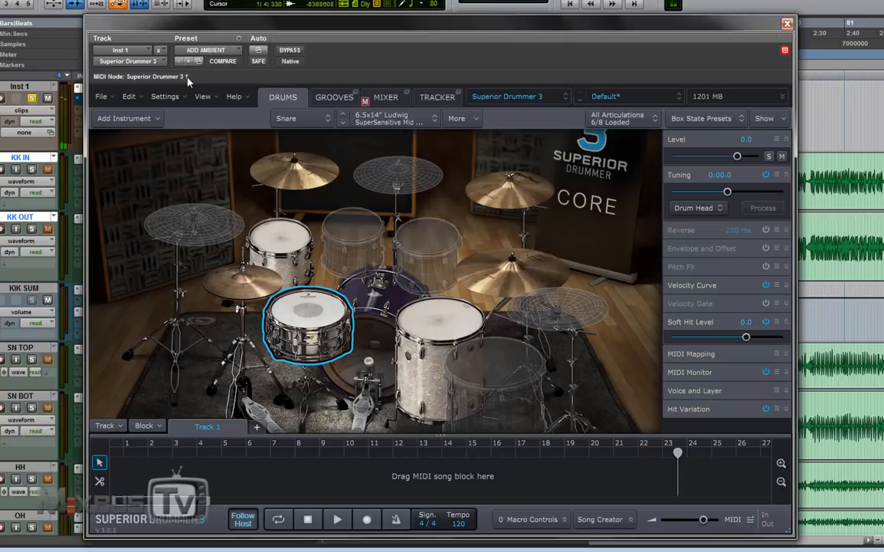
- Mute the Snare Top and Snare Bottom channels in the mixer
click(386, 96)
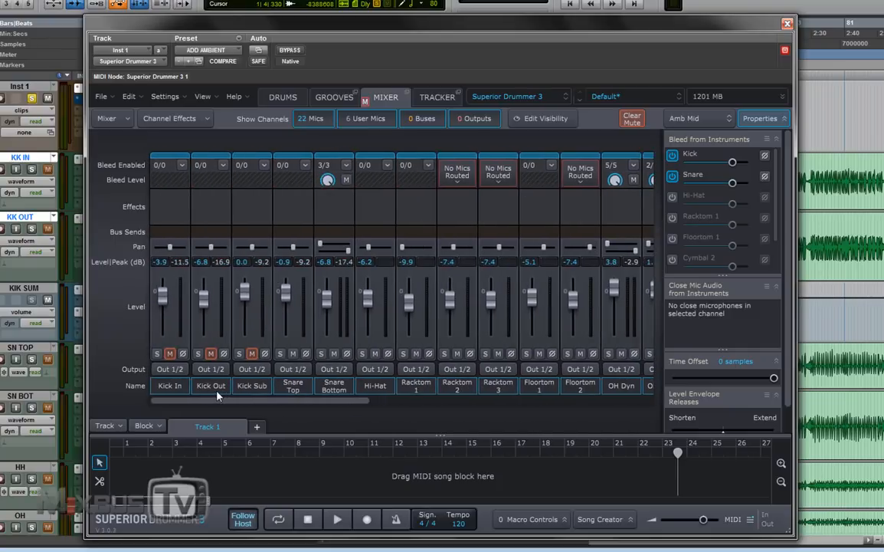
right_click(293, 356)
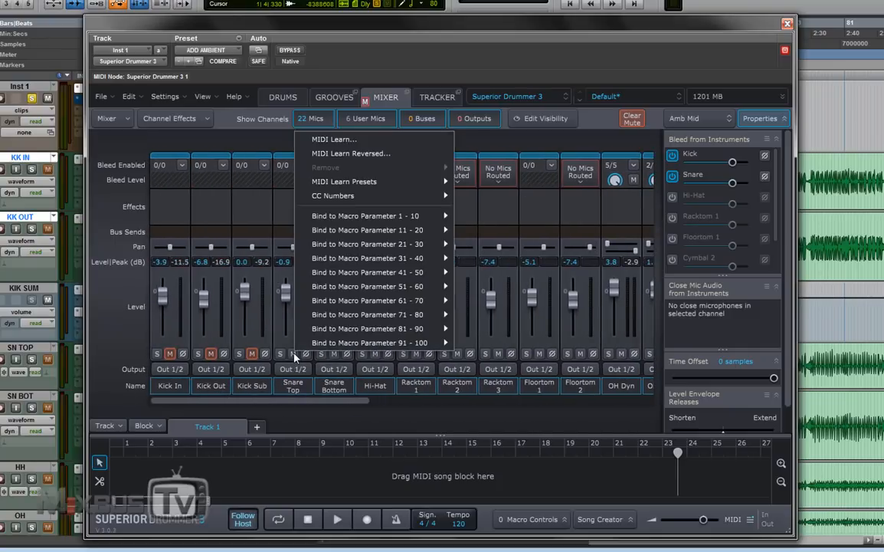
click(293, 353)
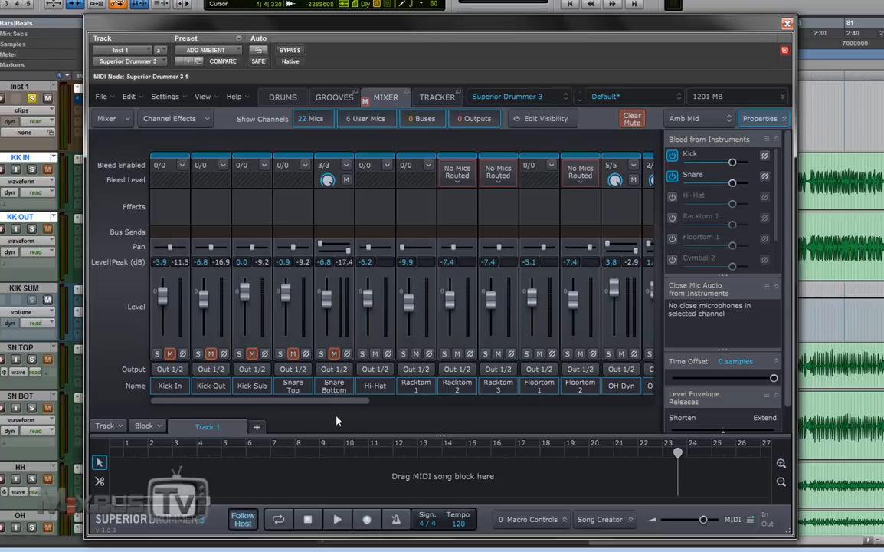
- Check the tracked audio, then scroll the mixer over to the ambient channels
click(437, 96)
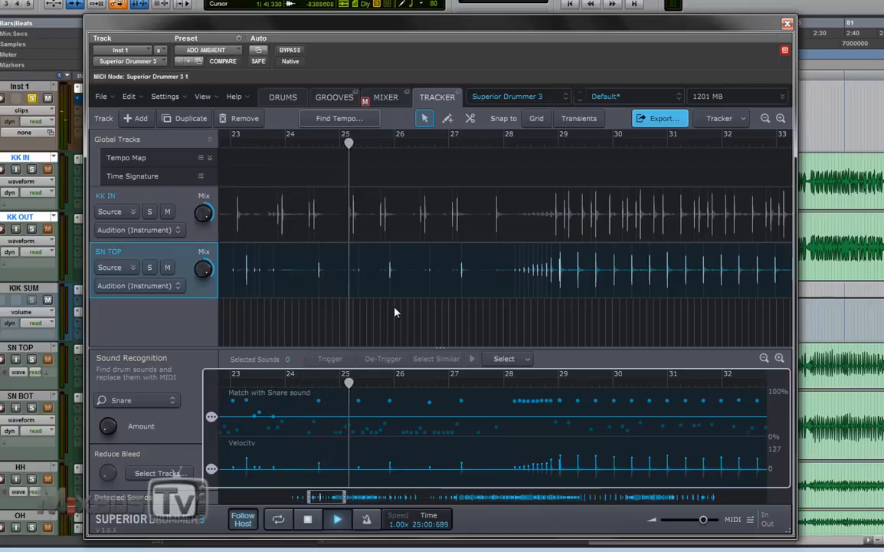
click(386, 96)
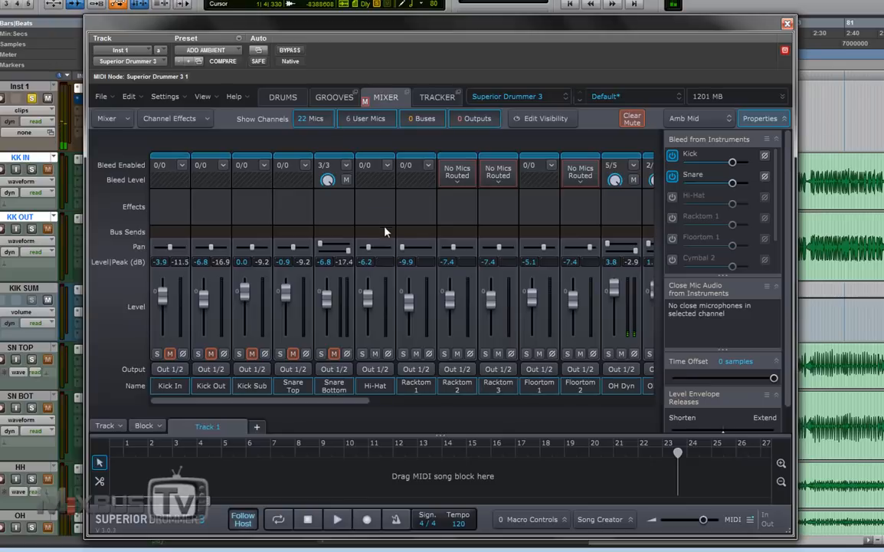
scroll(right, 3)
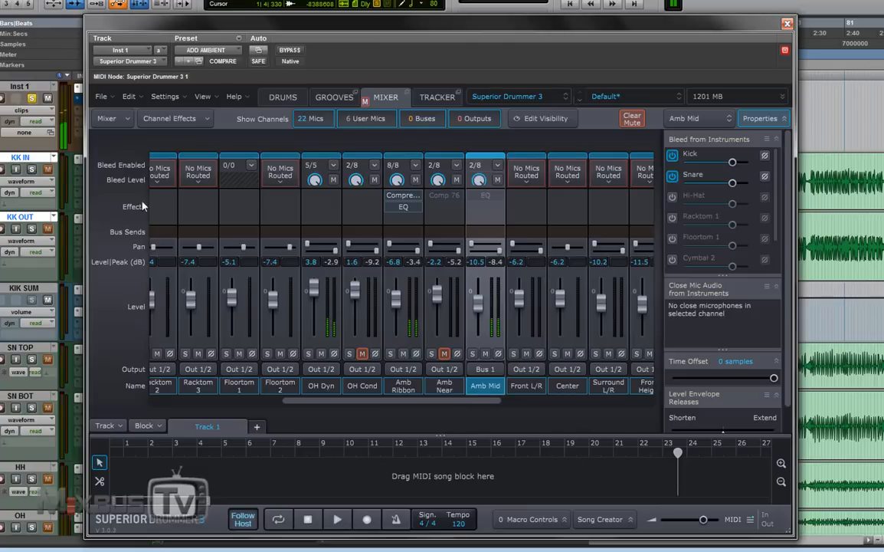
mouse_move(406, 366)
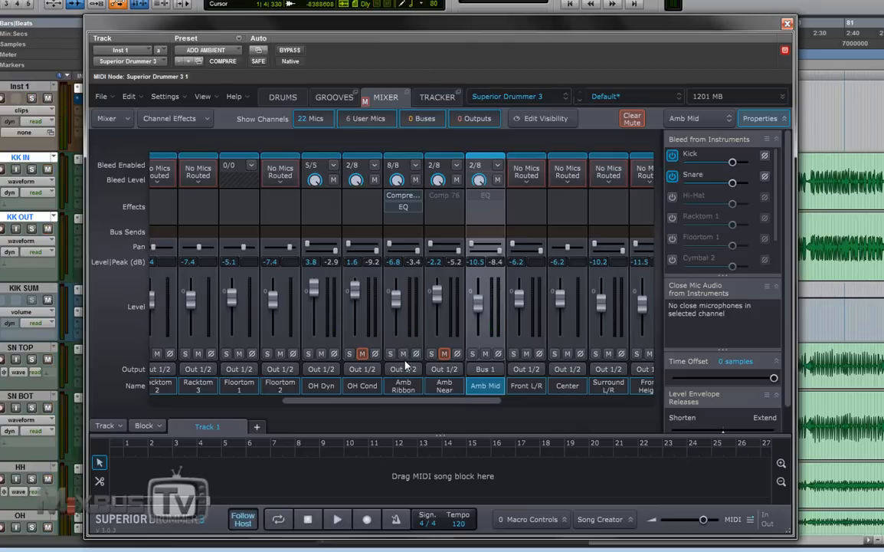
- Visit the Tracker tab, then the Mixer tab, and finish on the Drums tab
click(436, 96)
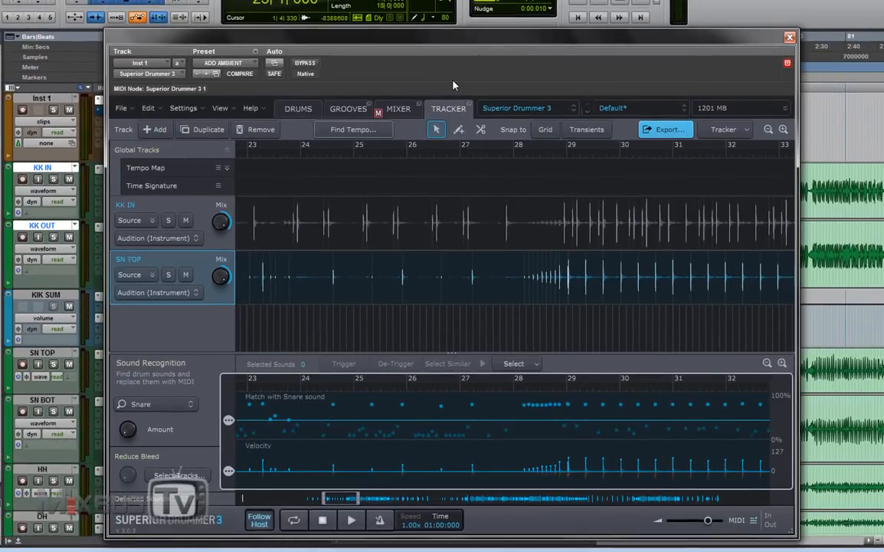
click(351, 519)
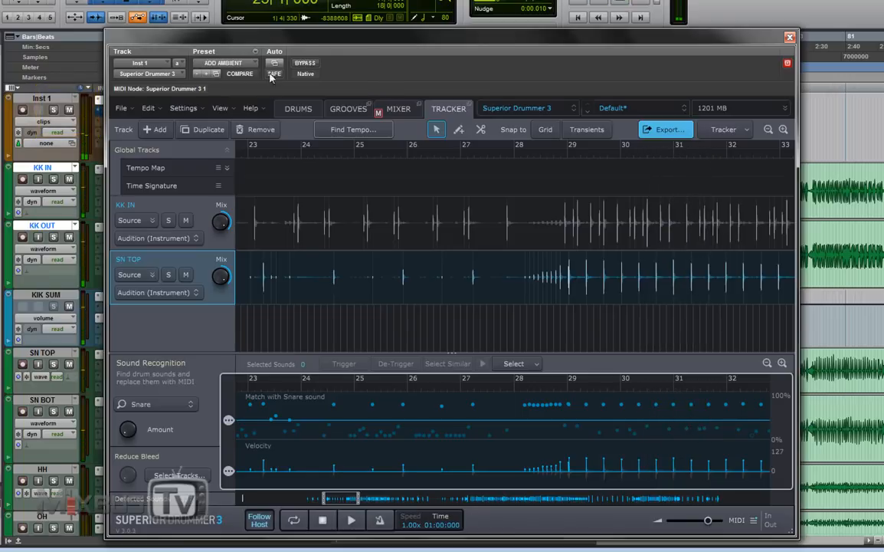
click(399, 108)
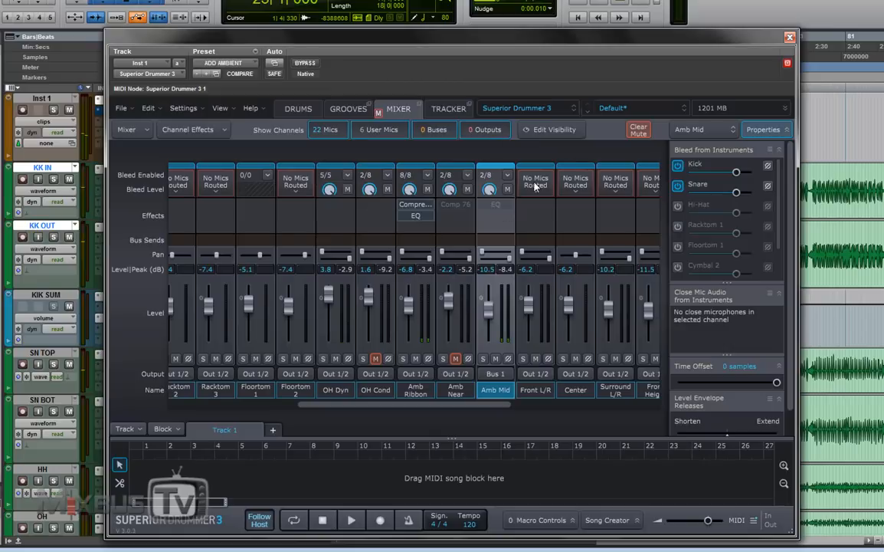
mouse_move(377, 121)
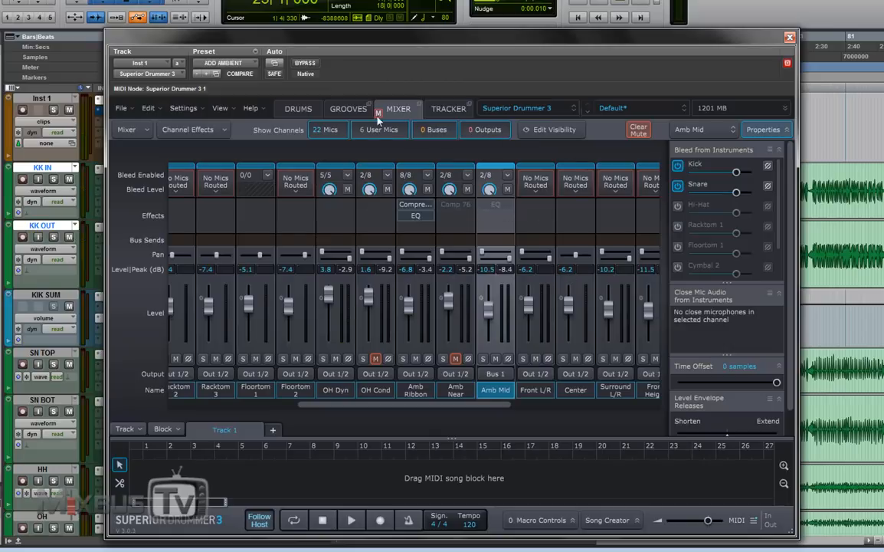
click(298, 108)
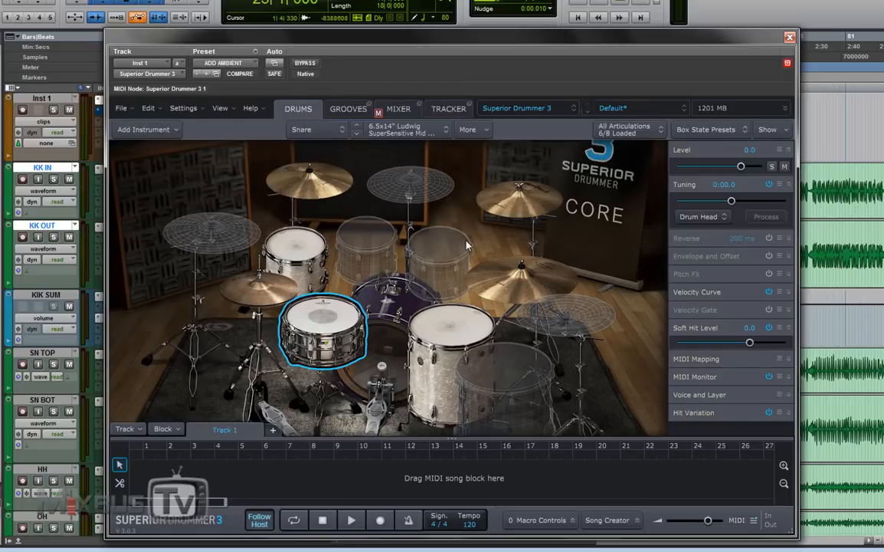
mouse_move(320, 322)
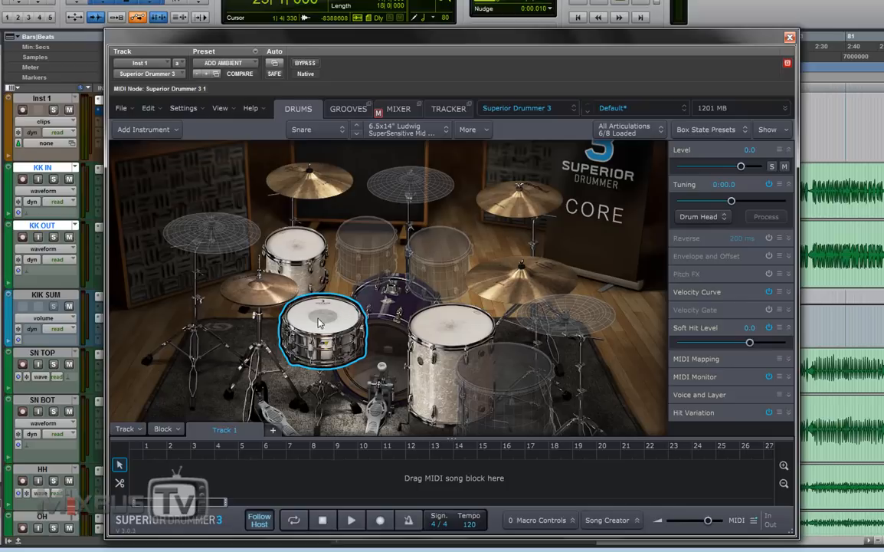
mouse_move(330, 324)
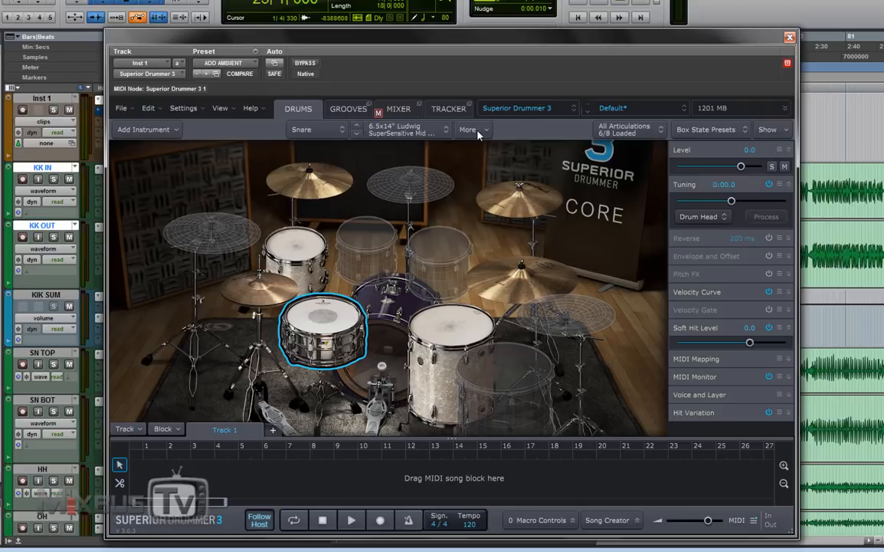
- Using More > Stack > Add To > Center, stack the 2x10" Sonor Select Force Jungle
click(317, 129)
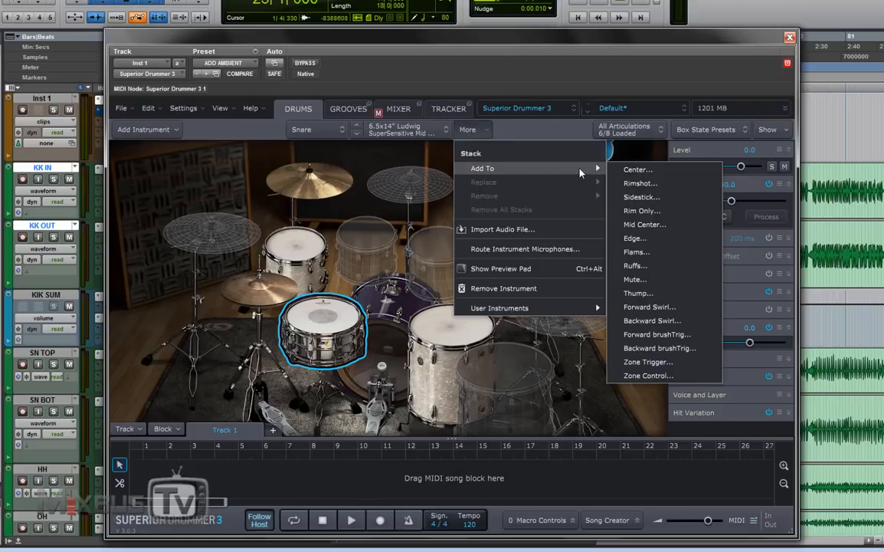
click(636, 169)
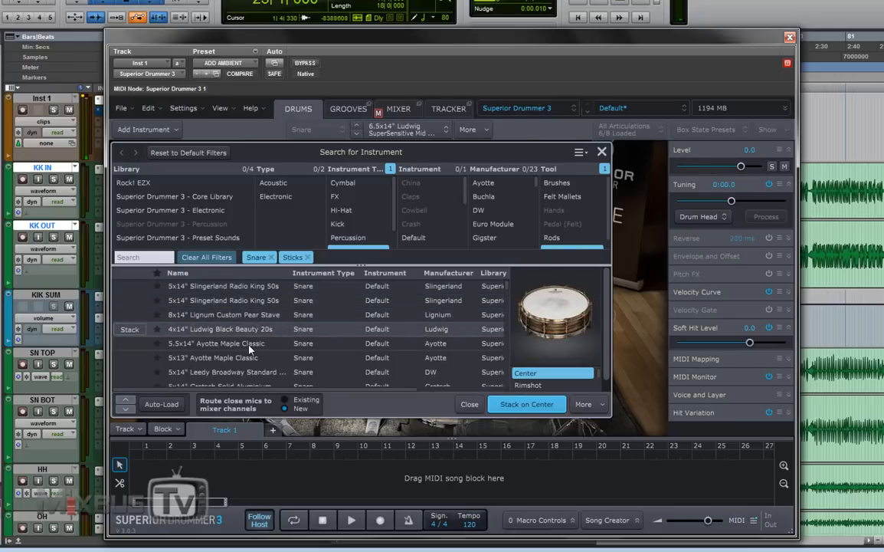
click(245, 371)
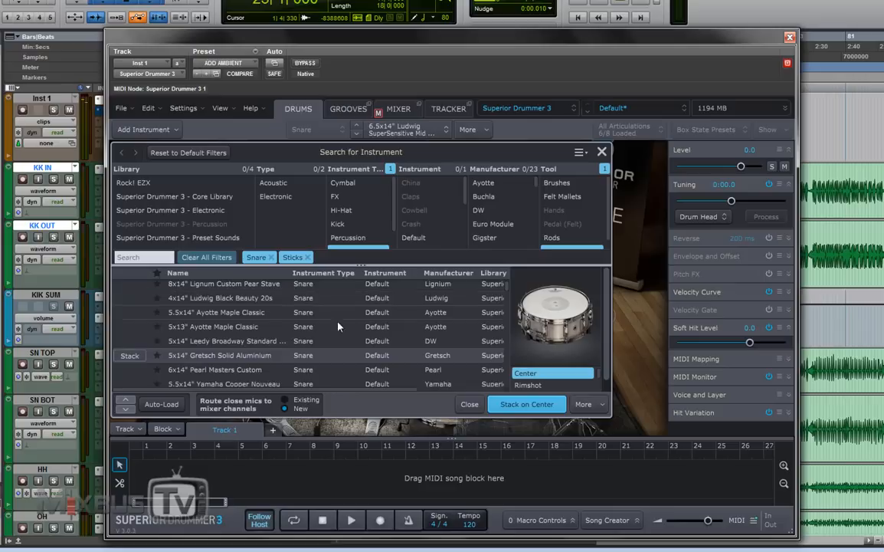
scroll(down, 3)
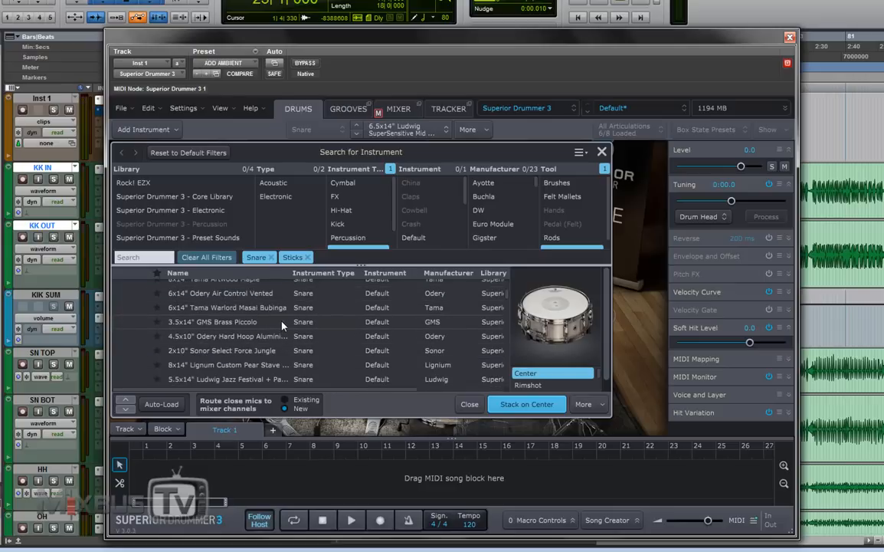
mouse_move(263, 350)
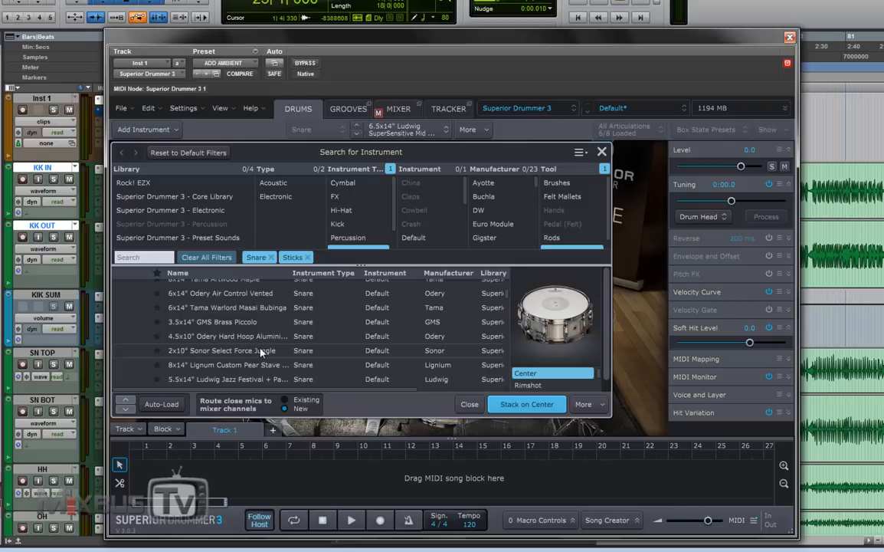
mouse_move(267, 354)
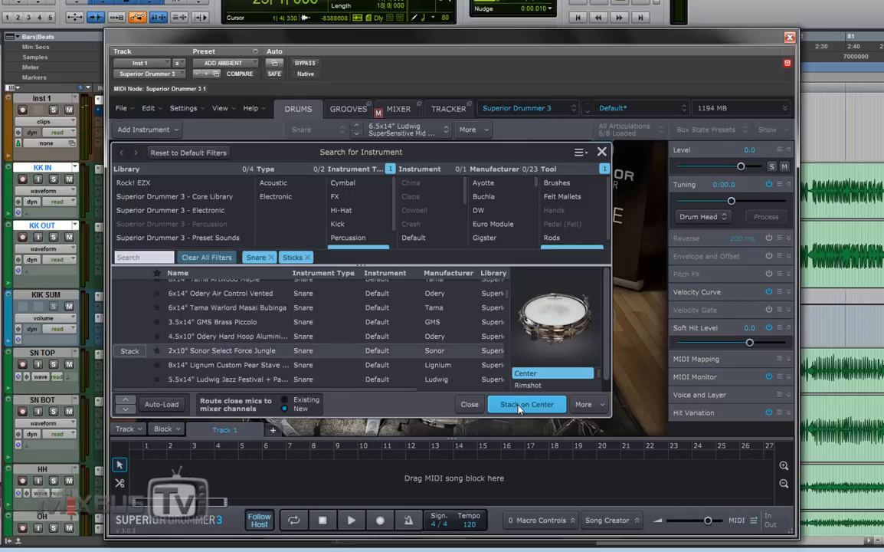
click(526, 404)
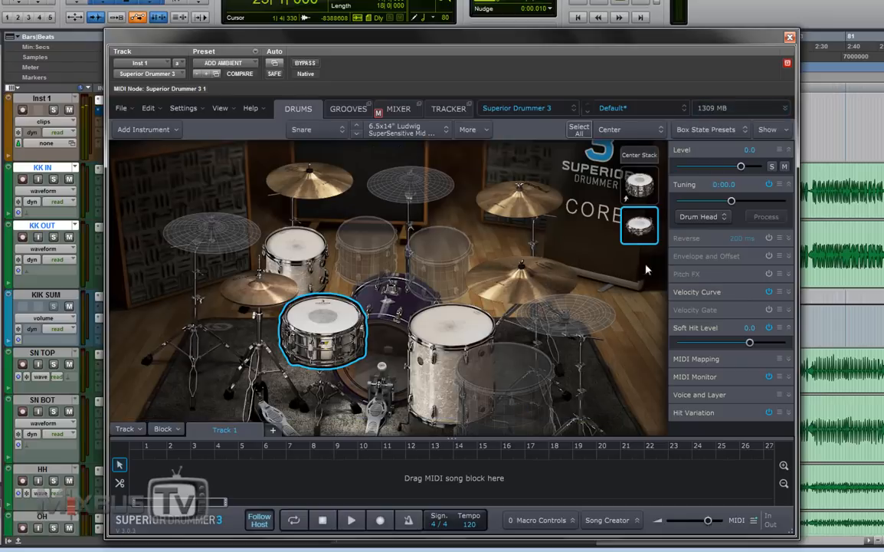
mouse_move(499, 295)
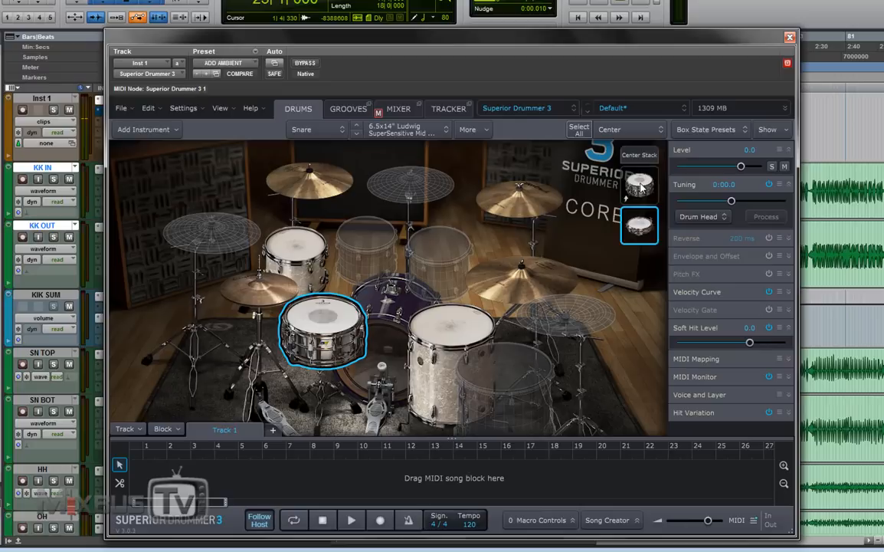
- Include the original snare in the Center Stack so the articulation reads Center (Stack)
click(639, 182)
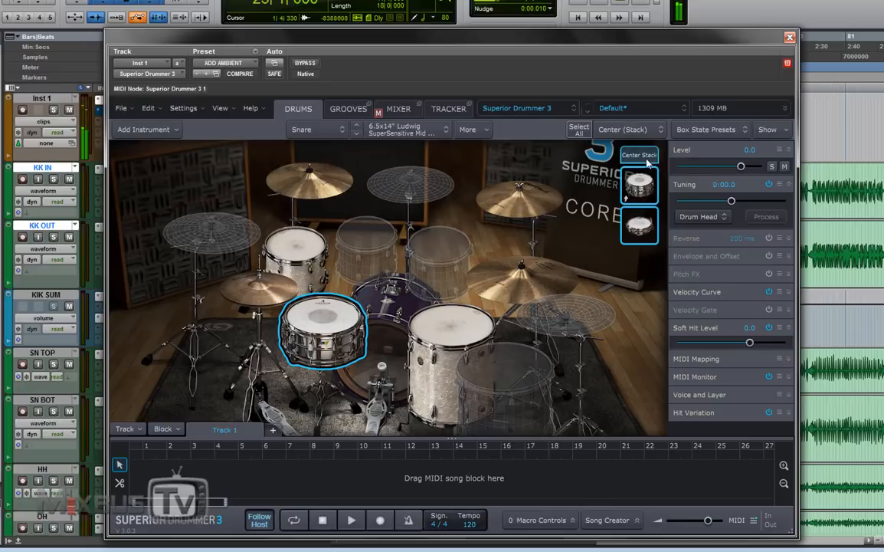
mouse_move(452, 153)
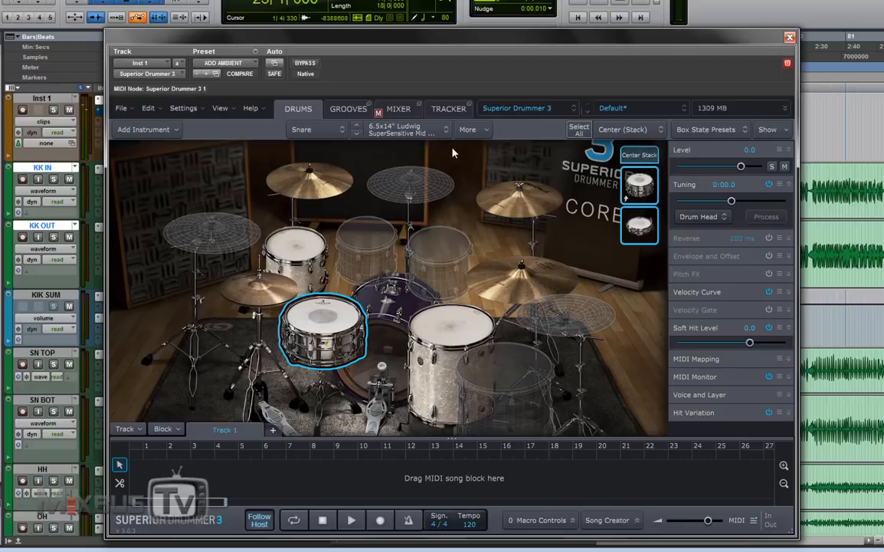
click(398, 108)
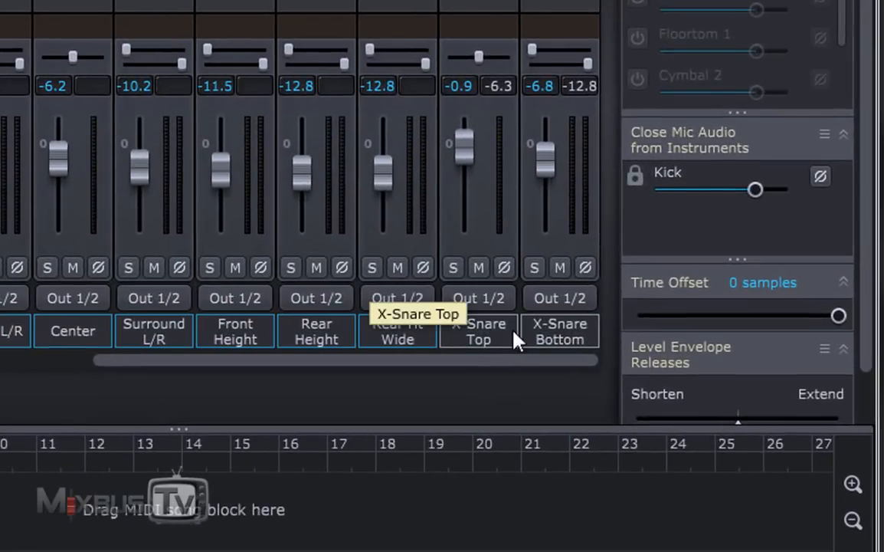
mouse_move(479, 268)
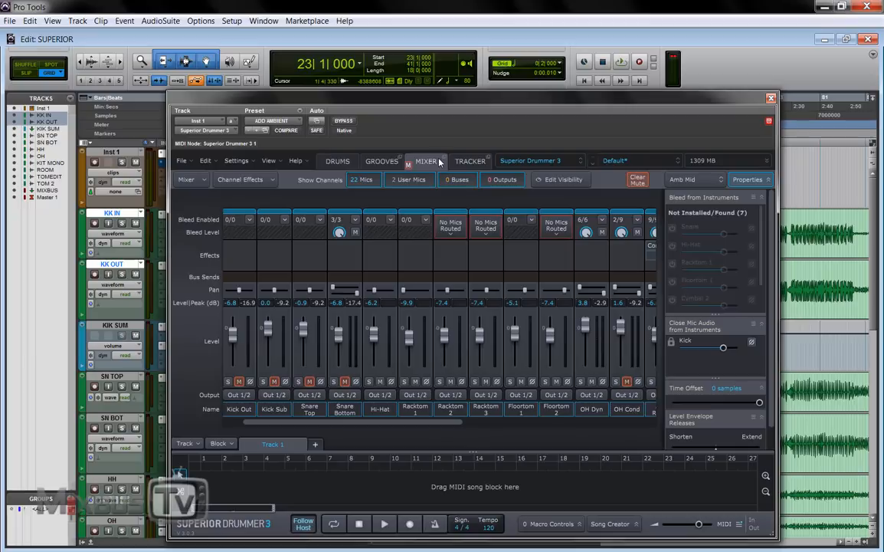
click(470, 160)
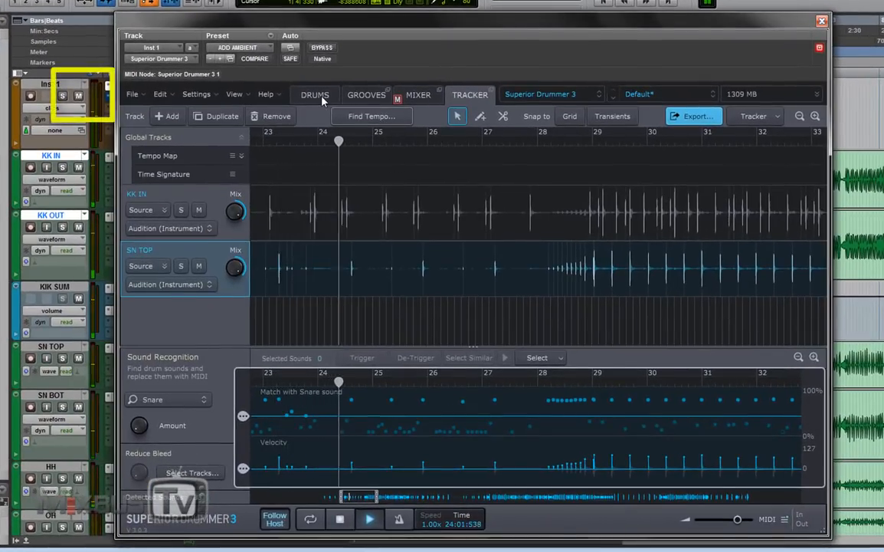
click(314, 94)
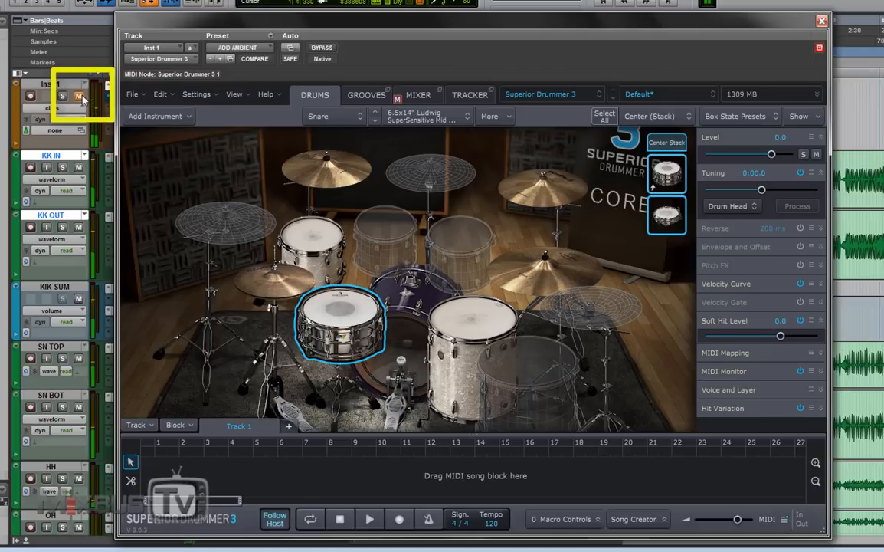
mouse_move(361, 105)
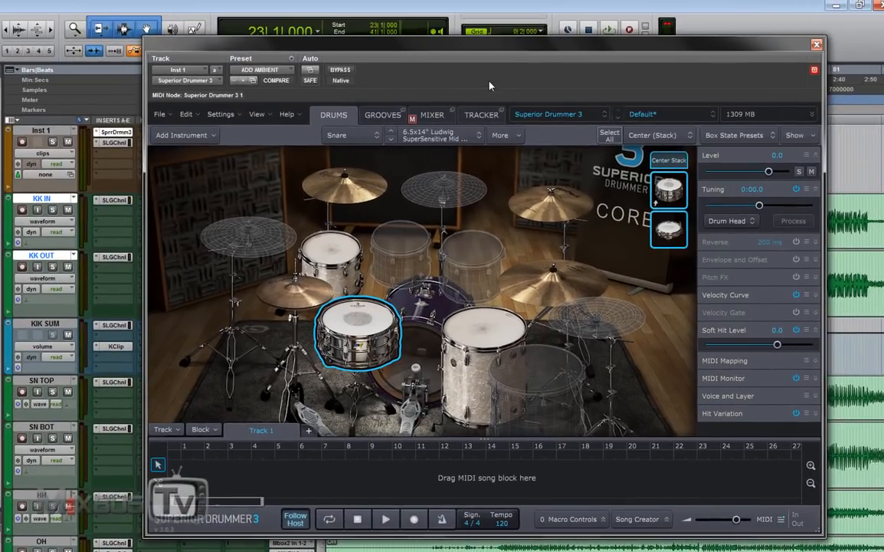
- Play the tracked audio through the two-snare center stack, then stop playback
click(481, 114)
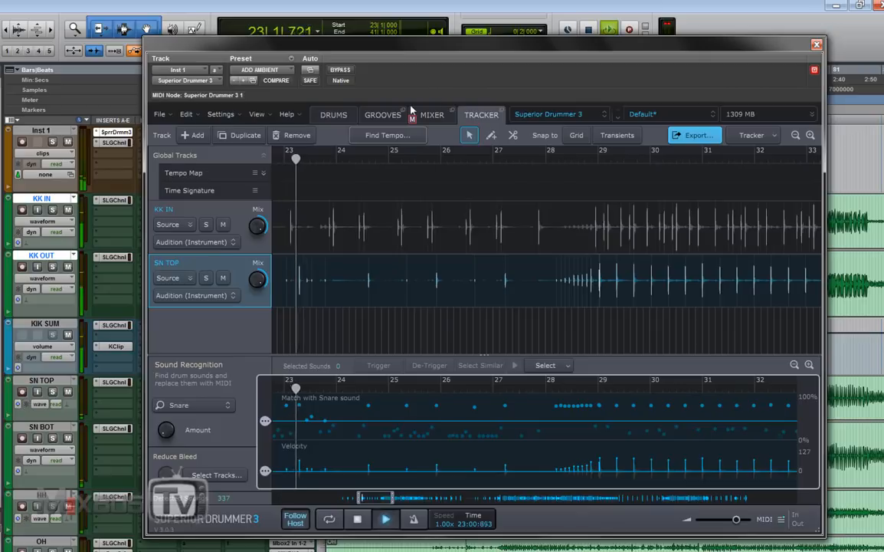
click(333, 114)
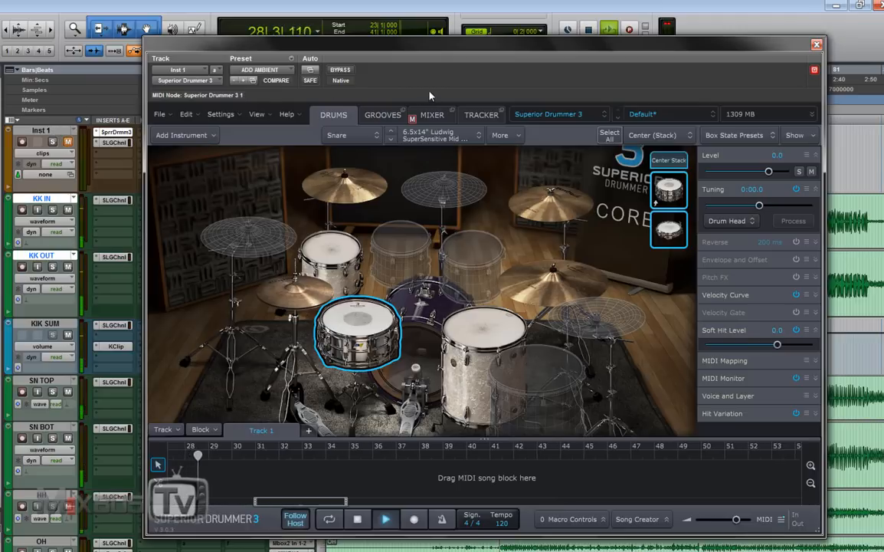
click(481, 114)
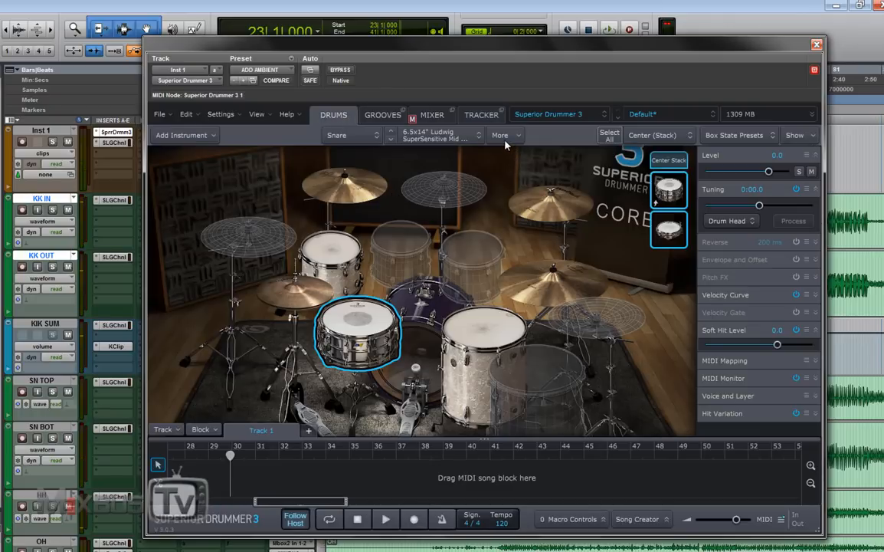
- Add the 2x10" Sonor snare as a third center-stack snare and start tracker playback
click(500, 135)
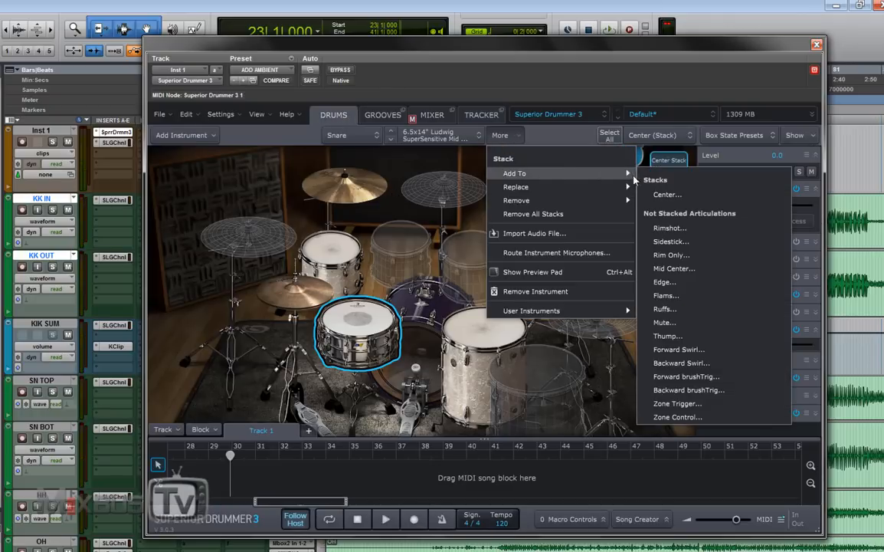
mouse_move(667, 194)
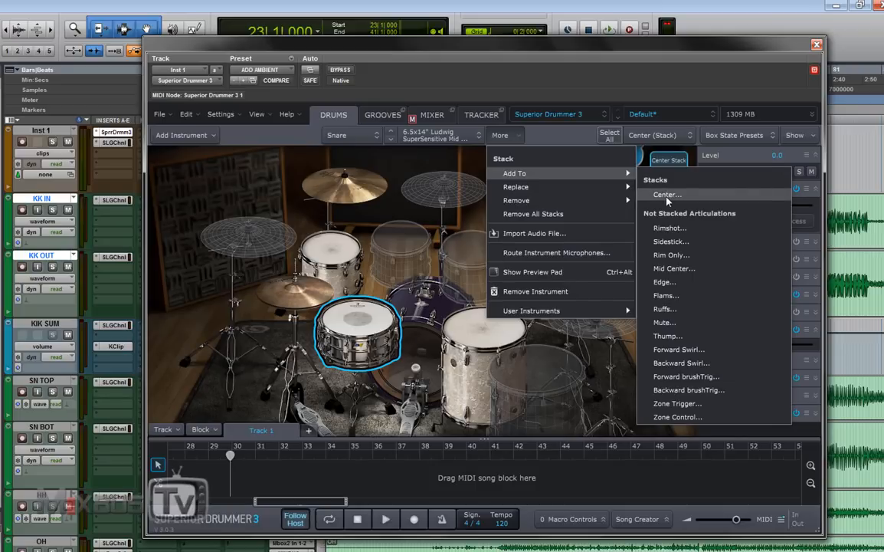
click(664, 194)
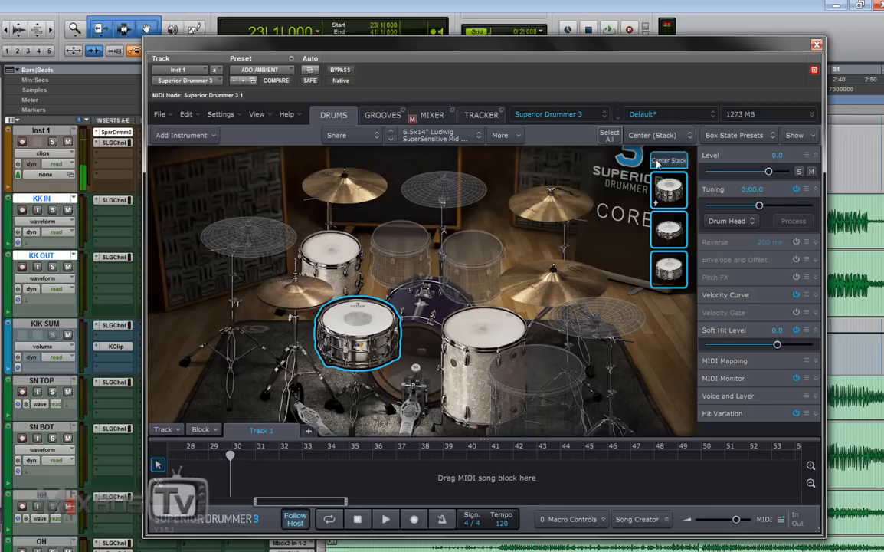
click(481, 114)
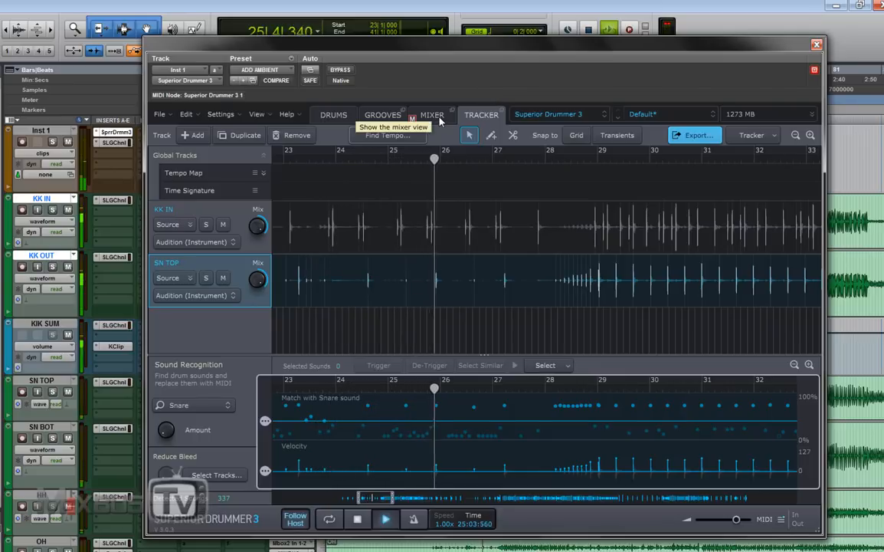
- Switch Superior Drummer 3 to the Mixer view showing the new X-Snare channels
click(432, 114)
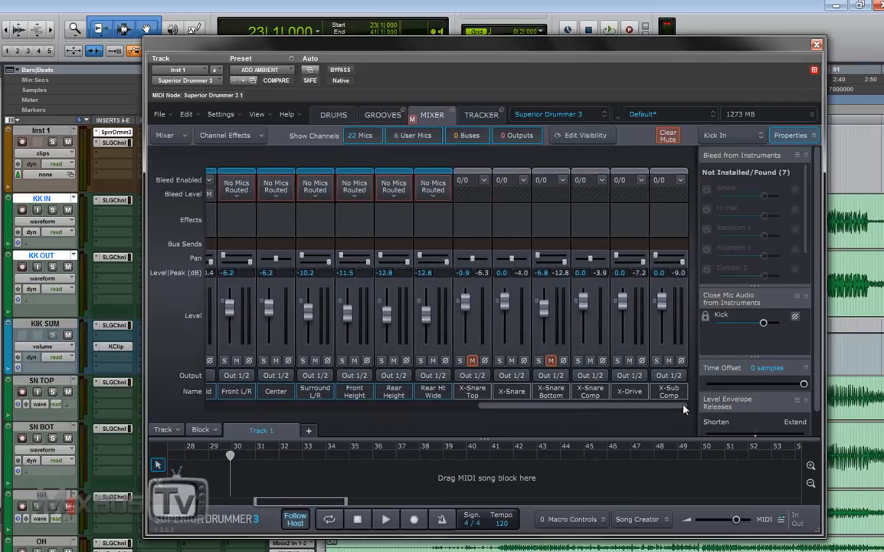
mouse_move(598, 395)
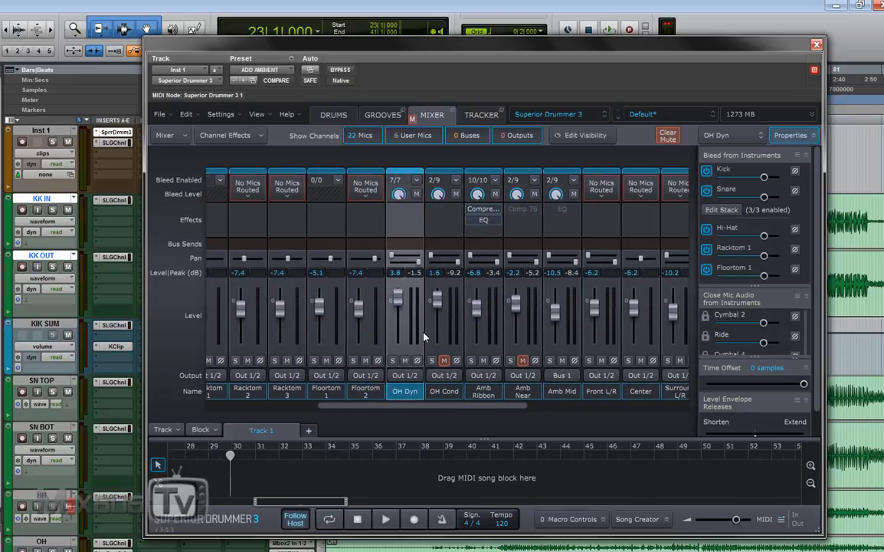
mouse_move(406, 377)
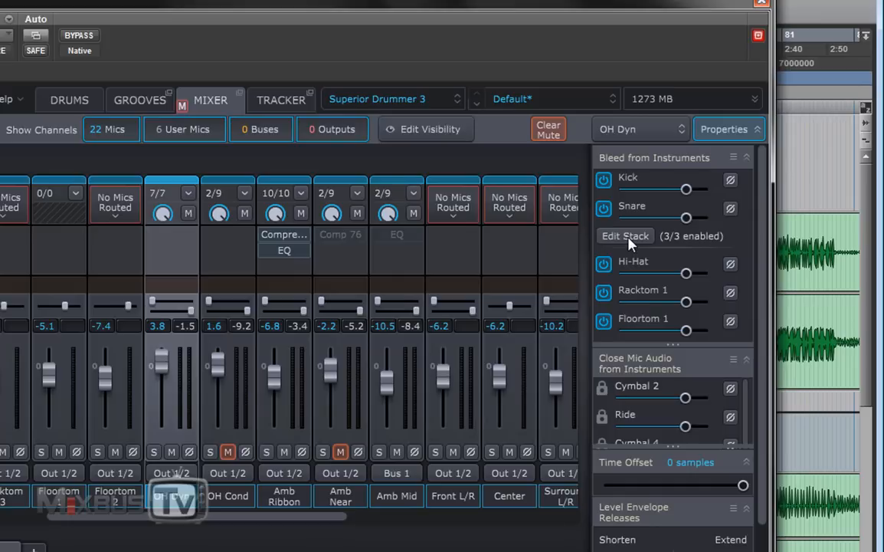
- Check OH Dyn's stack bleed, then enable OH Cond bleed from the stacked 2x10 snare
click(624, 235)
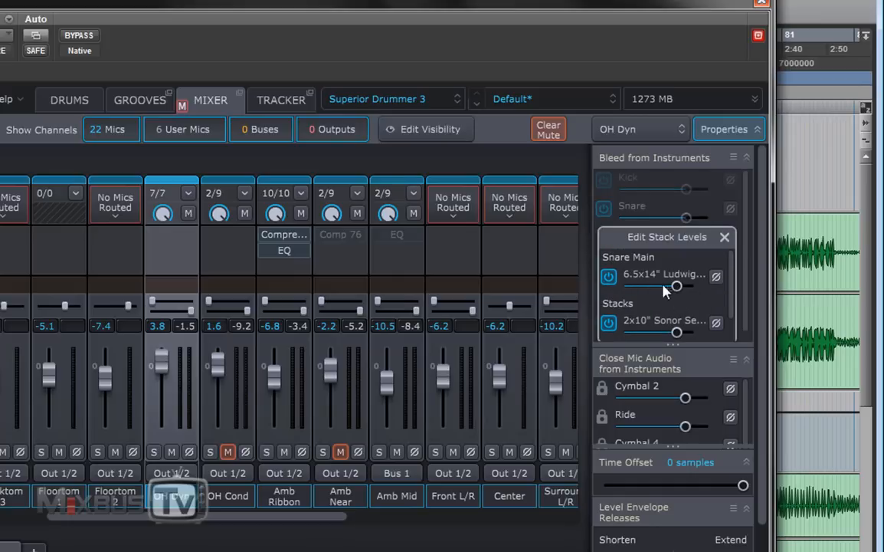
click(724, 236)
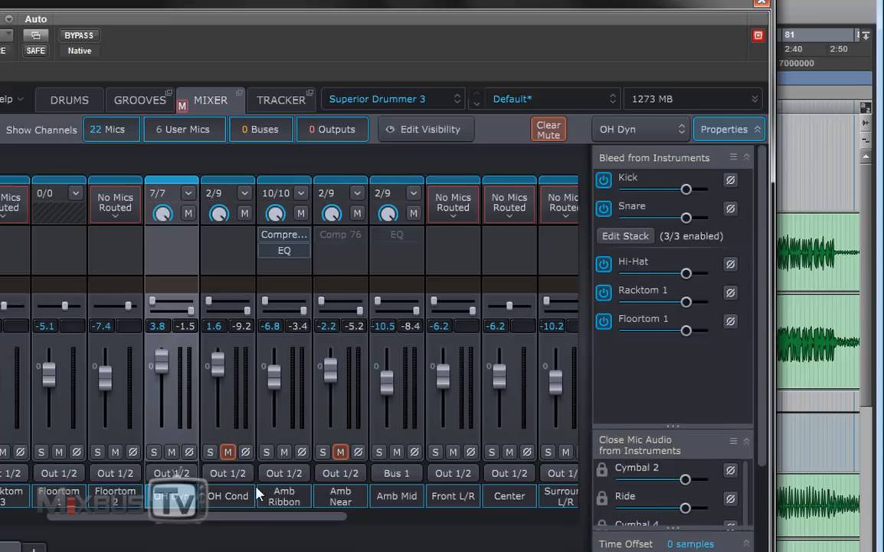
click(227, 496)
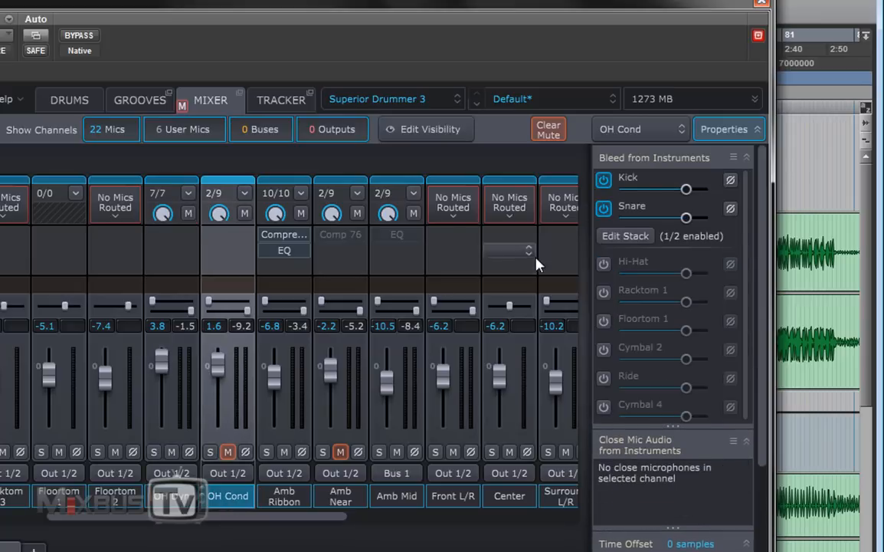
click(625, 236)
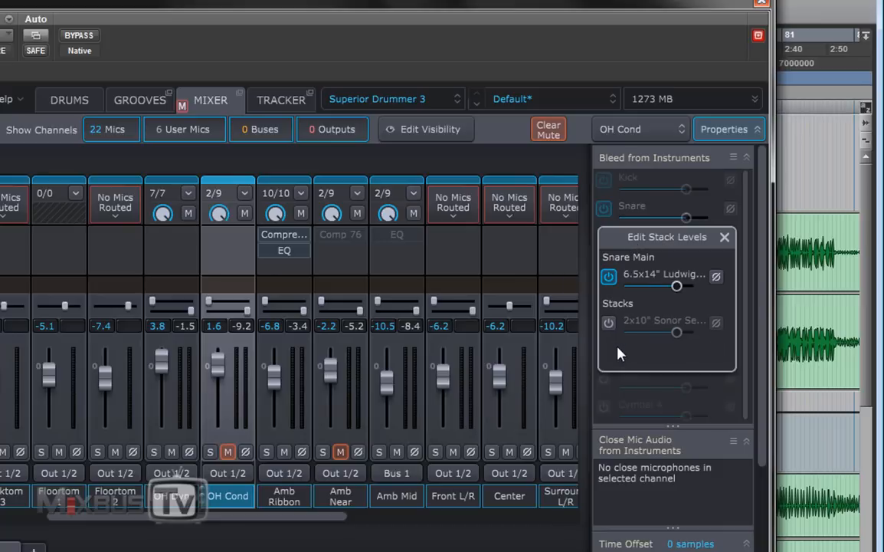
mouse_move(634, 337)
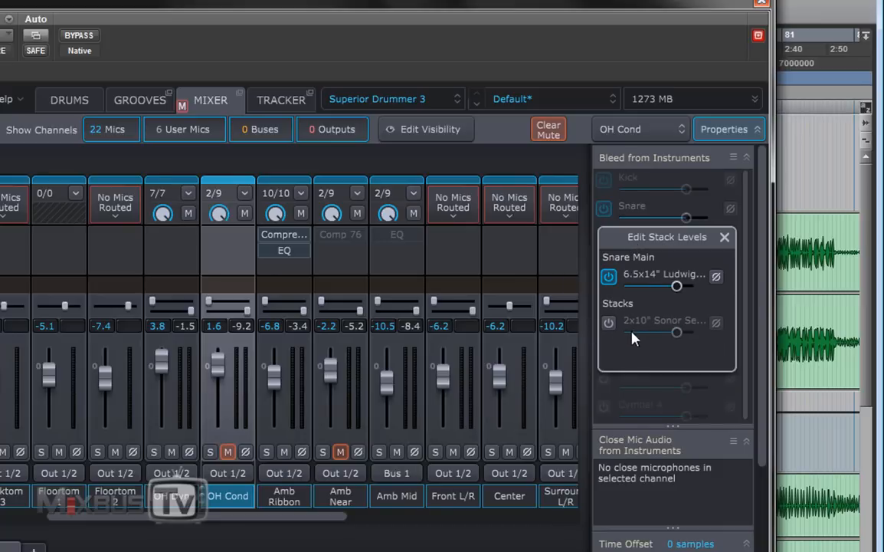
click(608, 321)
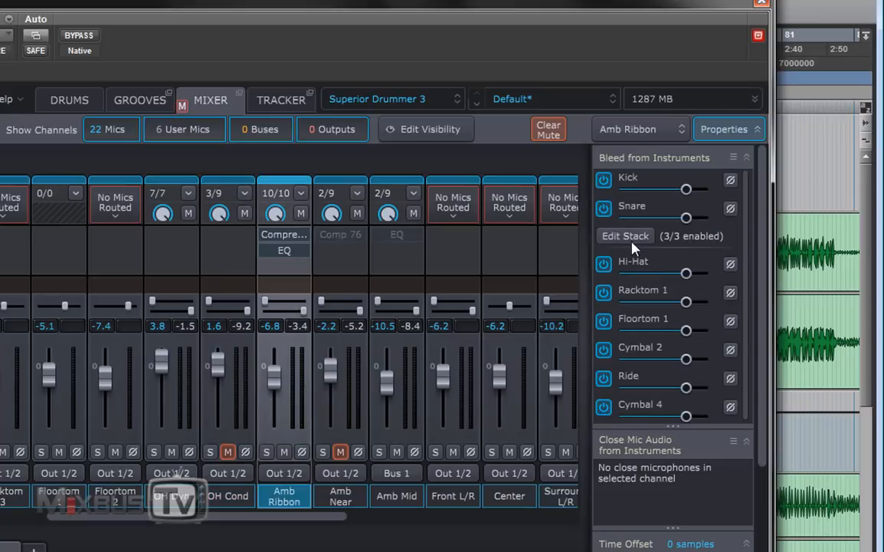
- Enable Amb Near bleed from the stacked 2x10 Sonor snare, then select Amb Mid
click(625, 235)
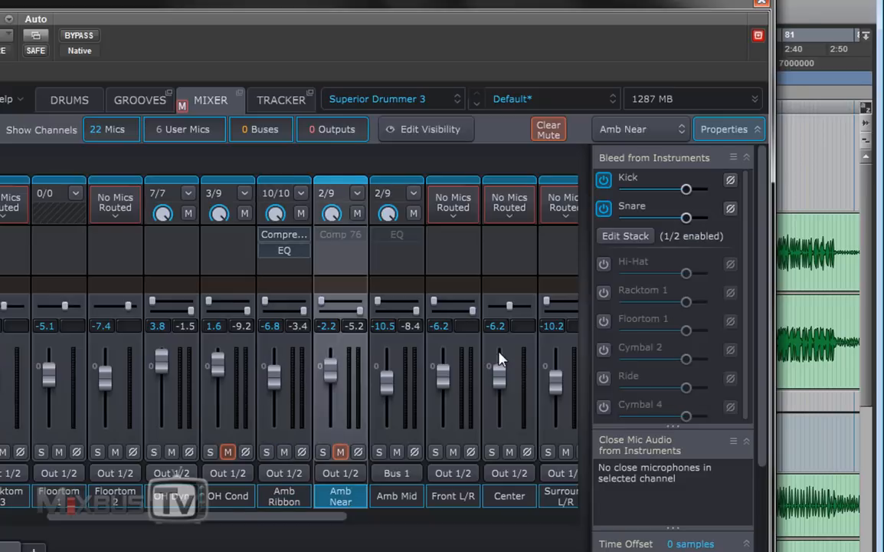
click(625, 235)
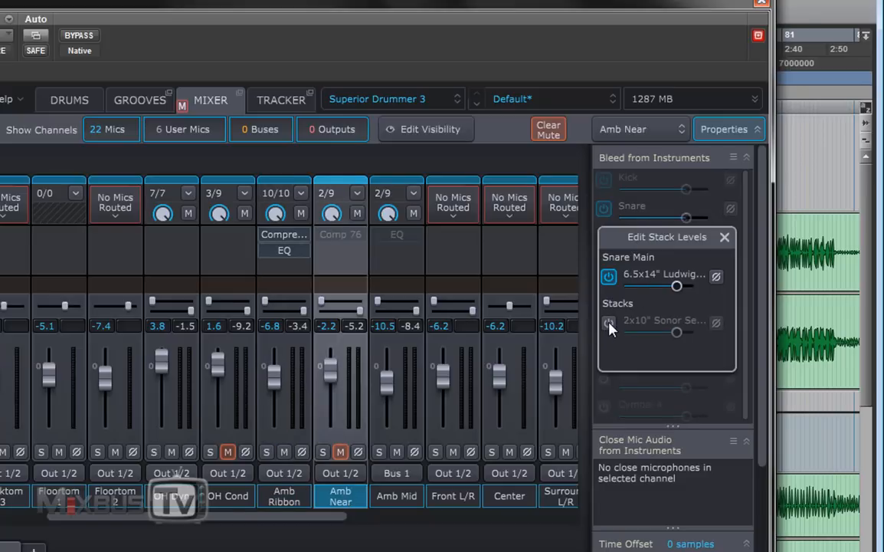
click(609, 322)
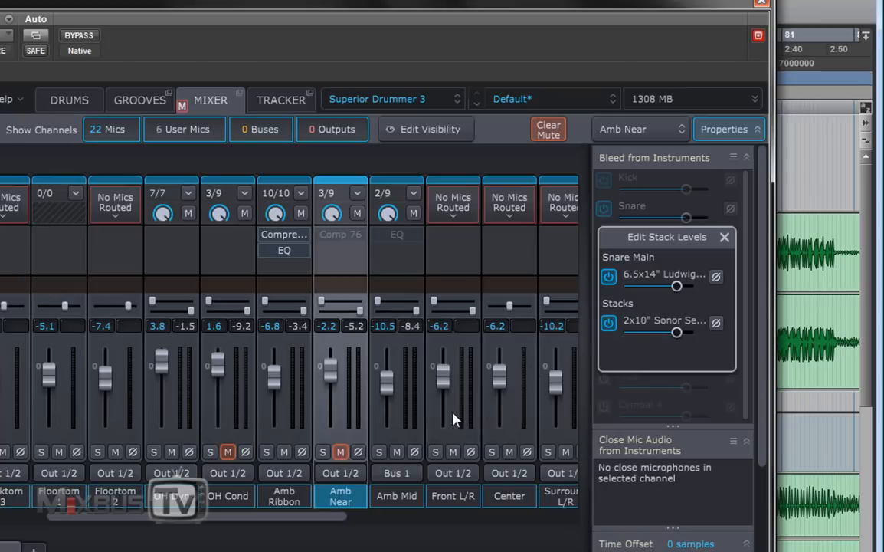
mouse_move(410, 444)
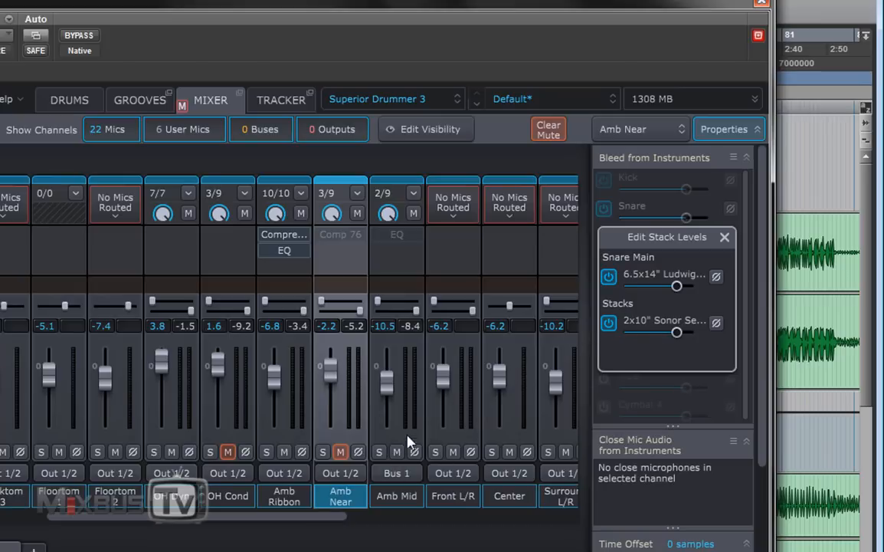
mouse_move(671, 279)
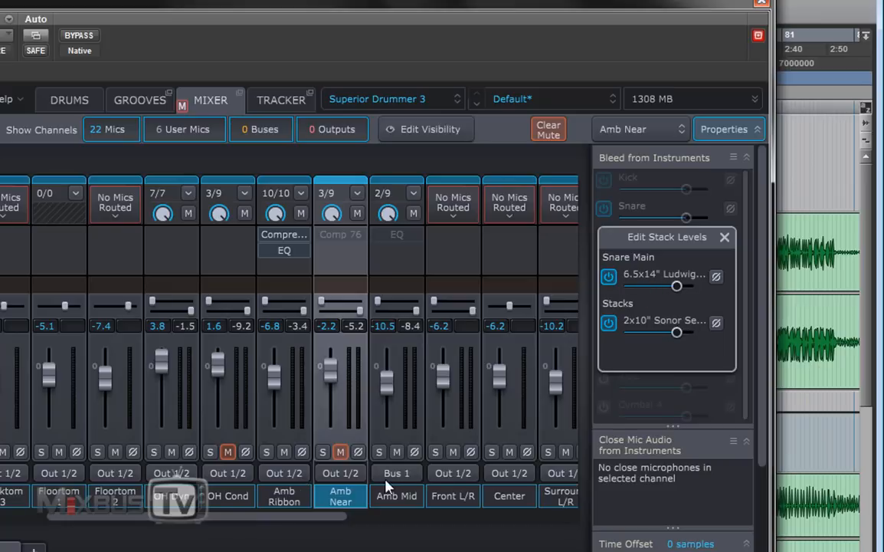
click(396, 495)
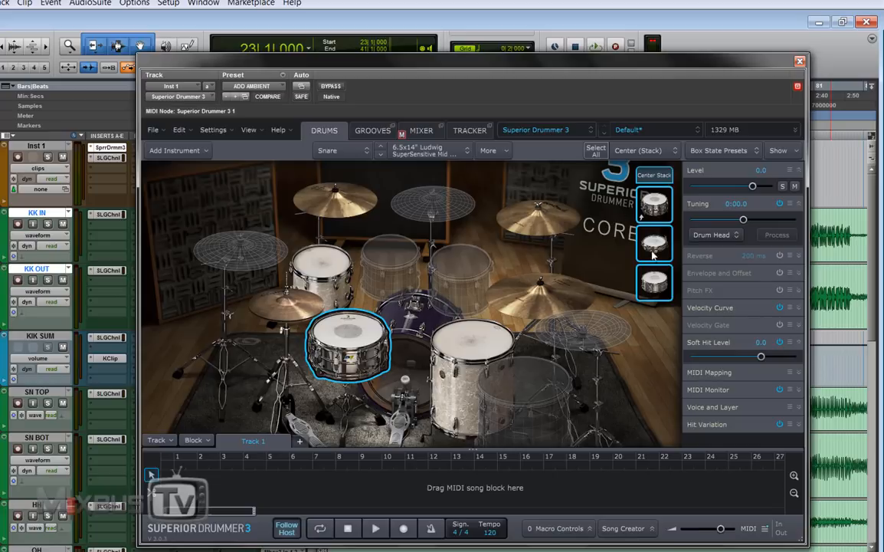
mouse_move(655, 300)
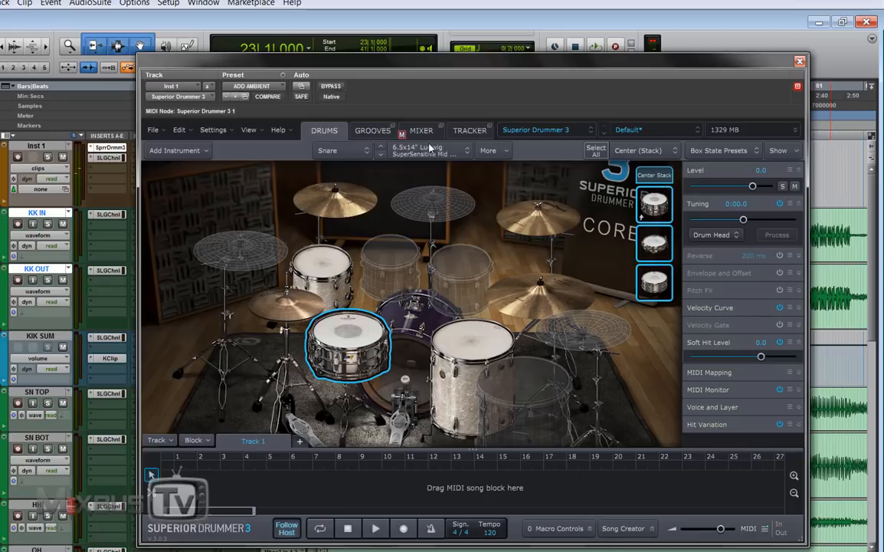
- Audition with Amb Near unmuted, then re-mute OH Cond and Amb Near and show Tracker
click(420, 130)
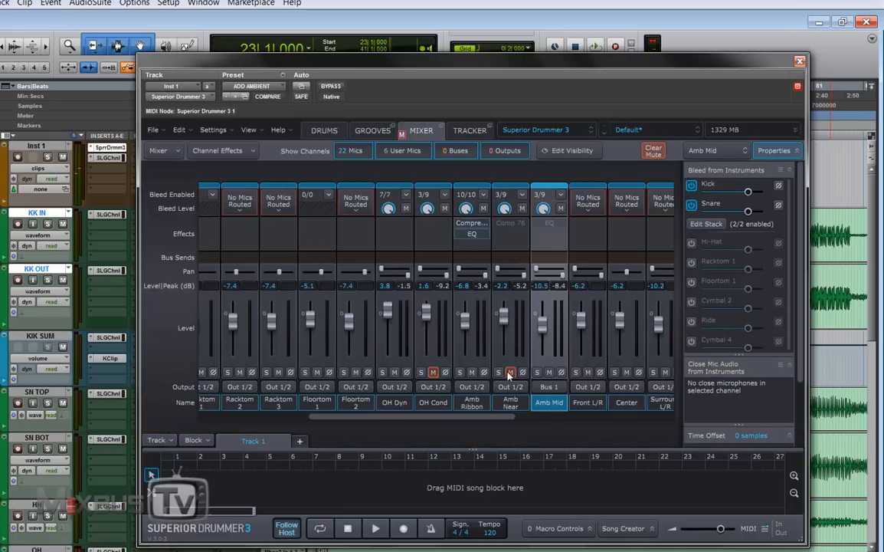
click(510, 372)
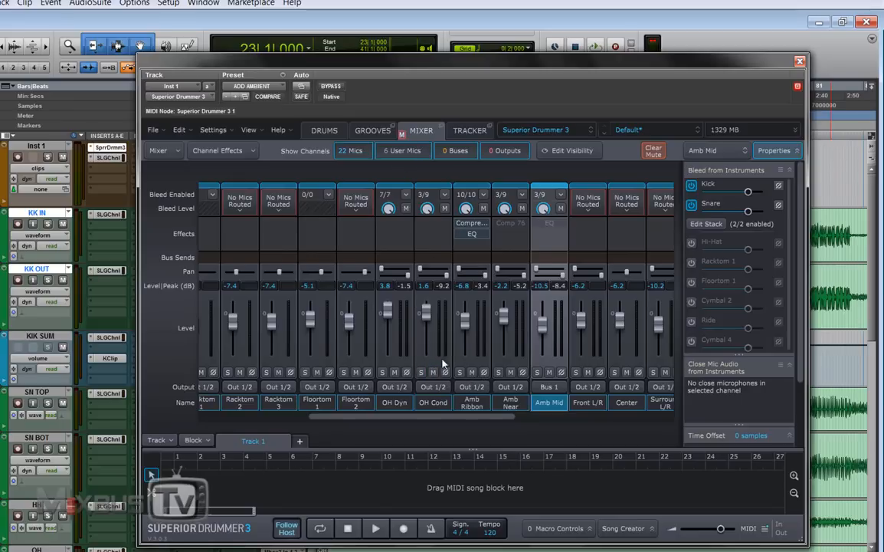
click(323, 129)
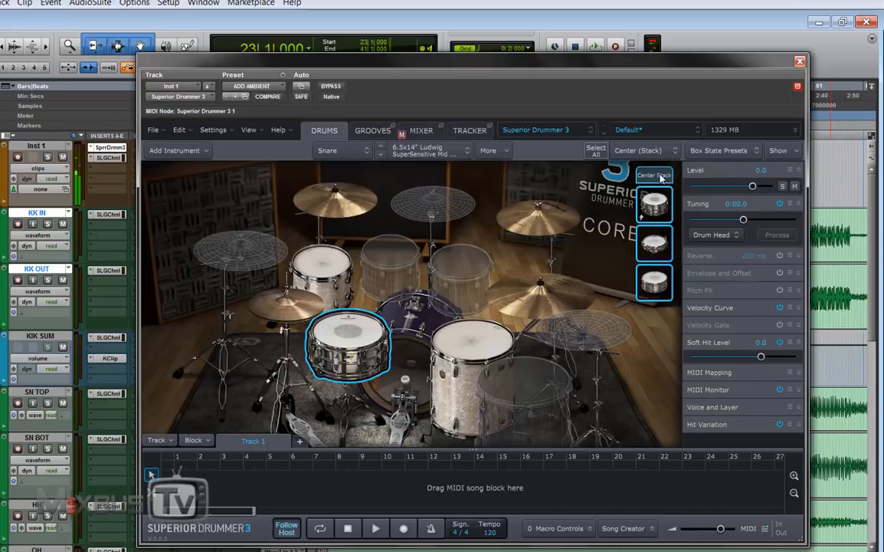
click(422, 130)
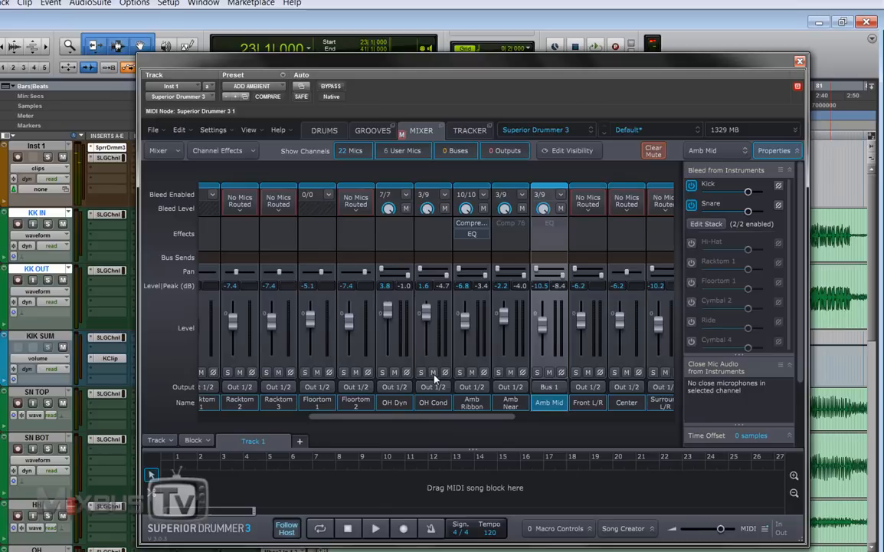
click(433, 372)
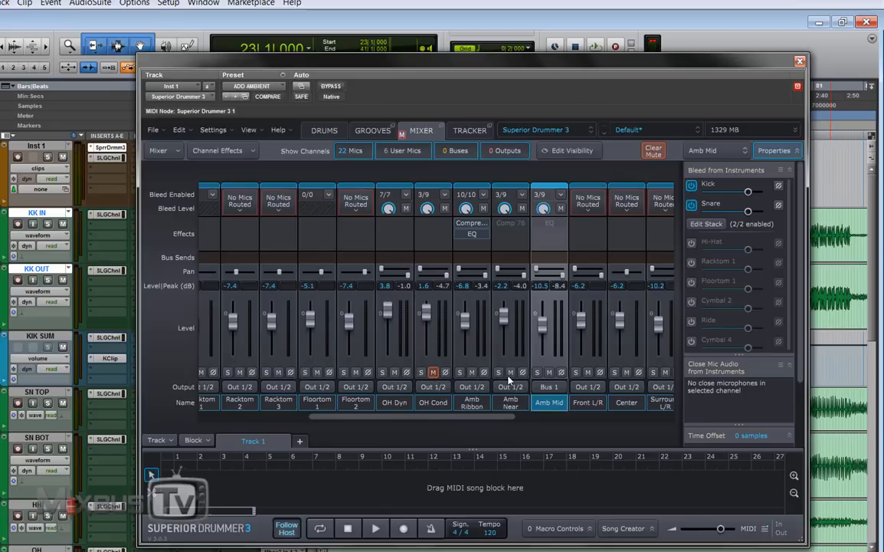
click(510, 372)
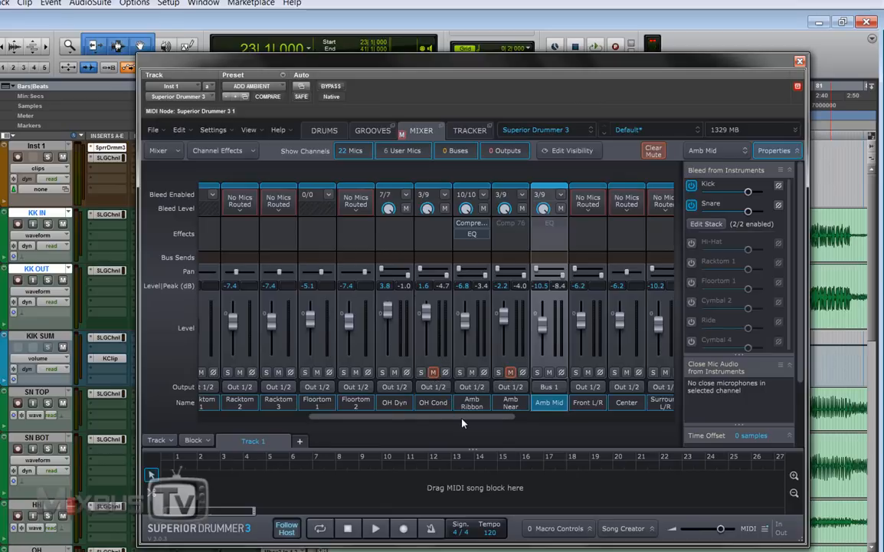
mouse_move(364, 146)
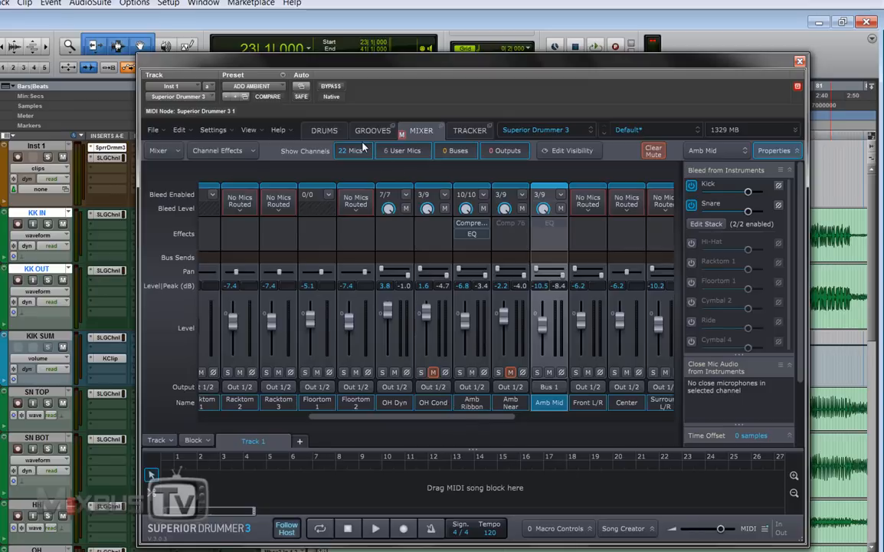
click(470, 129)
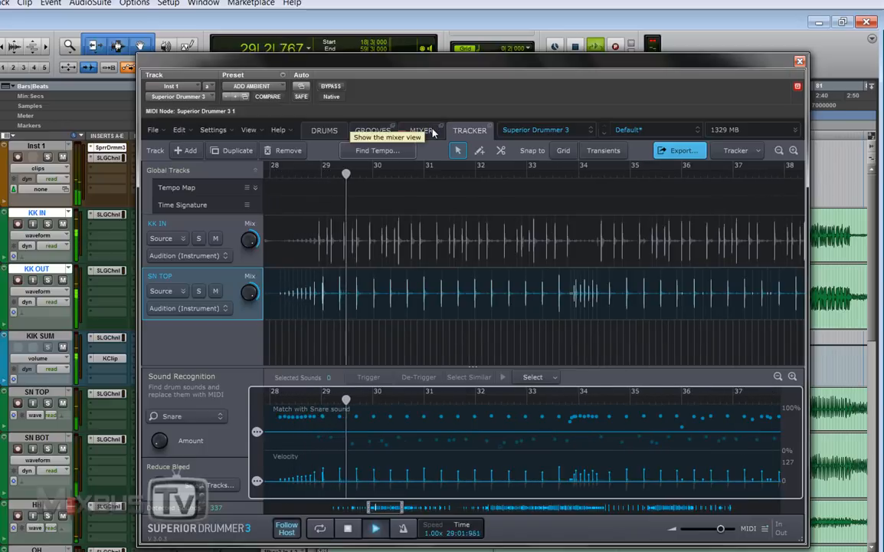
- Mute OH Cond, unmute Amb Ribbon and Amb Near, and set their faders to 0.0 dB
click(421, 130)
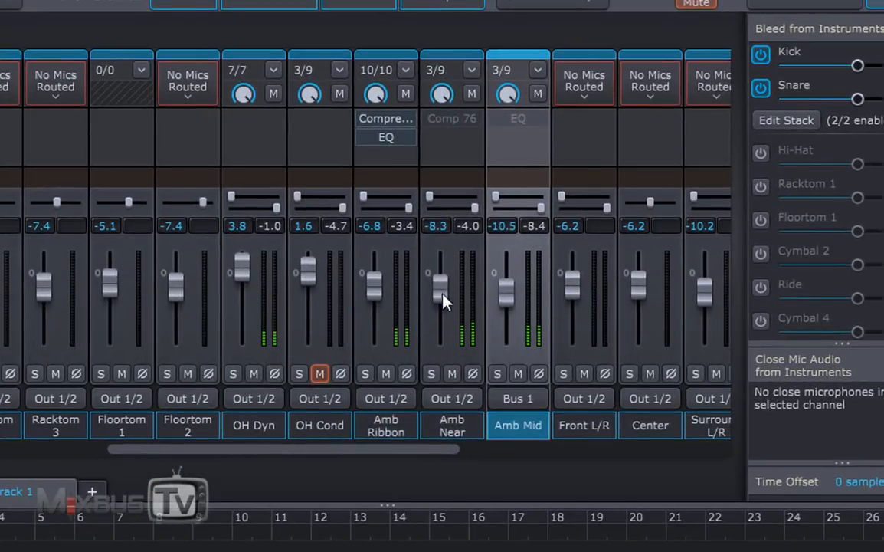
mouse_move(483, 364)
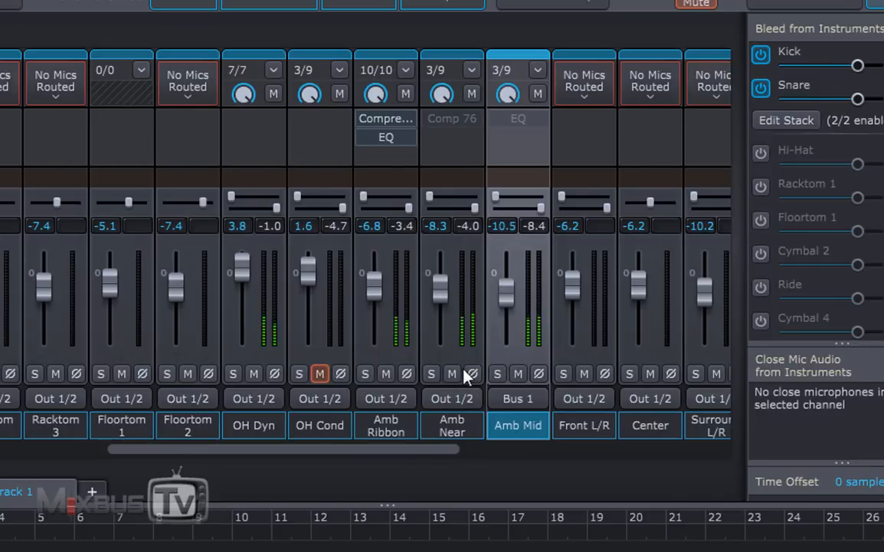
click(451, 374)
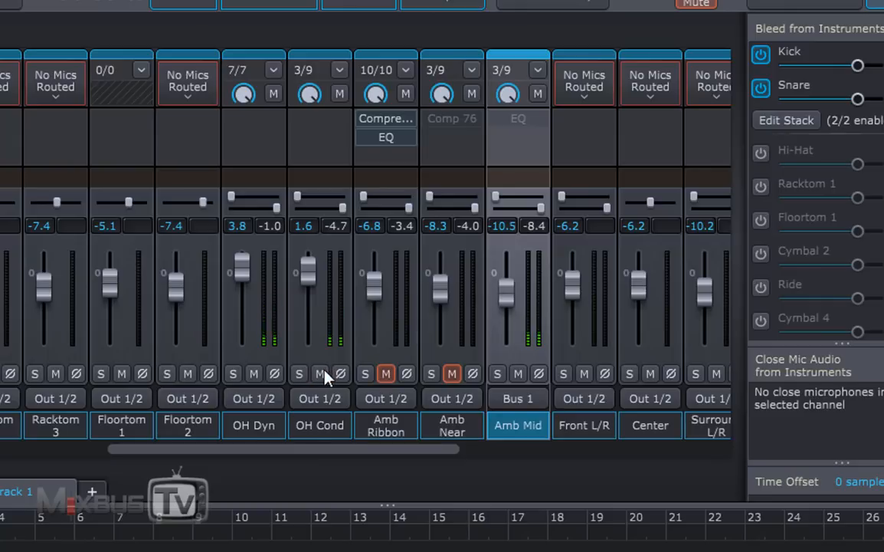
click(319, 373)
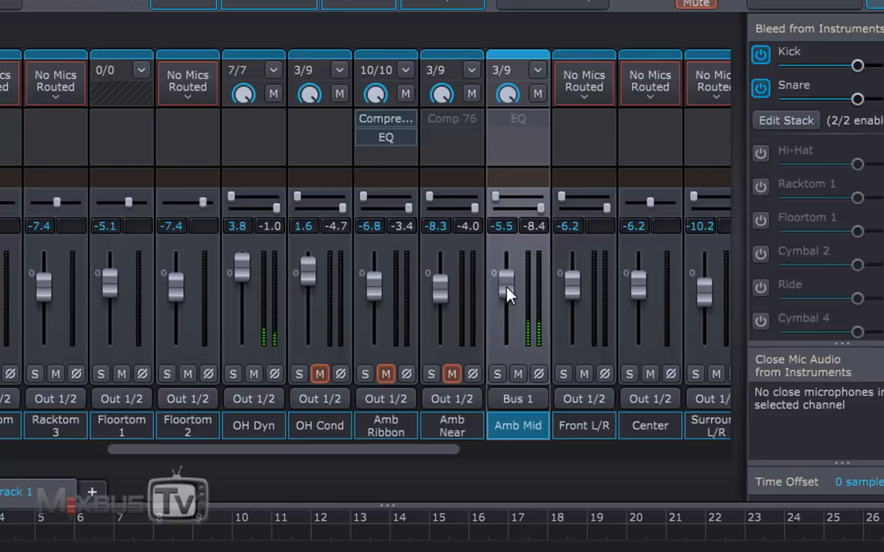
drag(506, 287, 506, 299)
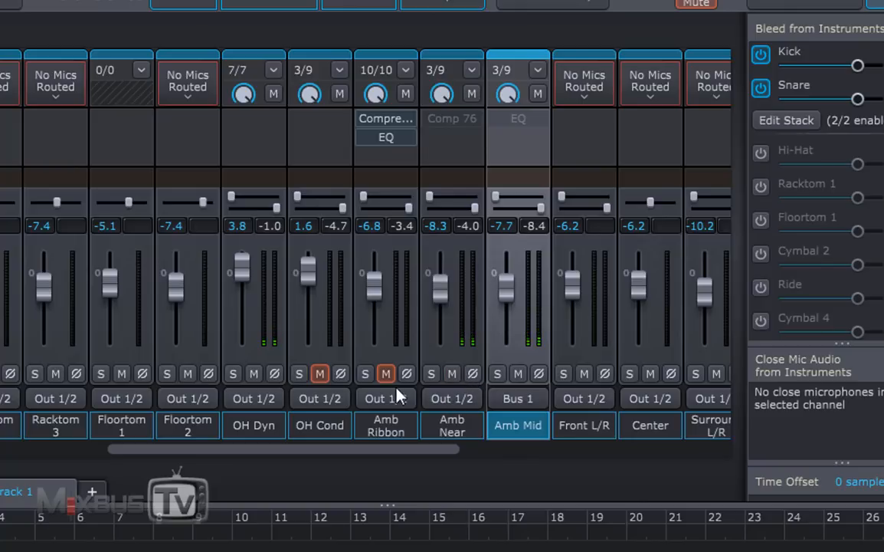
click(387, 373)
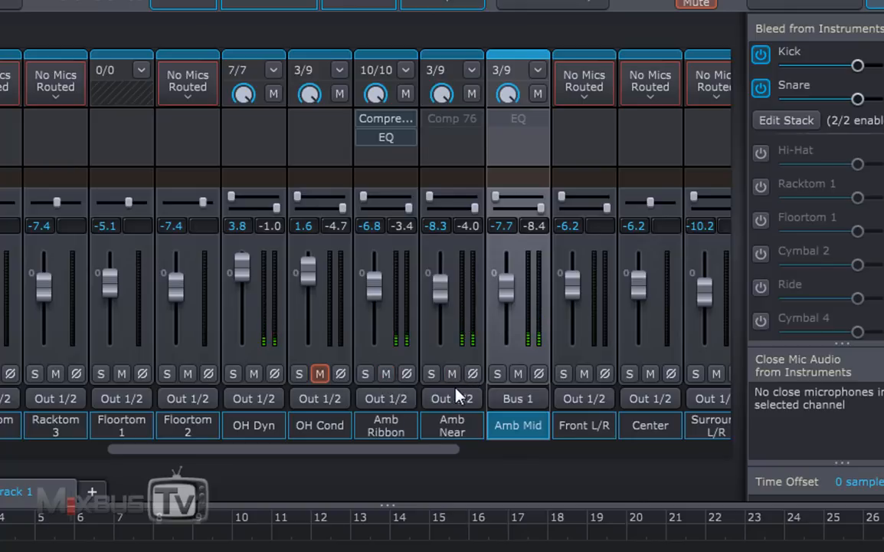
mouse_move(425, 344)
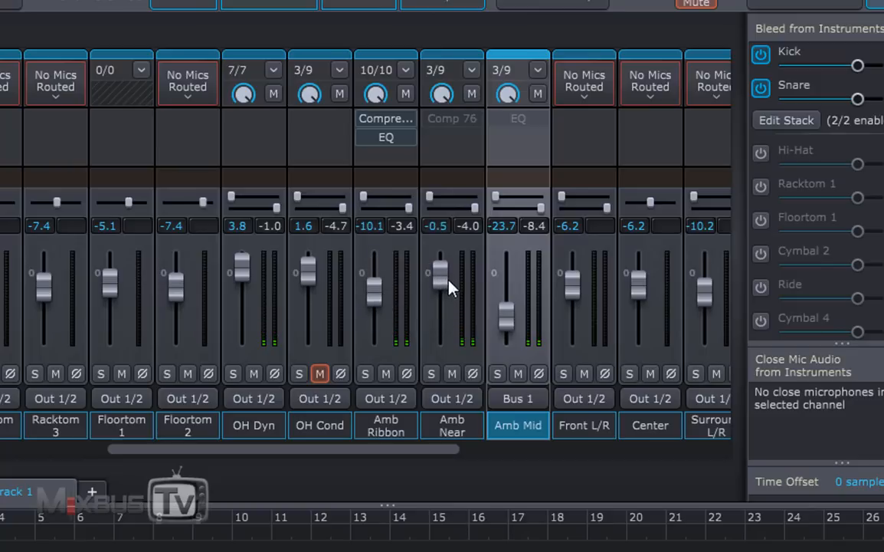
drag(440, 287, 441, 272)
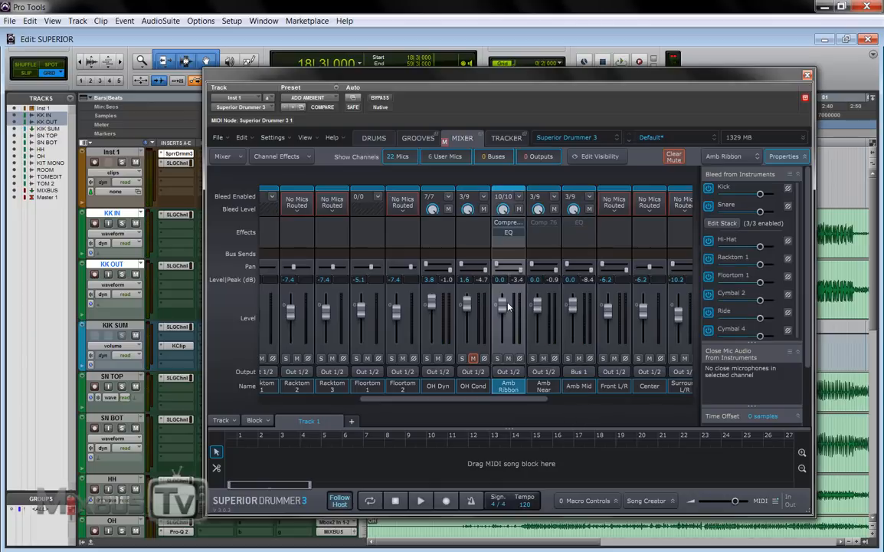
- Lower the ambient mic faders, inspect the Amb Ribbon compressor, and open the tracker's MIDI export
drag(502, 303, 502, 314)
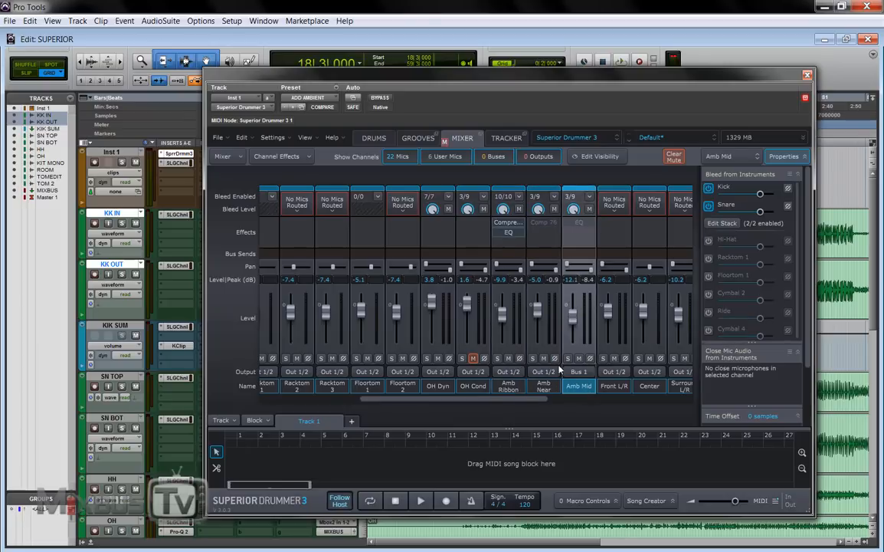
click(506, 137)
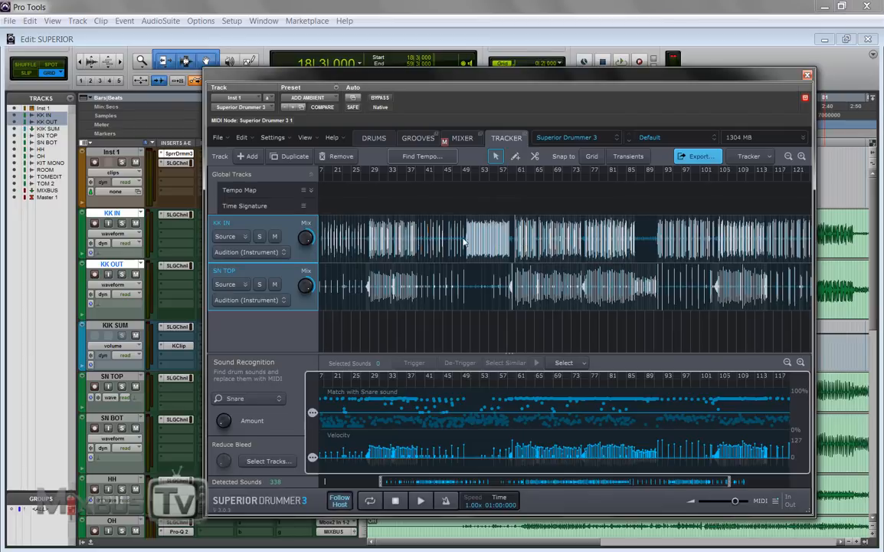
mouse_move(482, 329)
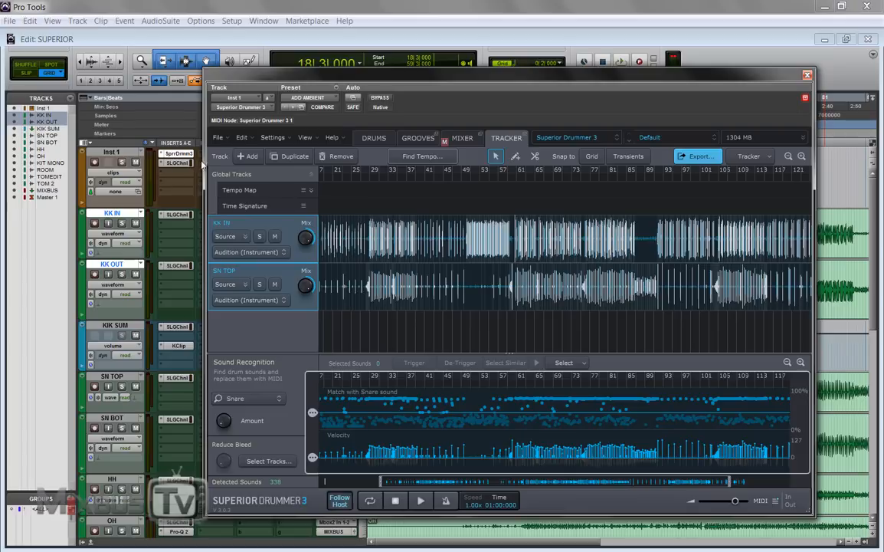
mouse_move(370, 142)
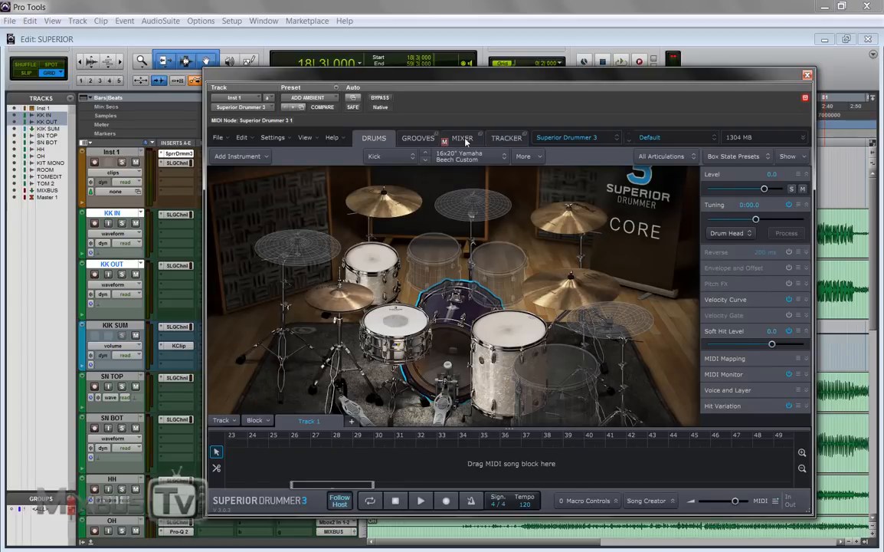
click(463, 137)
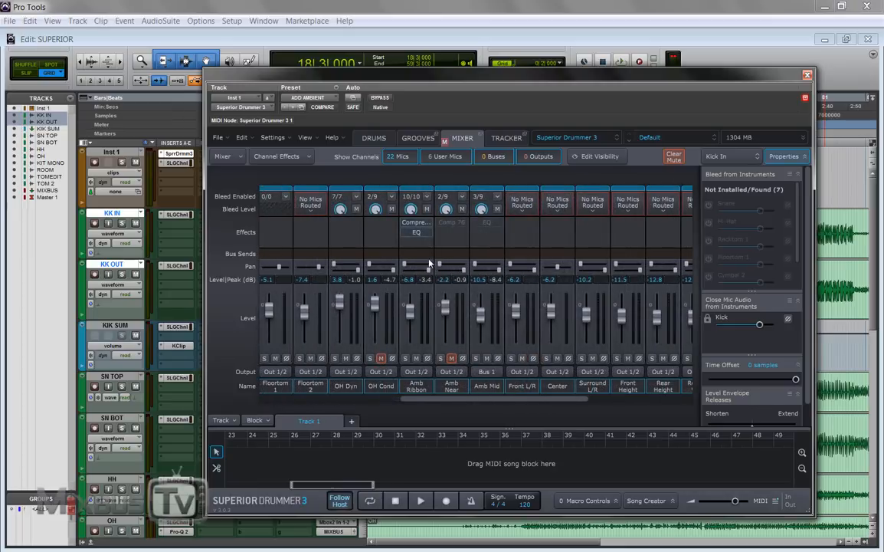
click(416, 222)
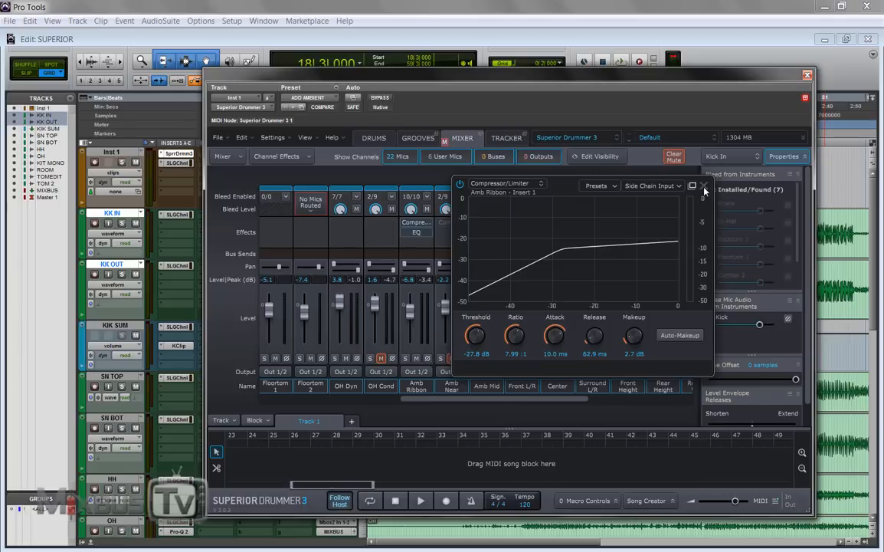
click(704, 189)
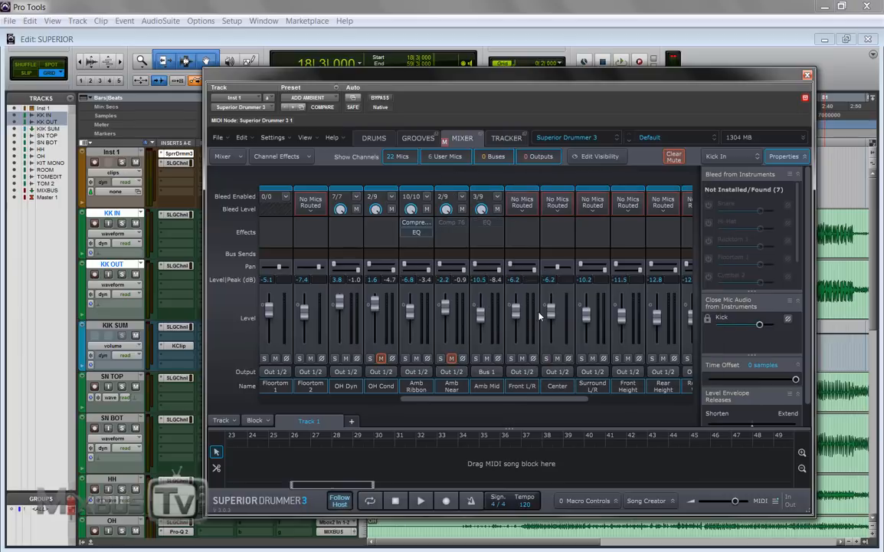
click(505, 137)
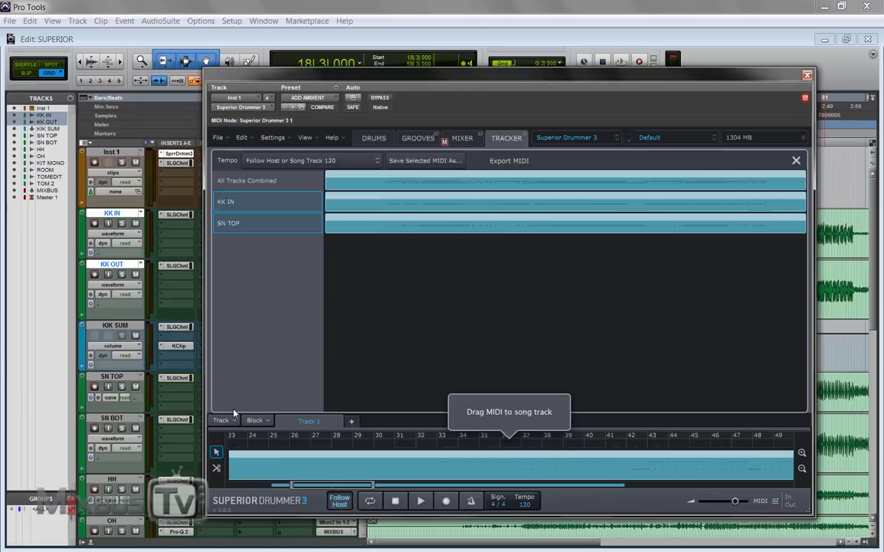
- Choose Export Song as Audio File(s) from the song track menu to open the Bounce dialog
click(221, 420)
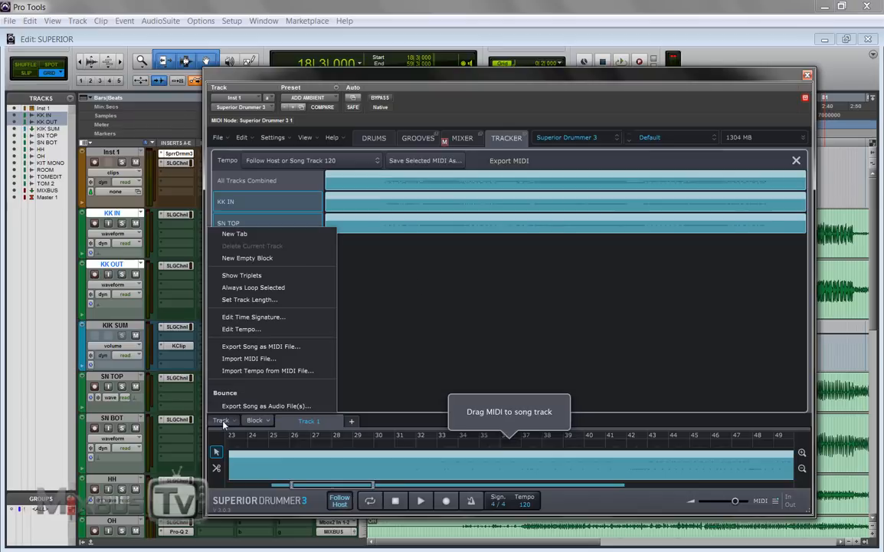
mouse_move(242, 329)
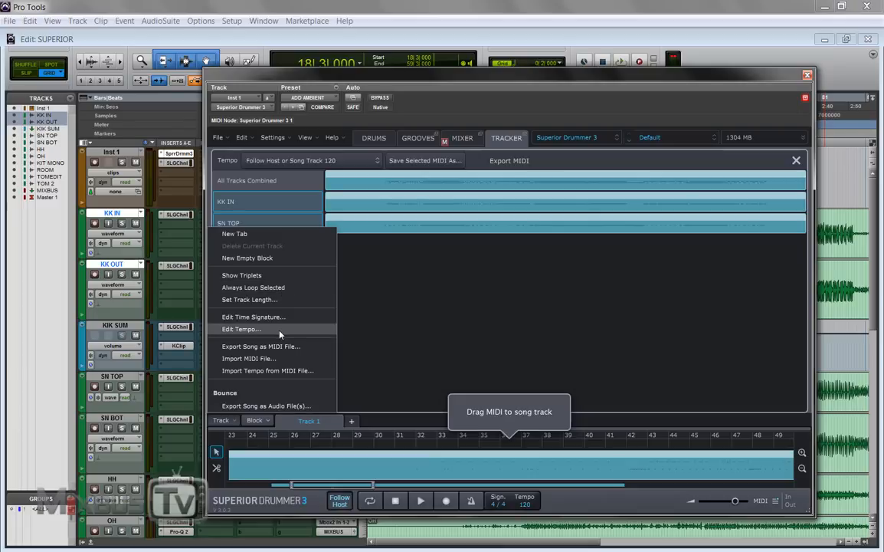
mouse_move(278, 373)
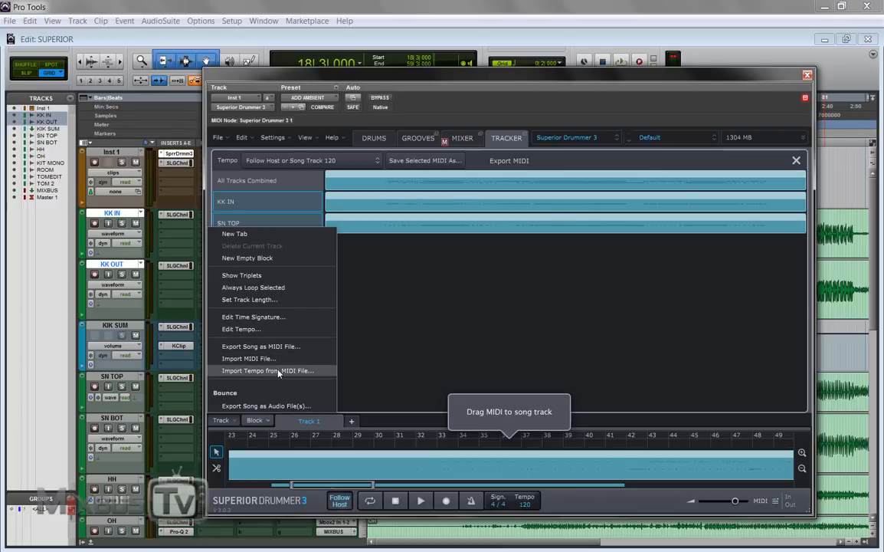
mouse_move(271, 317)
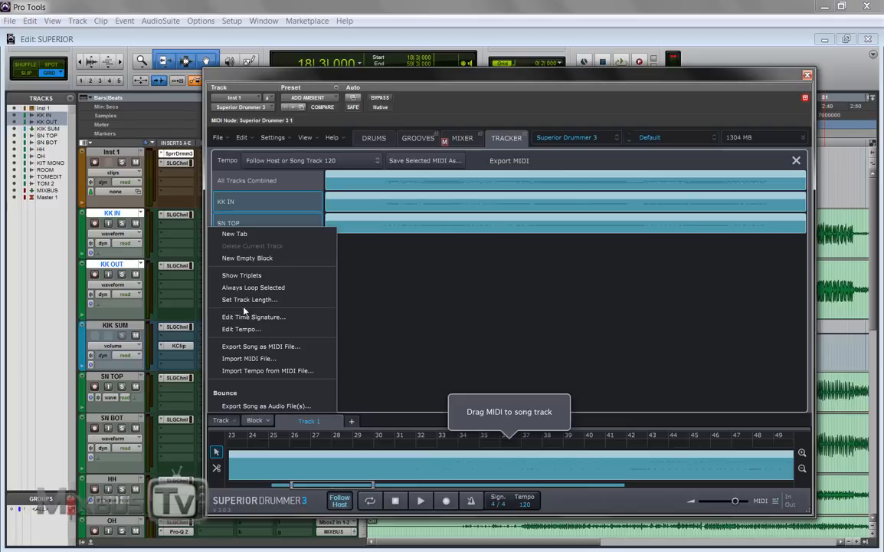
mouse_move(281, 398)
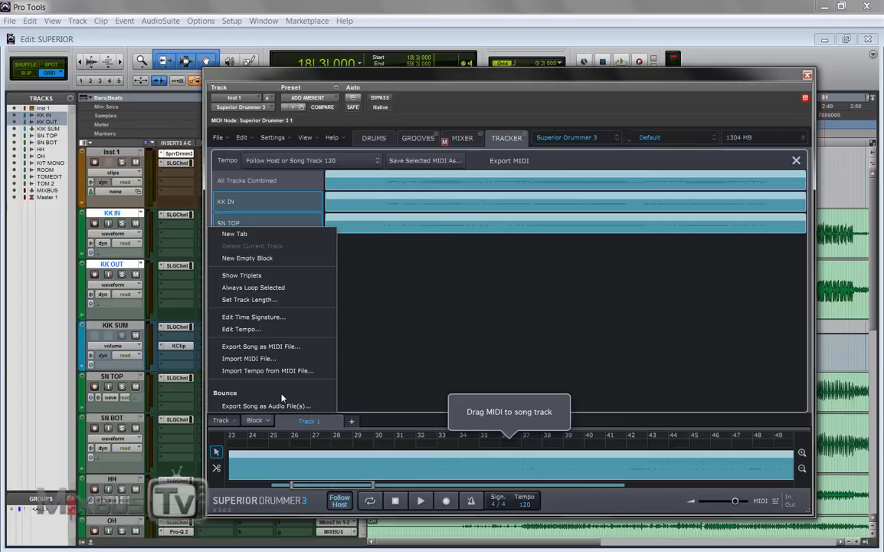
mouse_move(259, 345)
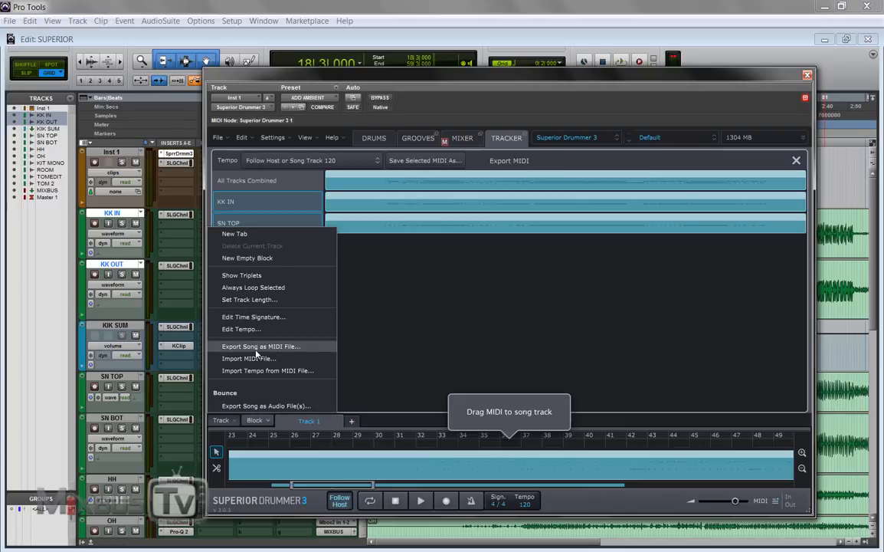
mouse_move(266, 405)
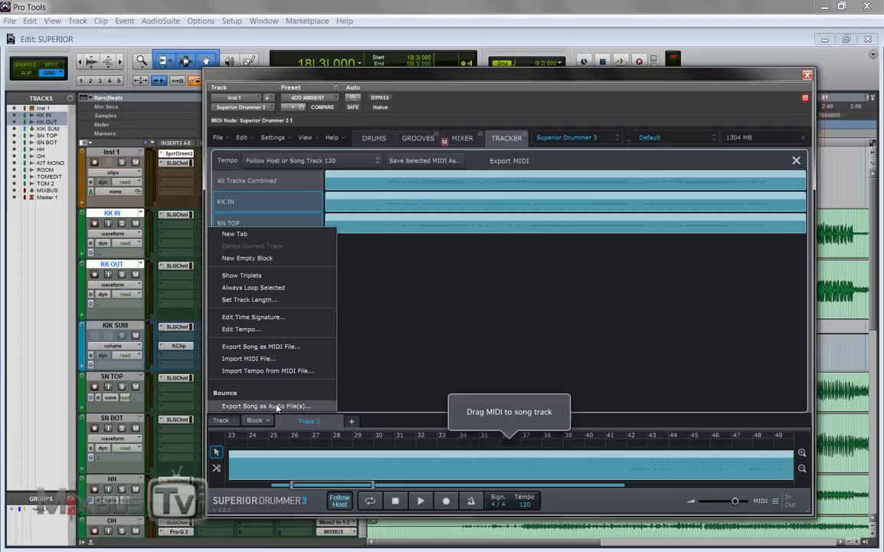
click(266, 405)
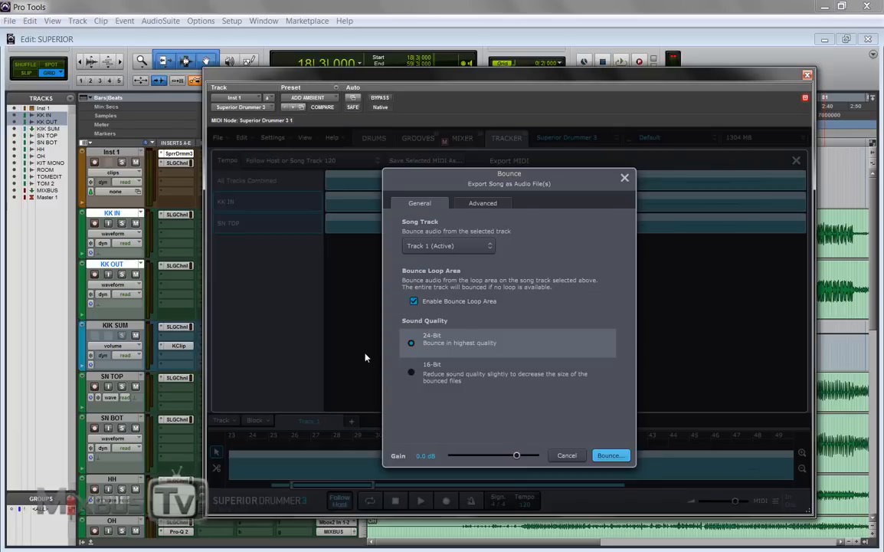
mouse_move(475, 227)
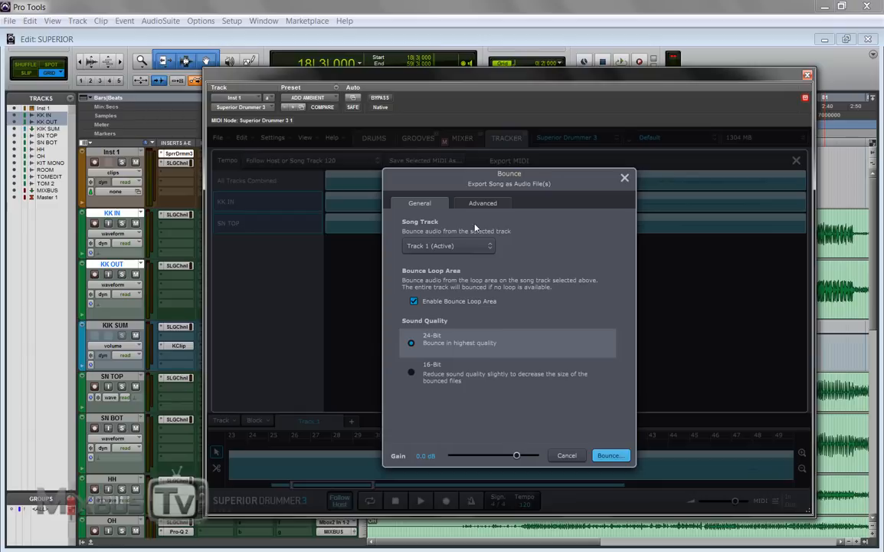
- Compare the General and Advanced bounce tabs, ending on the Advanced mic channel and bleed options
click(482, 202)
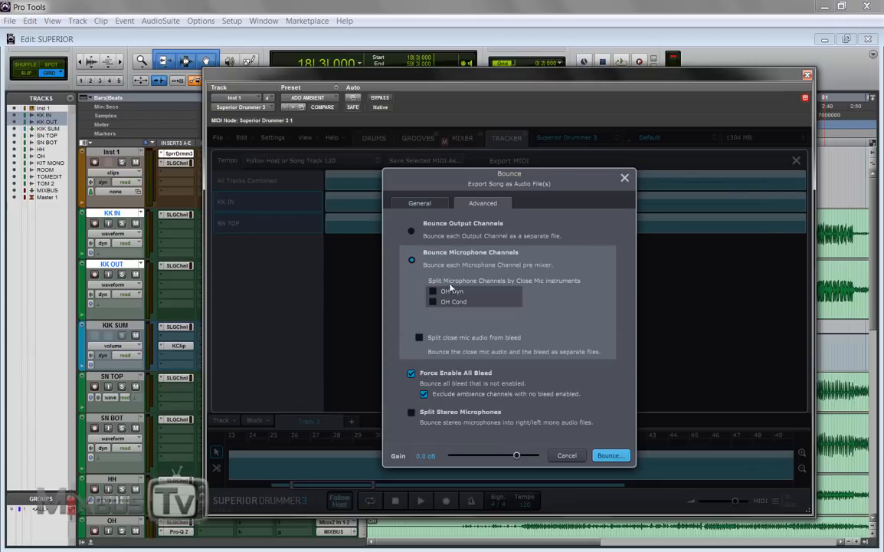
mouse_move(481, 338)
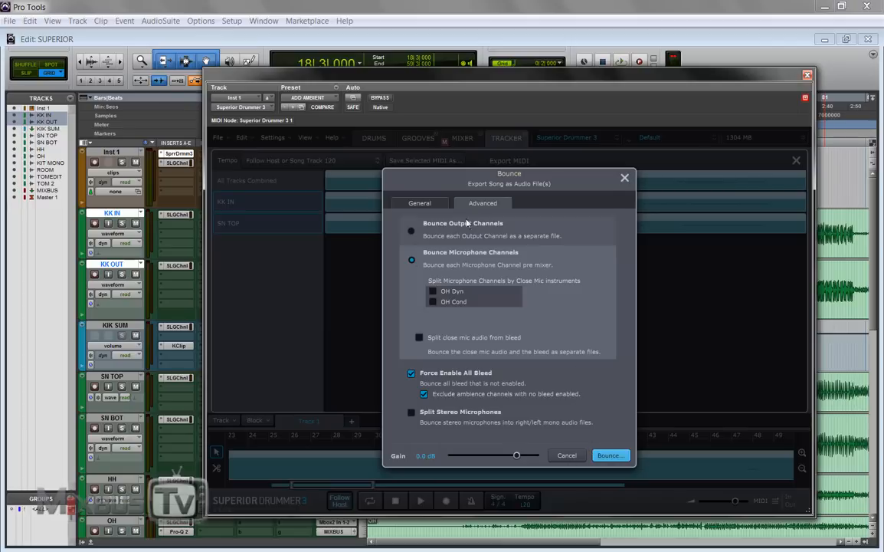
click(419, 203)
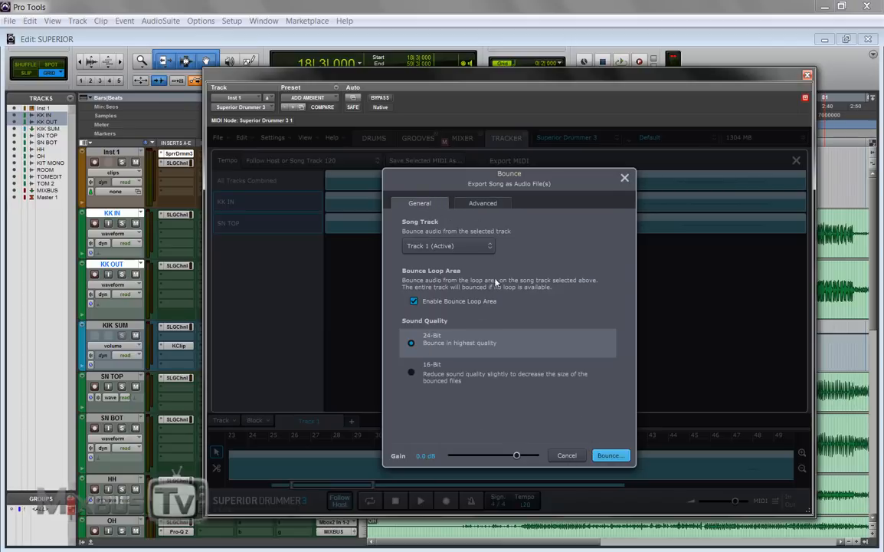
click(483, 202)
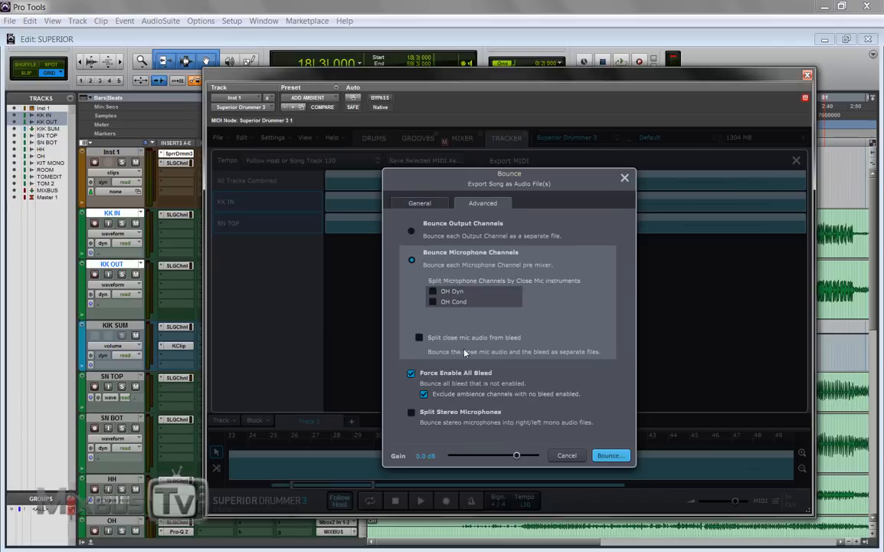
click(419, 202)
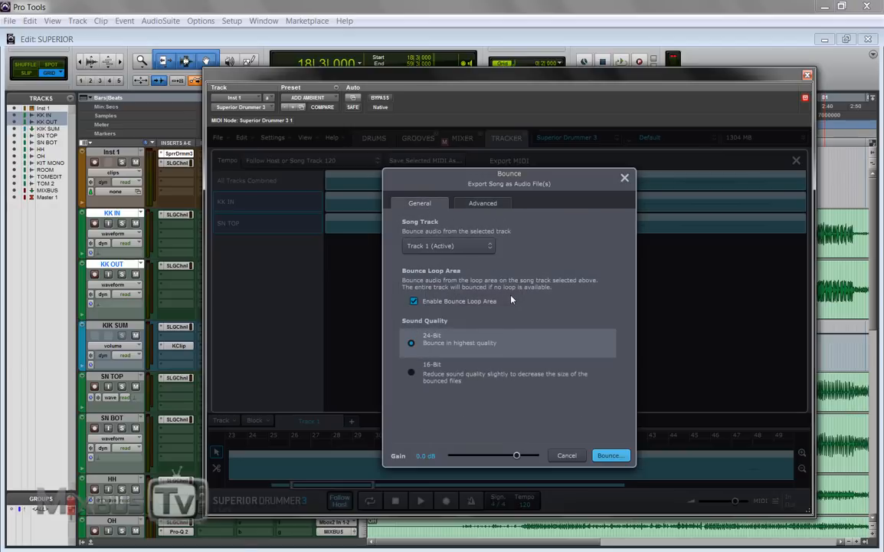
mouse_move(519, 267)
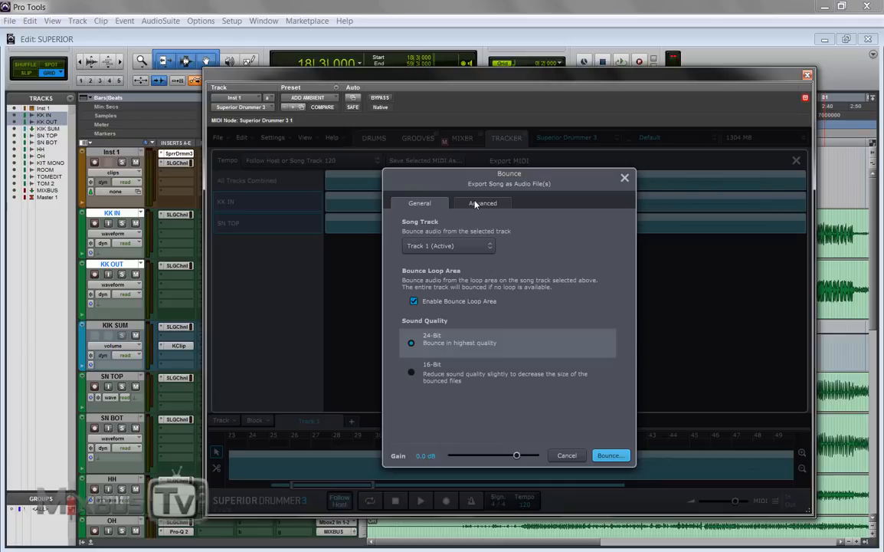
click(482, 203)
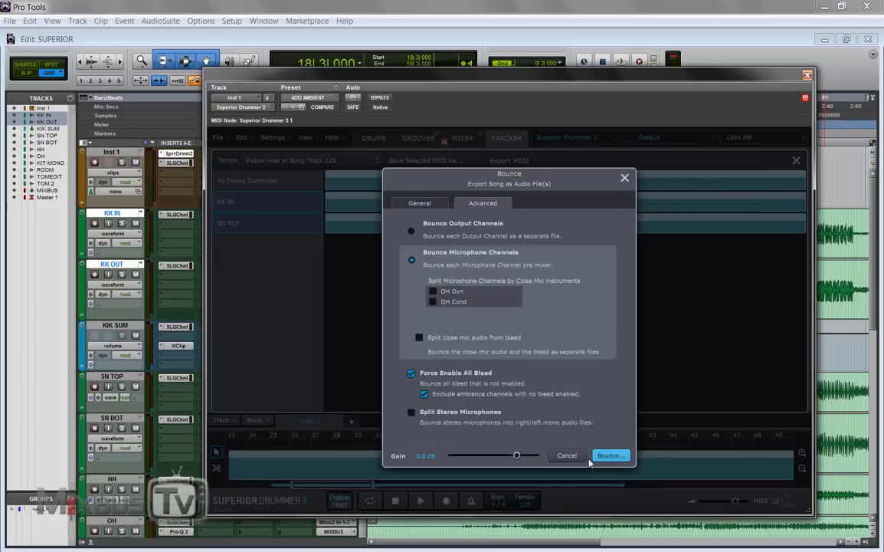